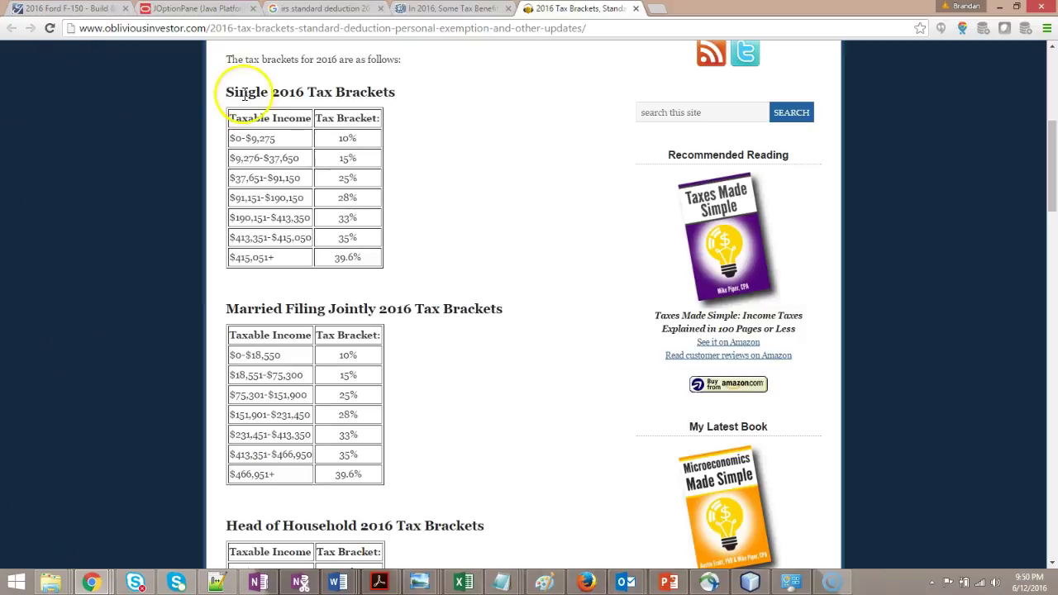
pyautogui.moveTo(284, 145)
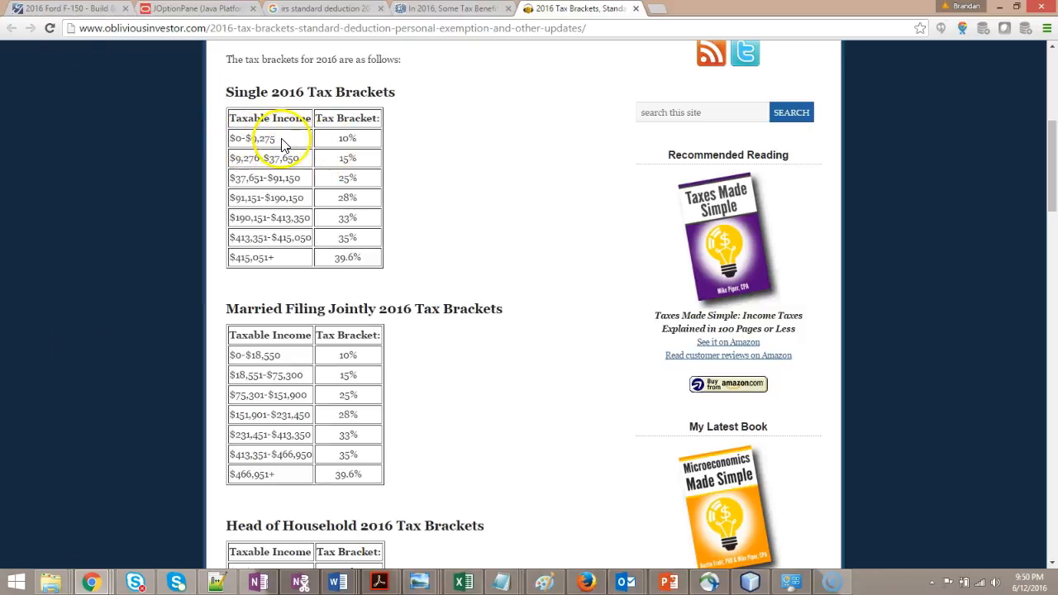
# - Highlight 2016 single and married income ranges ($0-$9,275, $0-$18,550) and rates (15%, 10%), then go to Ford
pyautogui.doubleClick(265, 137)
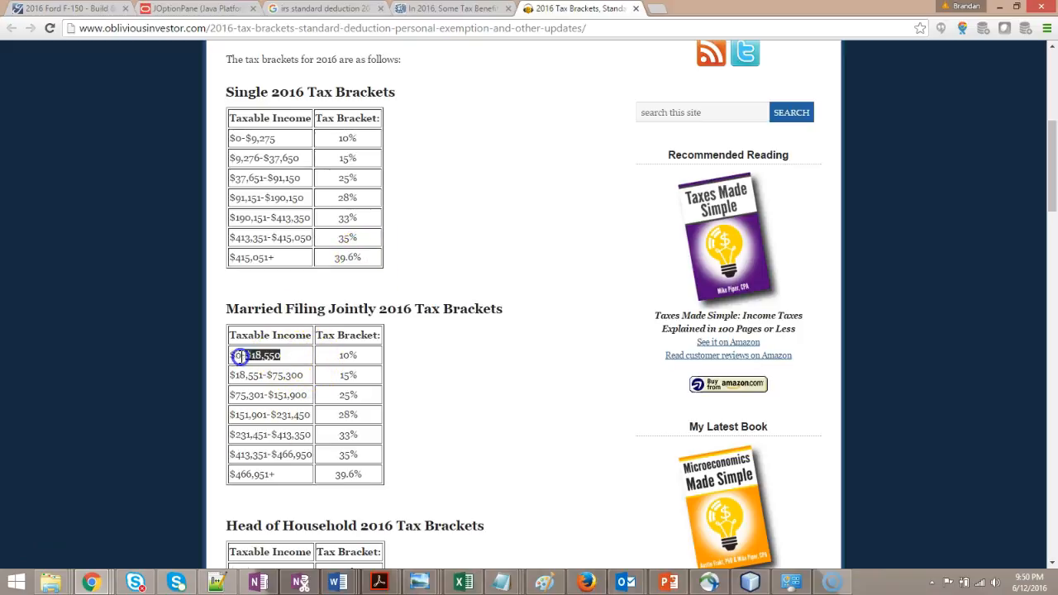
pyautogui.doubleClick(256, 355)
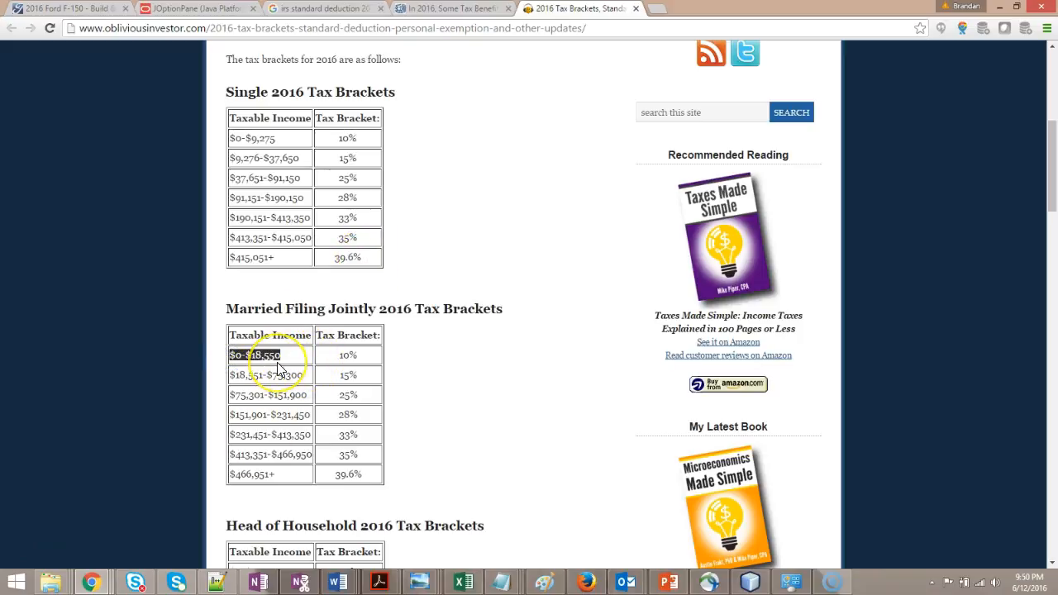
pyautogui.moveTo(339, 157)
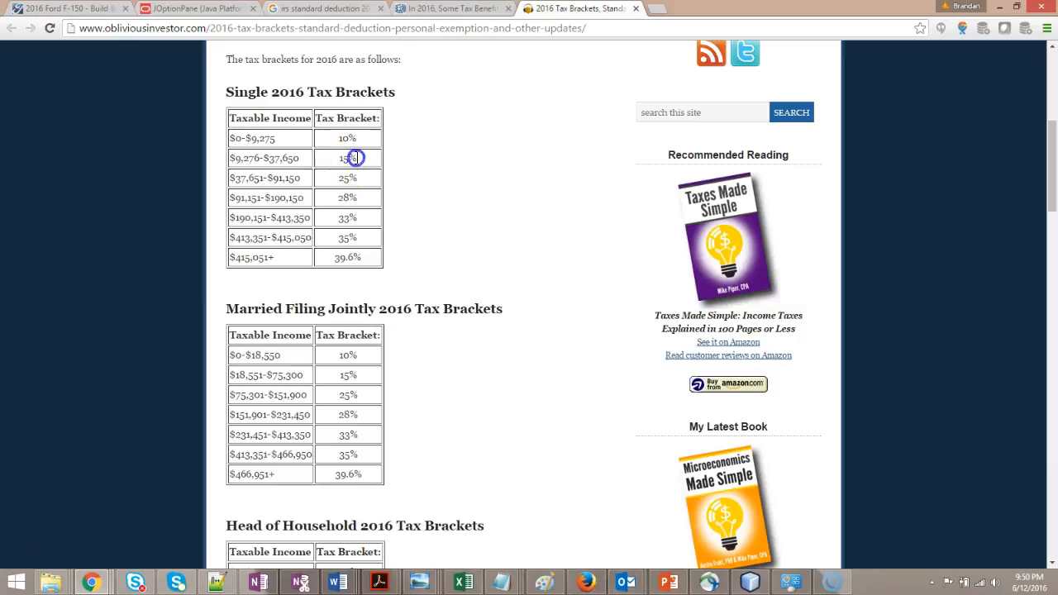
pyautogui.doubleClick(346, 158)
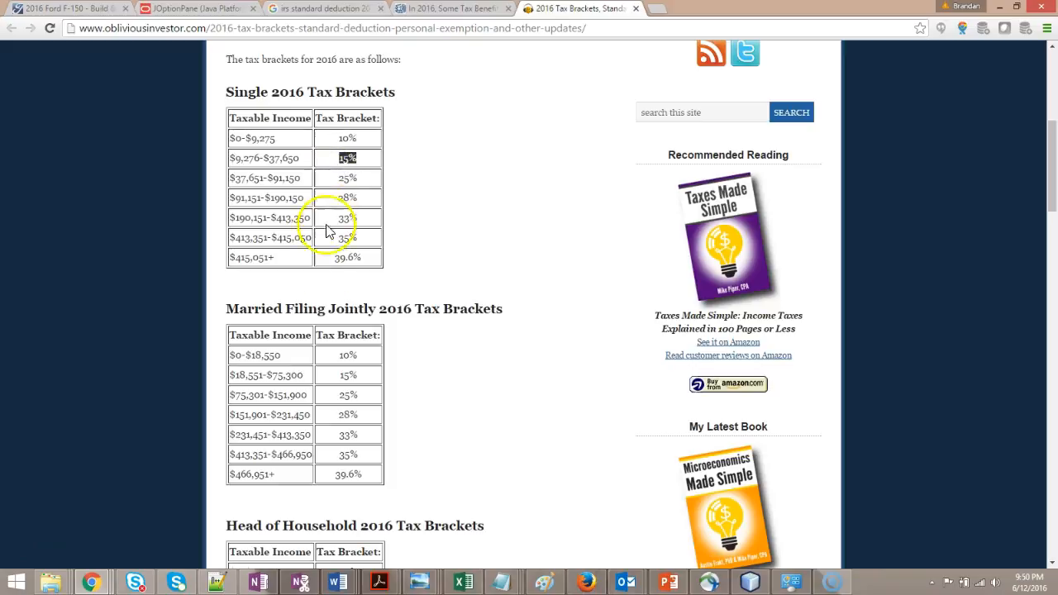
pyautogui.doubleClick(254, 355)
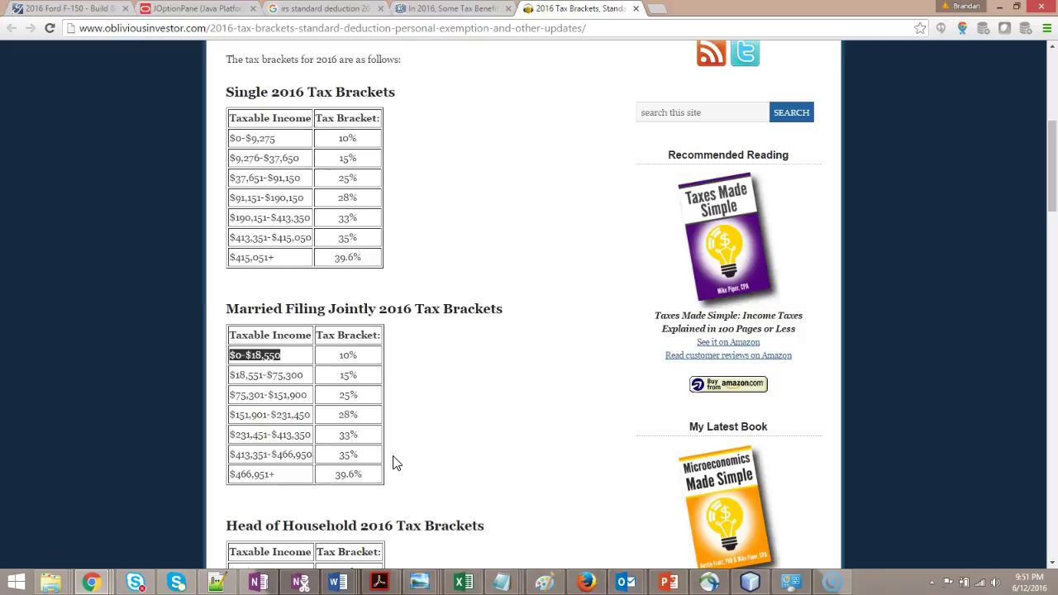
pyautogui.click(348, 158)
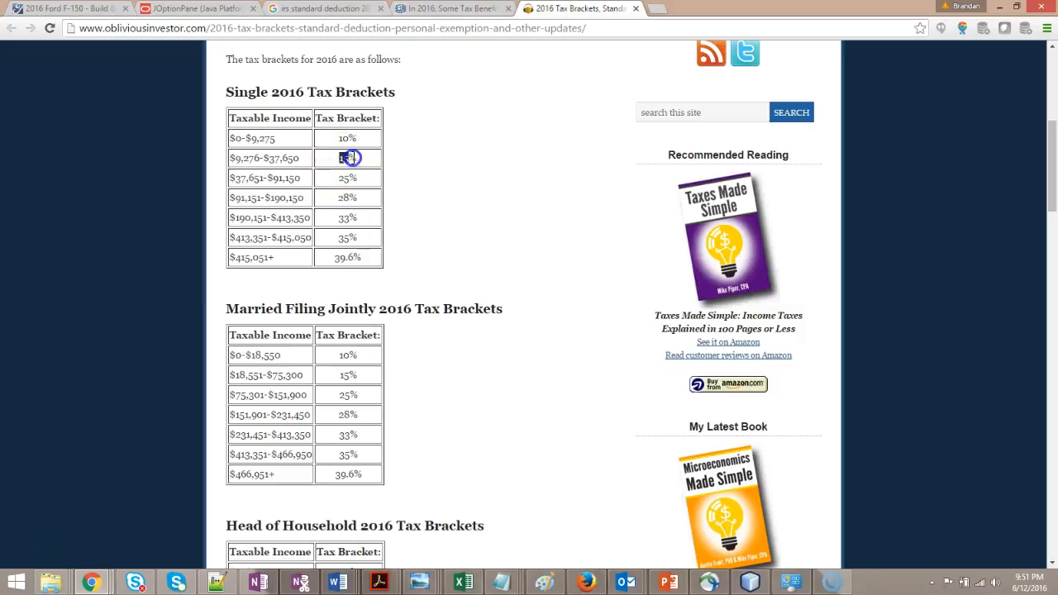
pyautogui.doubleClick(348, 158)
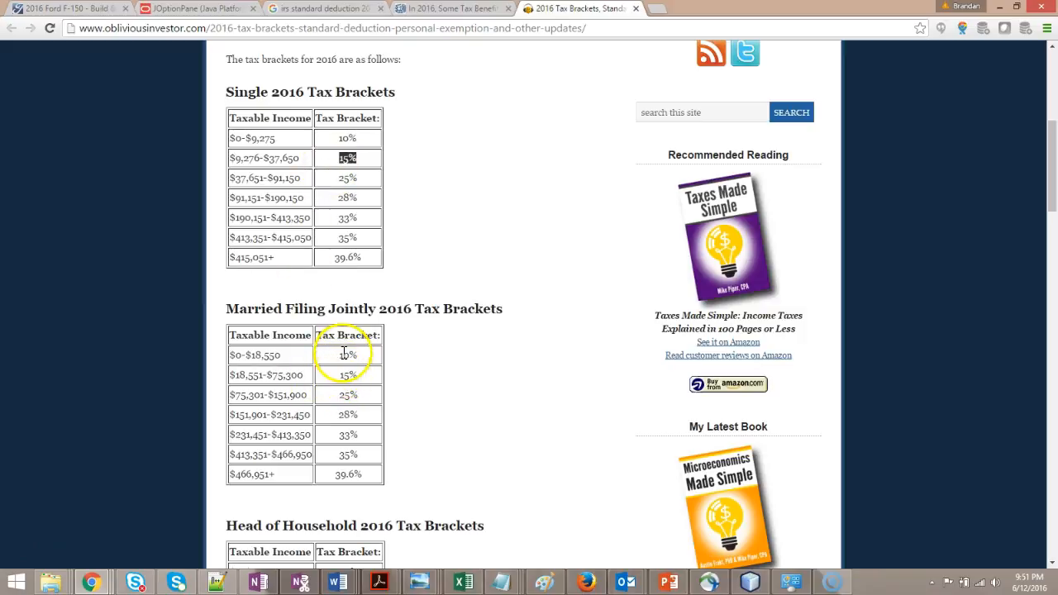
pyautogui.doubleClick(347, 355)
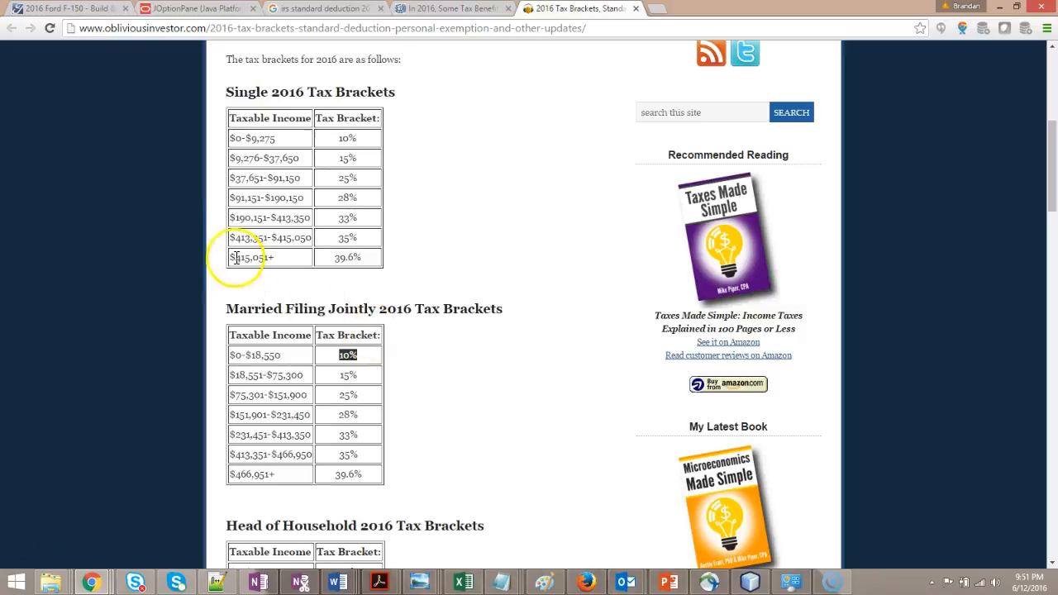
pyautogui.click(66, 8)
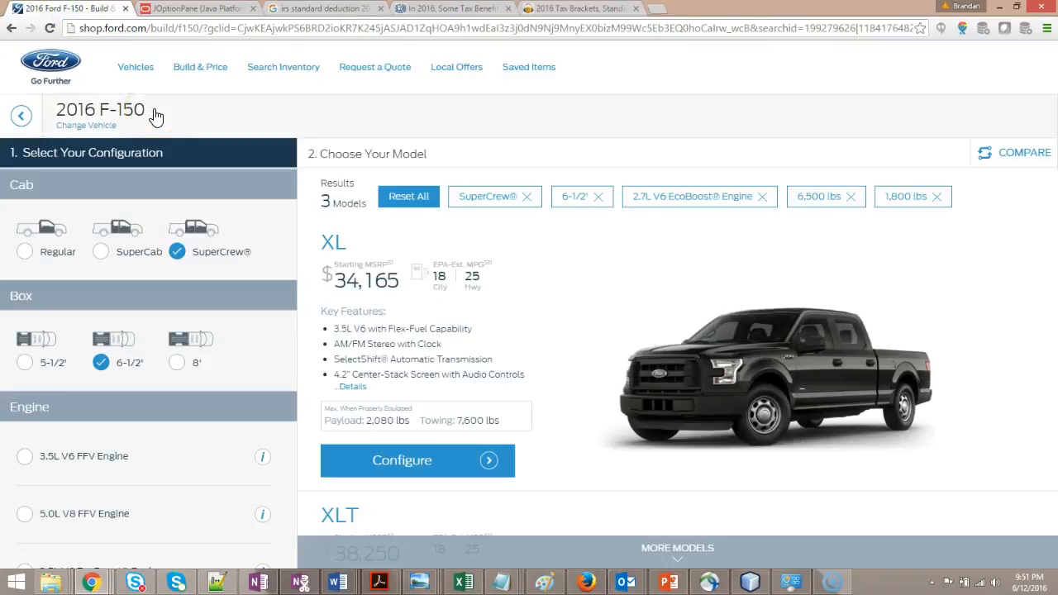
pyautogui.moveTo(43, 514)
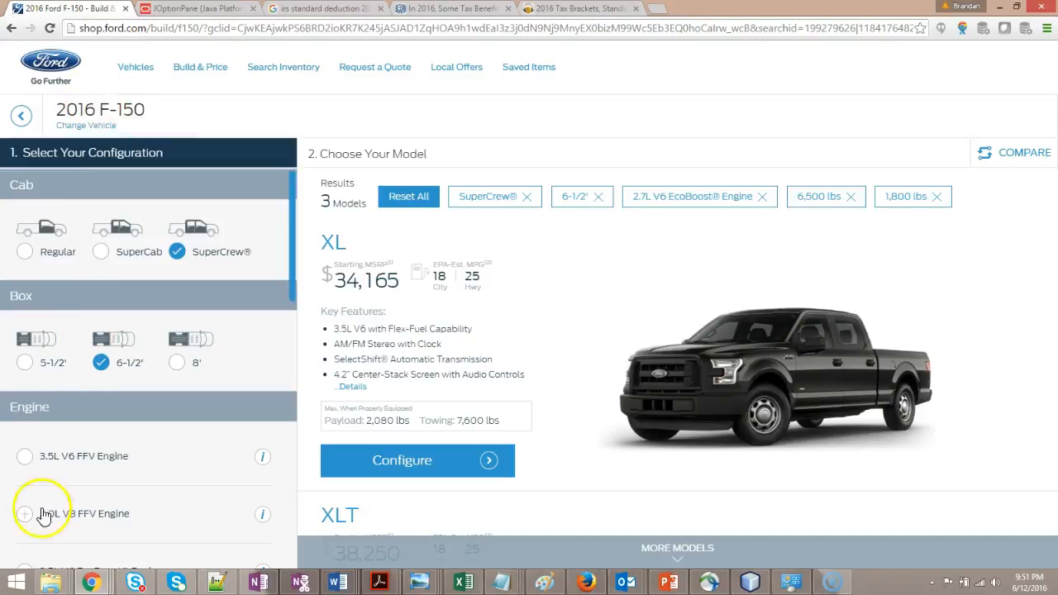
# - Switch the Toyota Tacoma build to SR5, view its cab, bed and engine options, then return to Ford
pyautogui.click(707, 8)
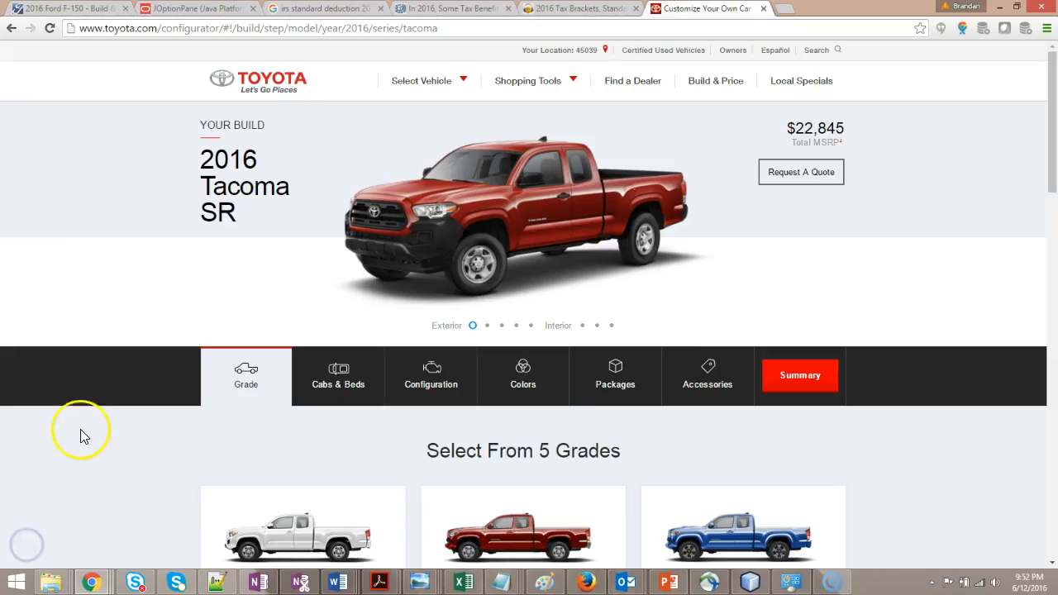
pyautogui.moveTo(298, 128)
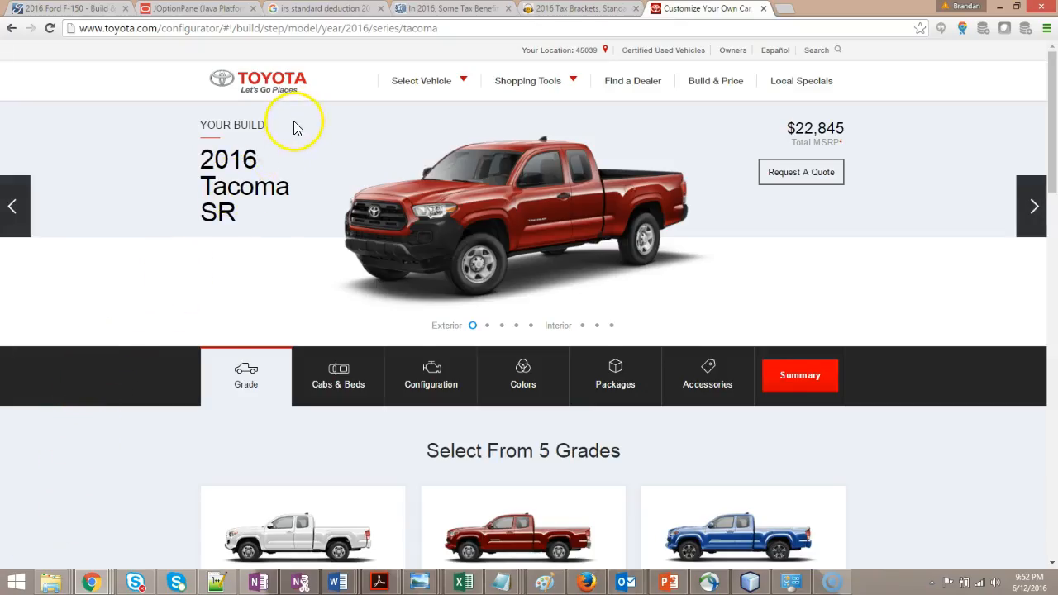
pyautogui.scroll(-3)
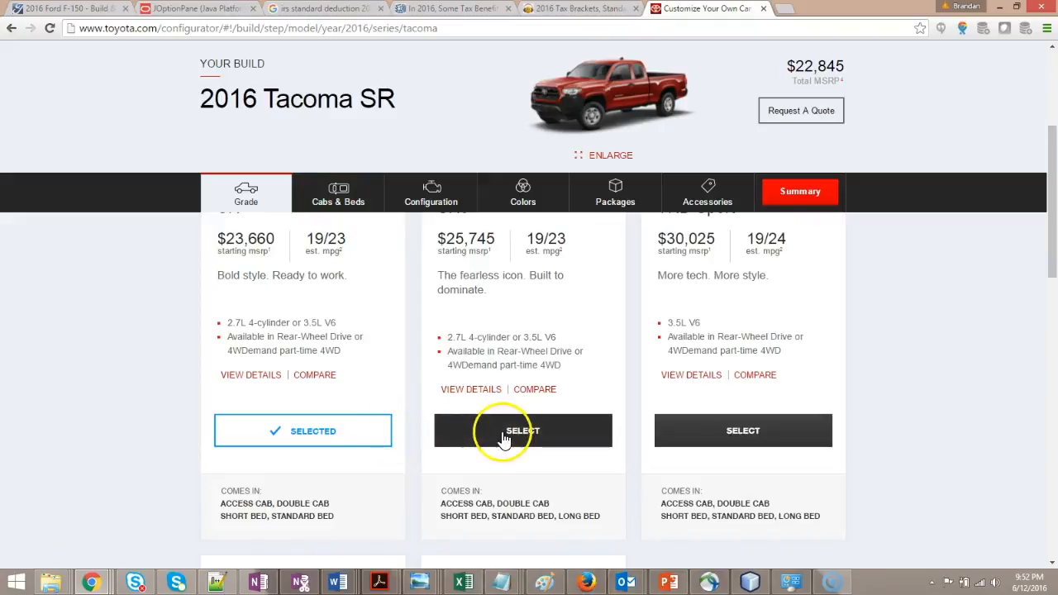
pyautogui.click(523, 430)
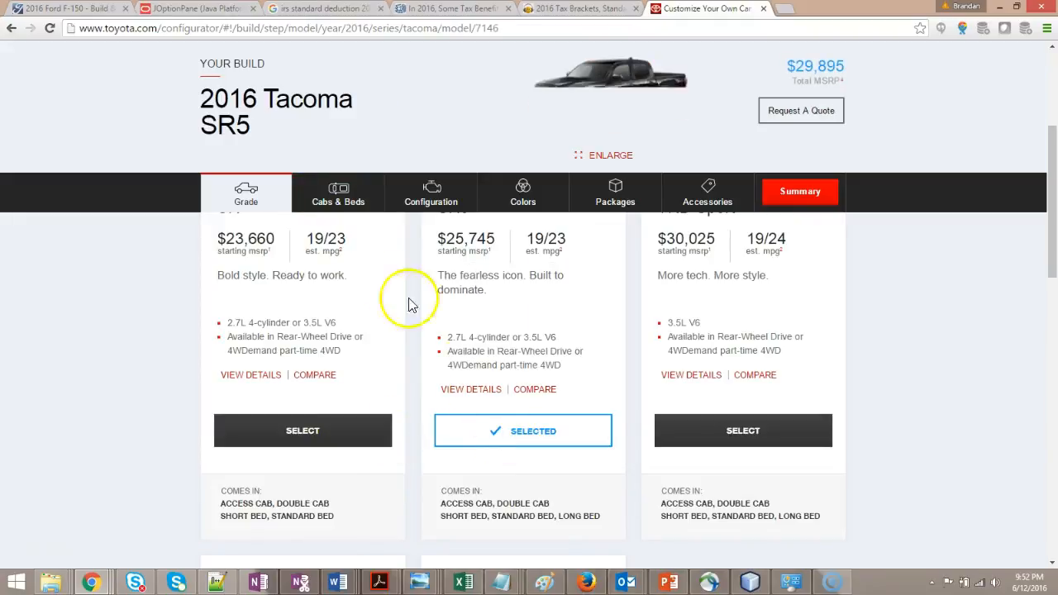
pyautogui.click(339, 193)
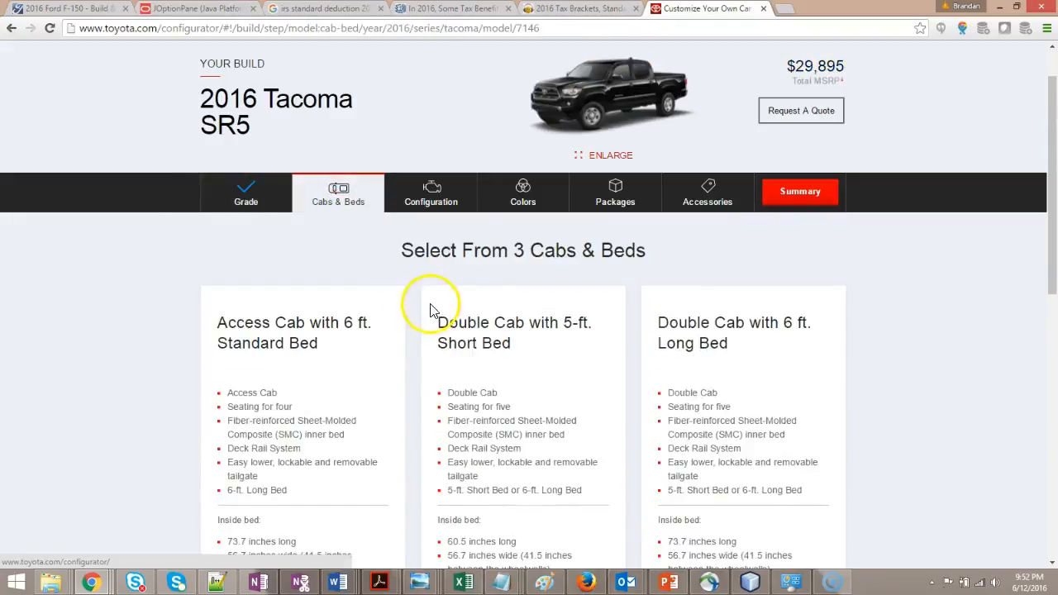
pyautogui.scroll(-3)
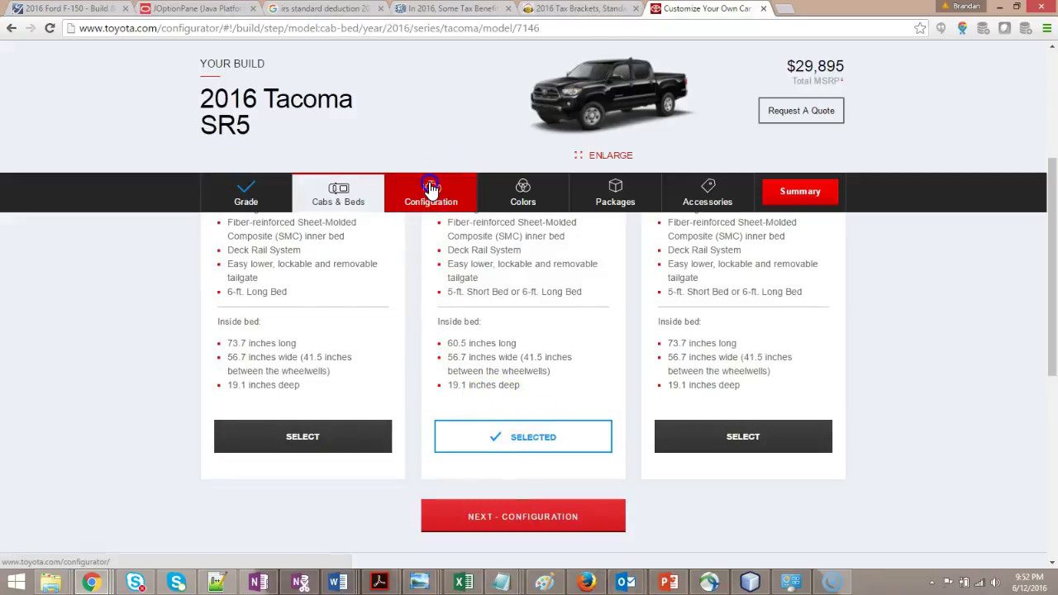
pyautogui.click(522, 516)
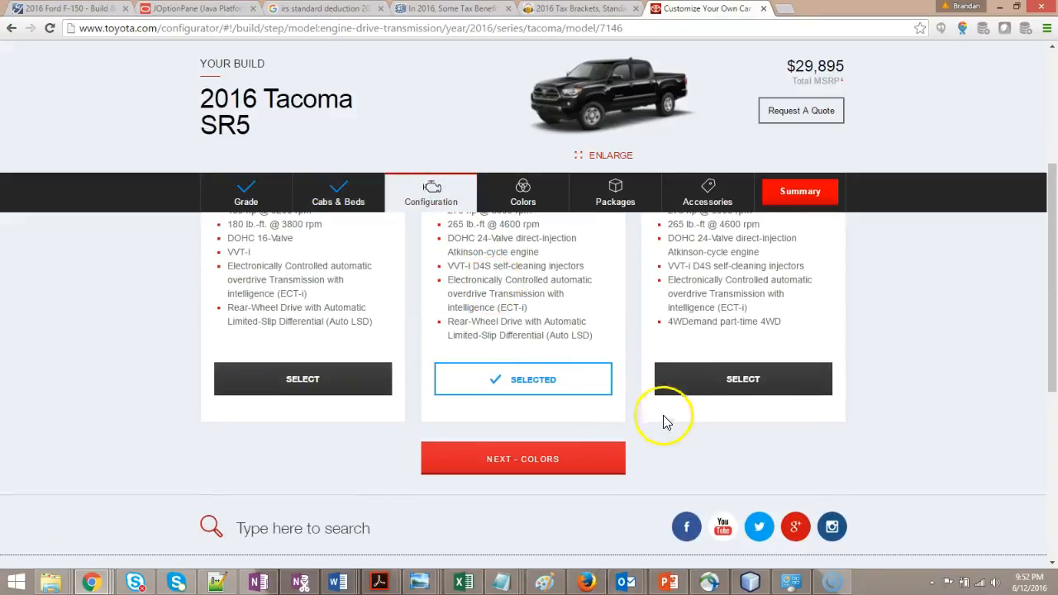
pyautogui.moveTo(591, 298)
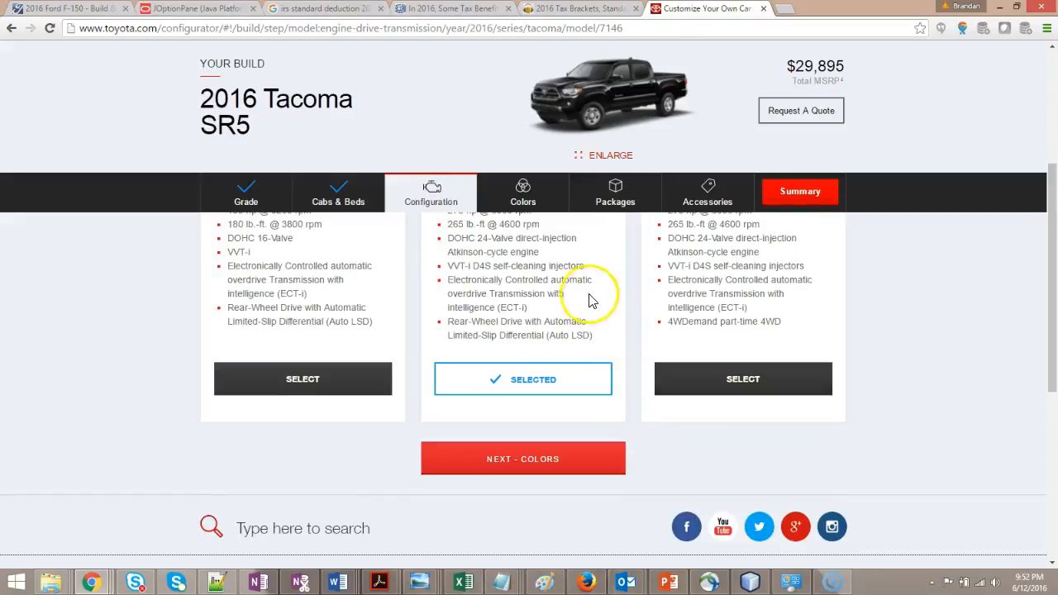
pyautogui.click(66, 8)
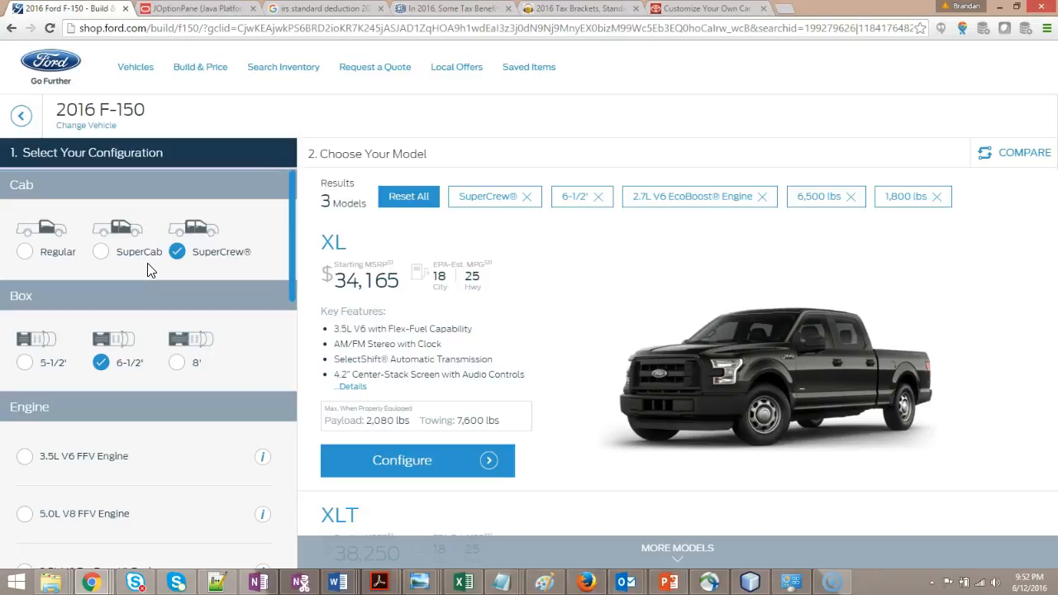
pyautogui.moveTo(182, 207)
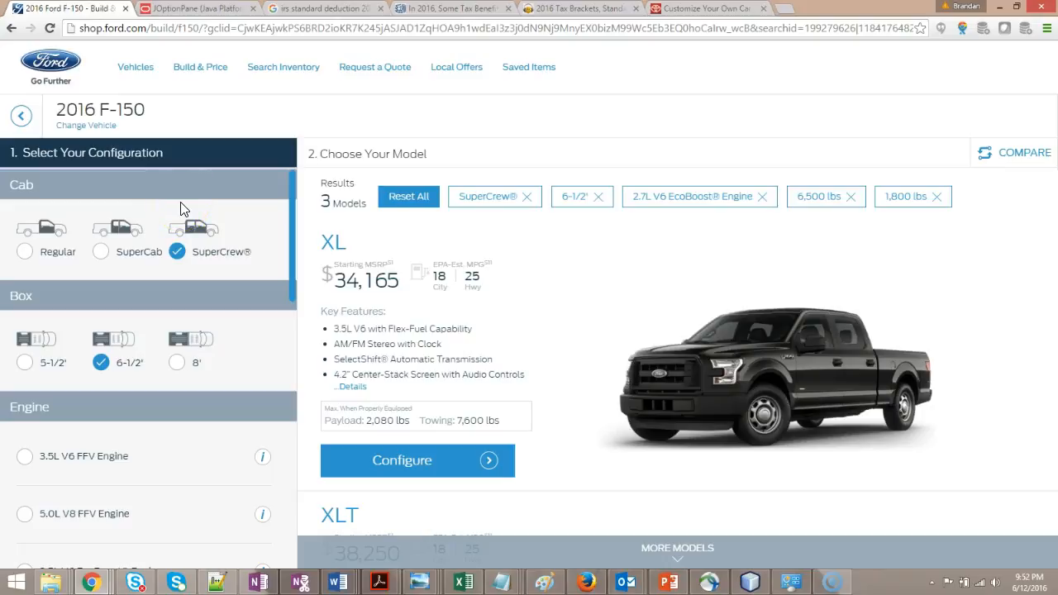
pyautogui.moveTo(47, 231)
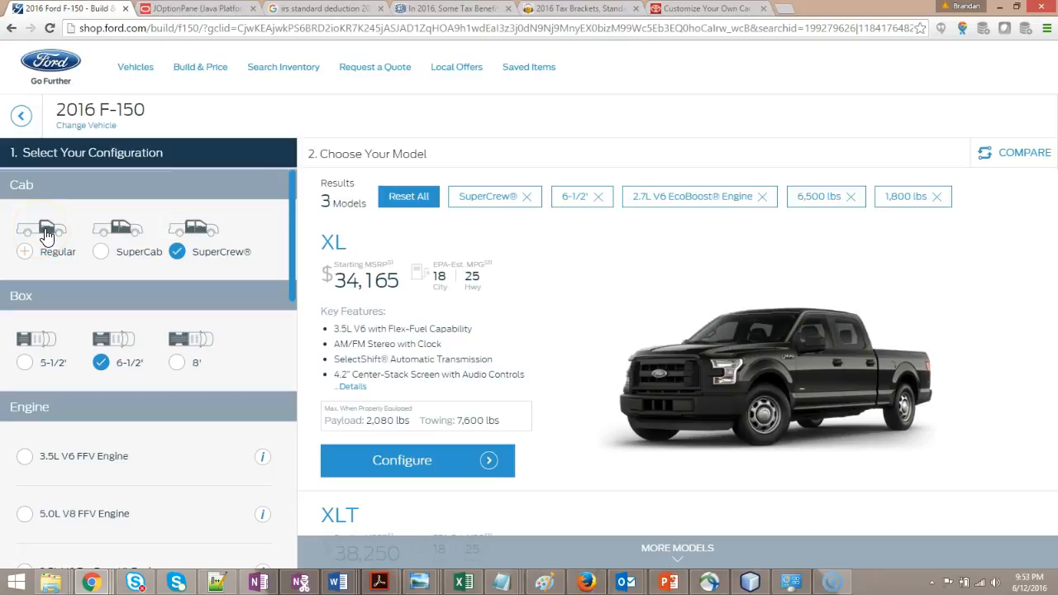
pyautogui.moveTo(119, 236)
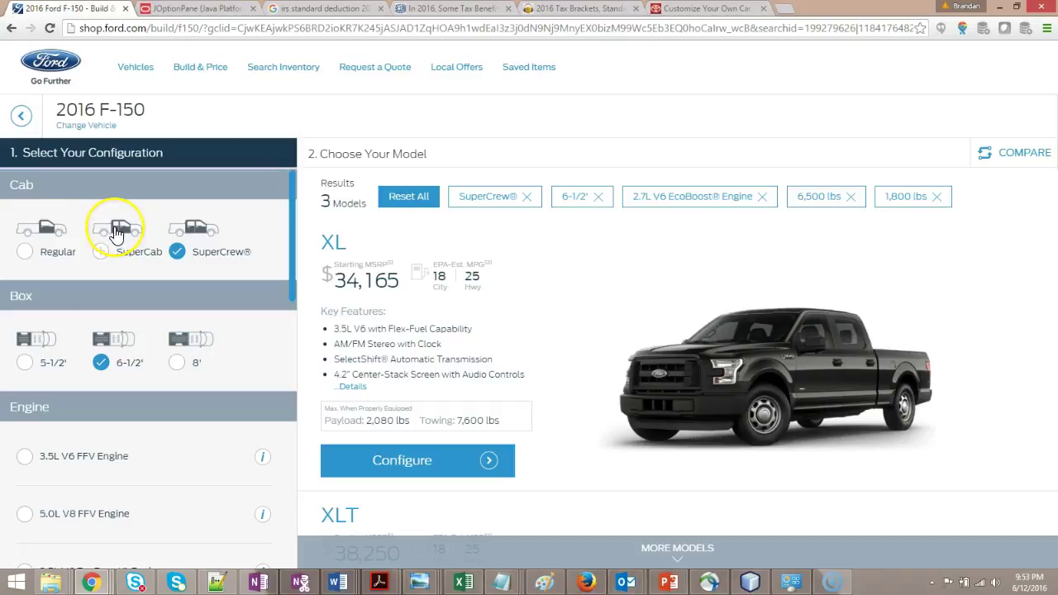
pyautogui.moveTo(166, 240)
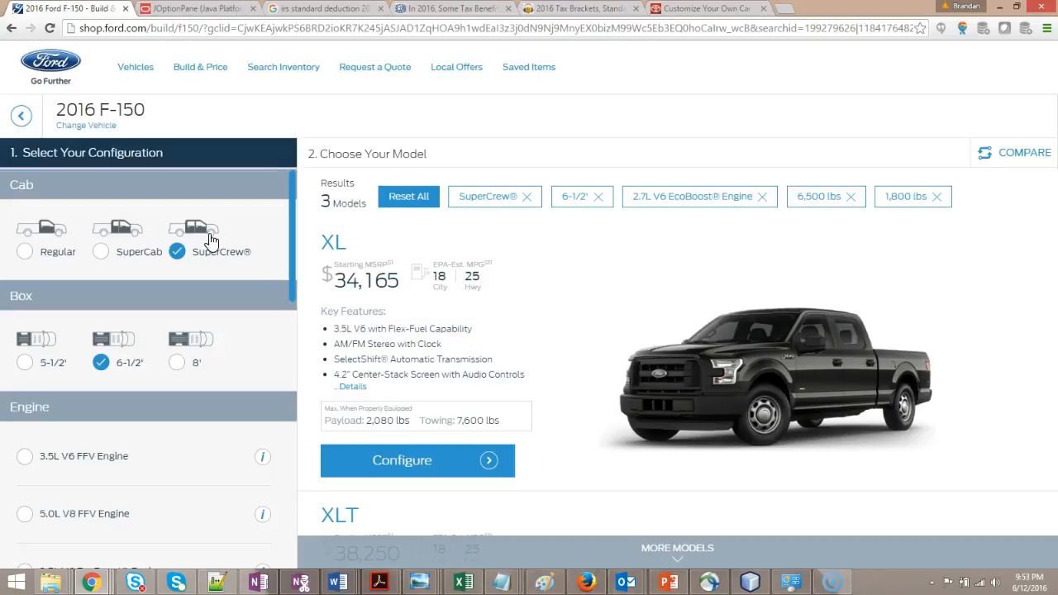
pyautogui.moveTo(585, 295)
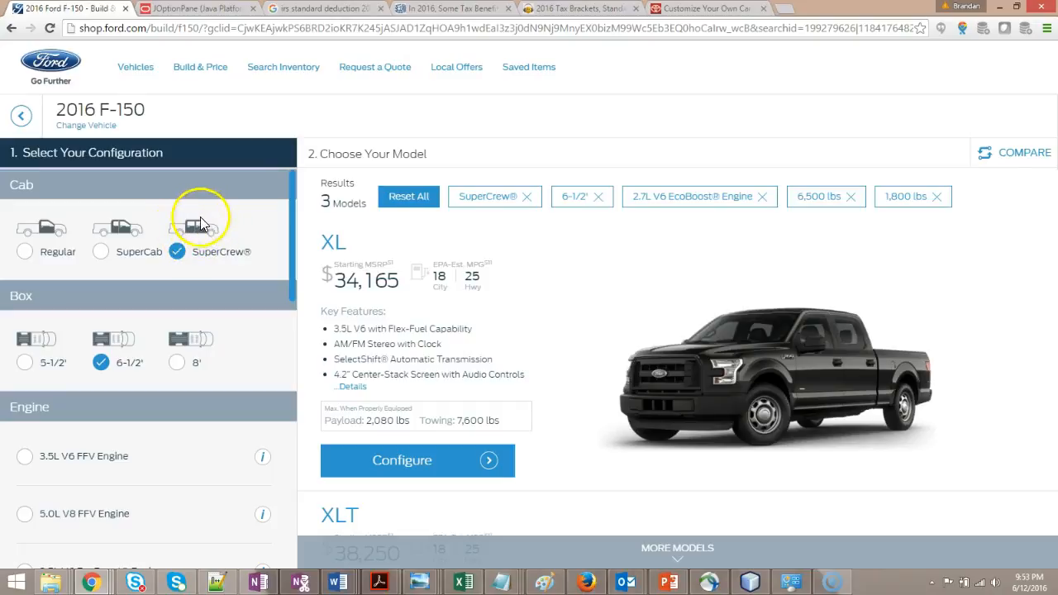
pyautogui.click(177, 362)
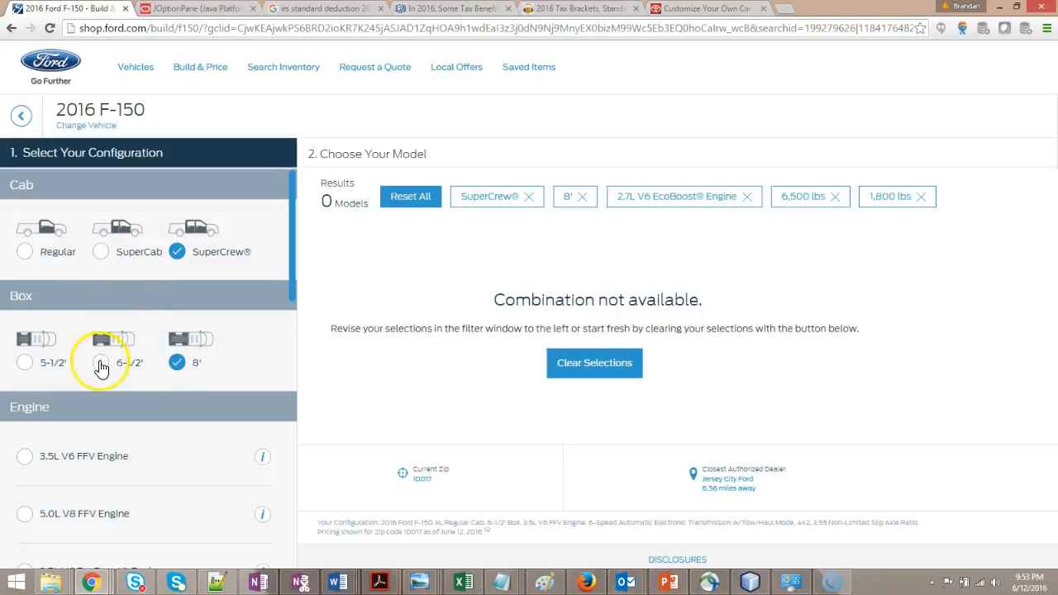
pyautogui.click(100, 363)
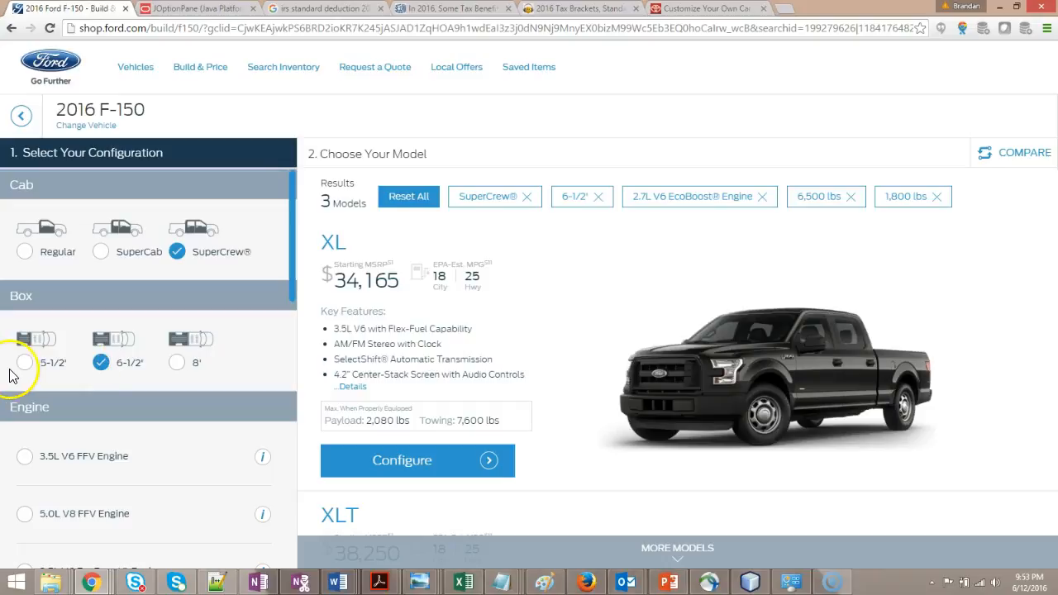
pyautogui.click(24, 362)
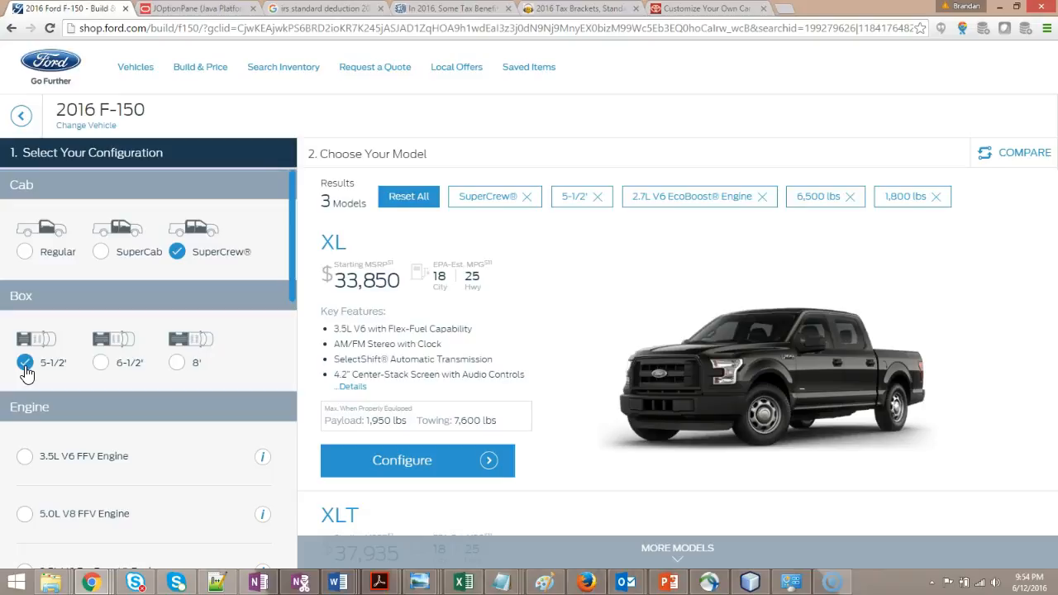
pyautogui.moveTo(128, 363)
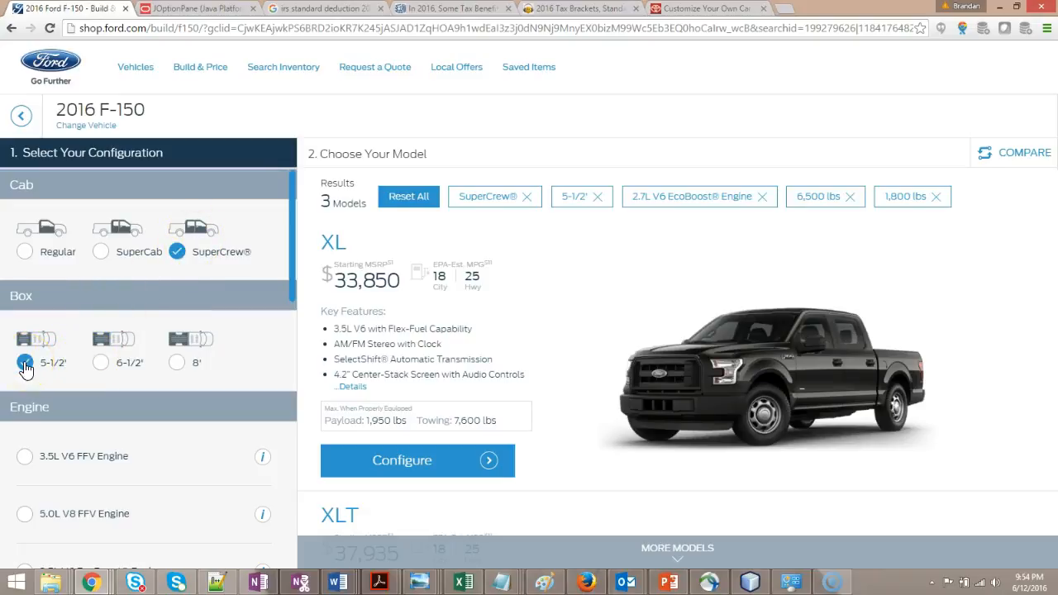
pyautogui.click(101, 363)
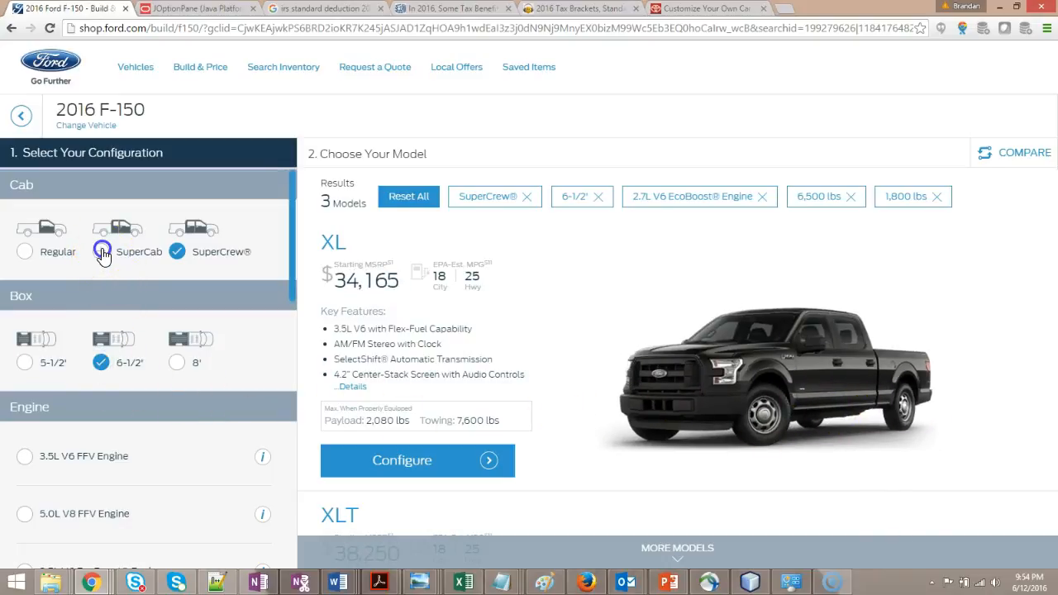
# - Compare F-150 models across 6-1/2', 8' and 5-1/2' boxes, ending with Regular cab and 8' box
pyautogui.click(101, 251)
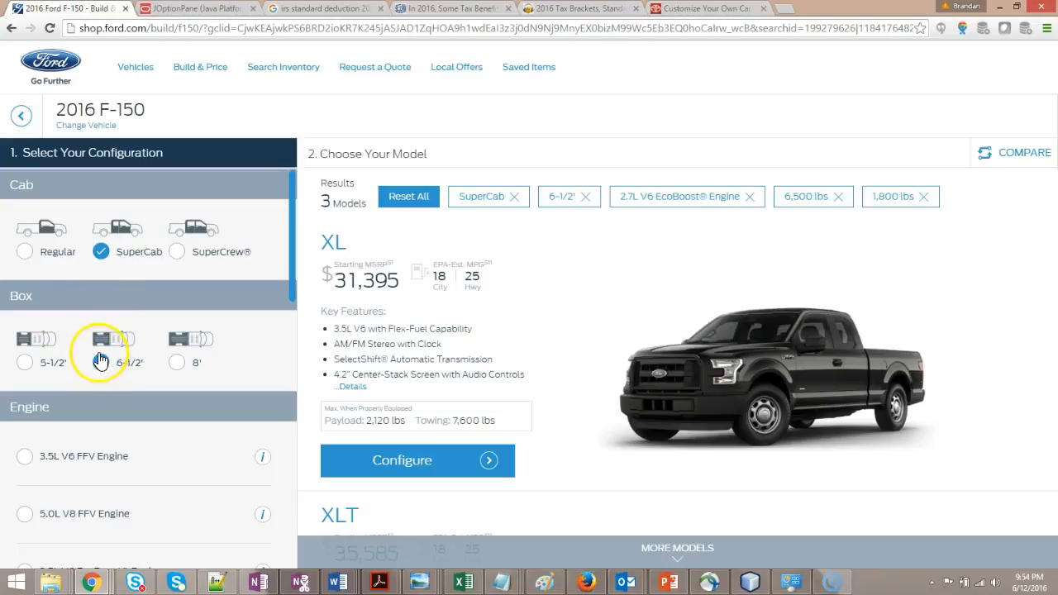
pyautogui.click(177, 363)
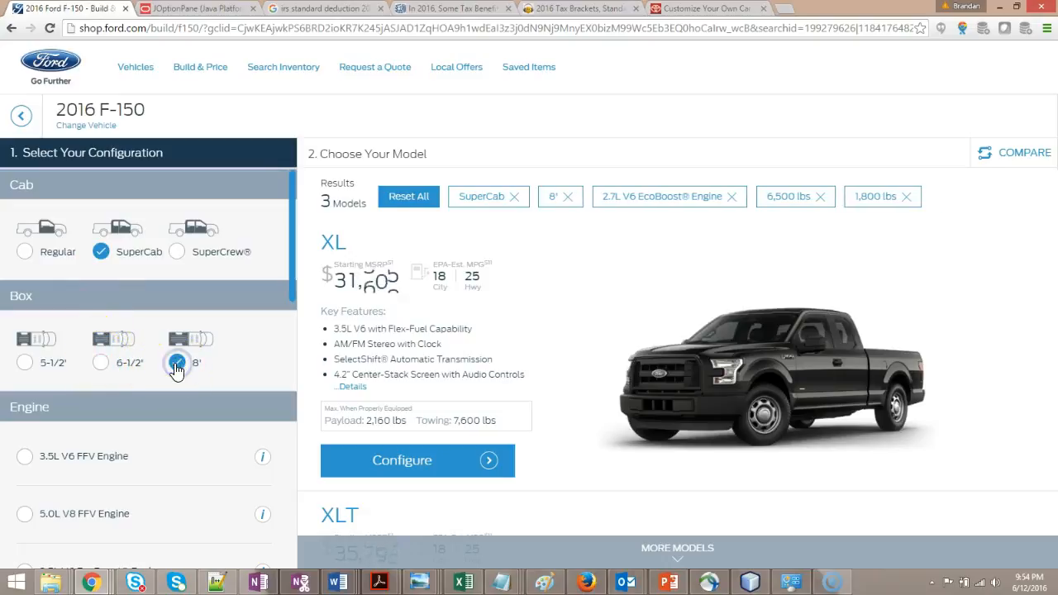
pyautogui.click(178, 362)
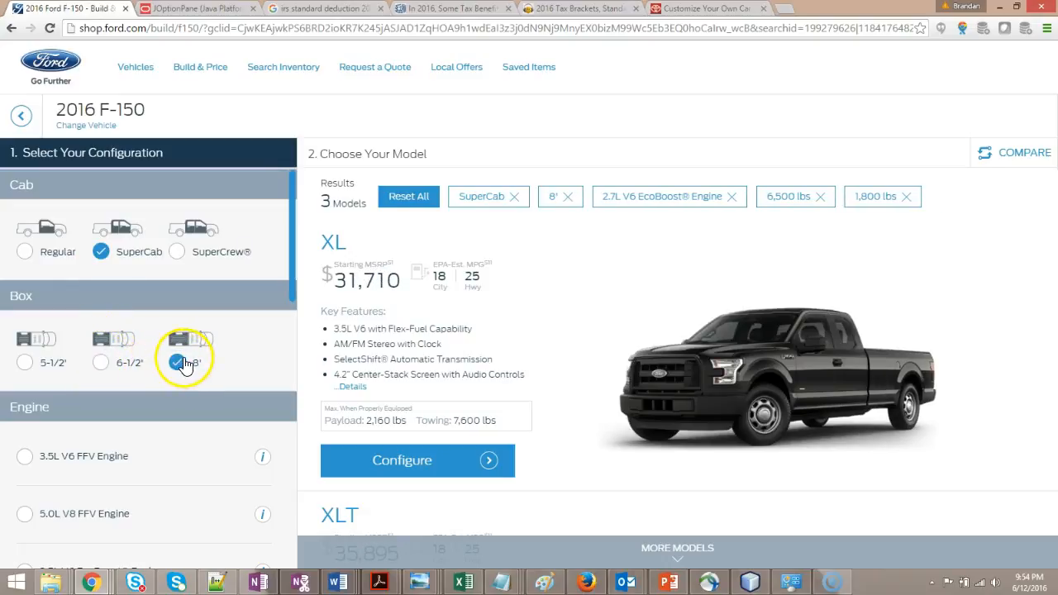
pyautogui.click(25, 363)
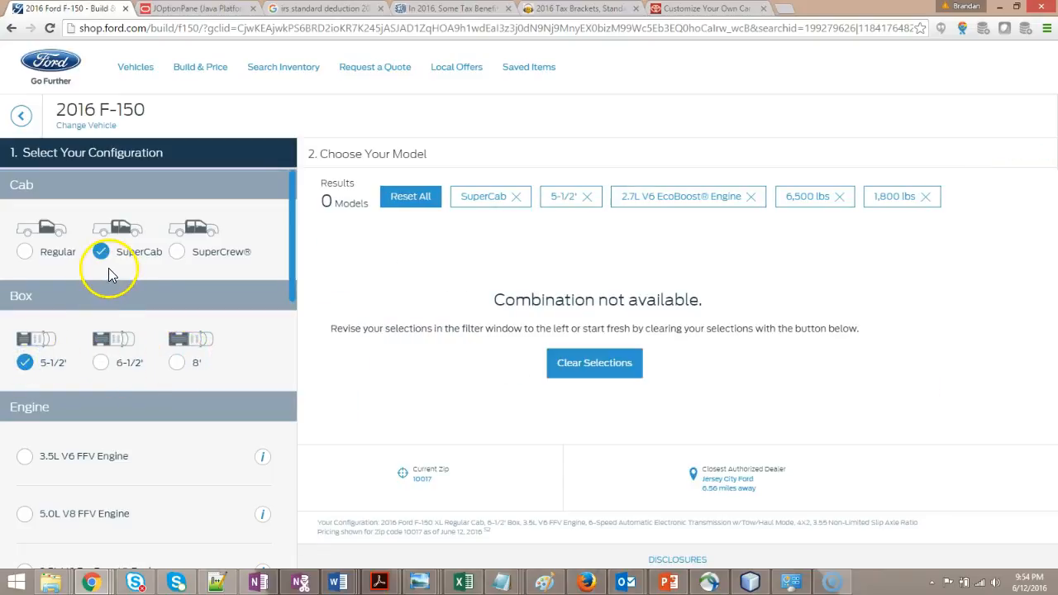
pyautogui.click(25, 252)
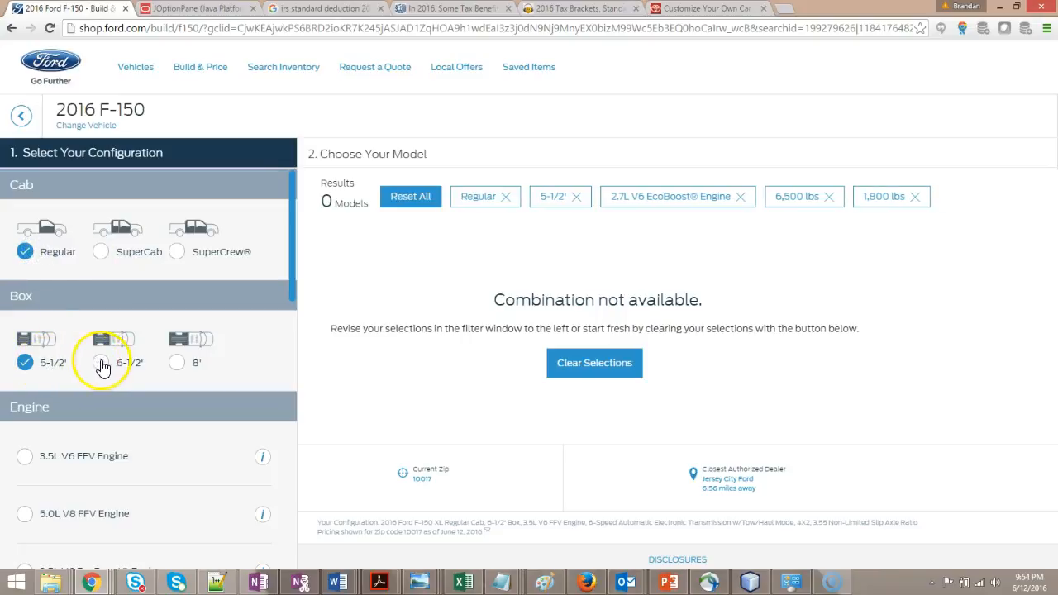
pyautogui.click(176, 362)
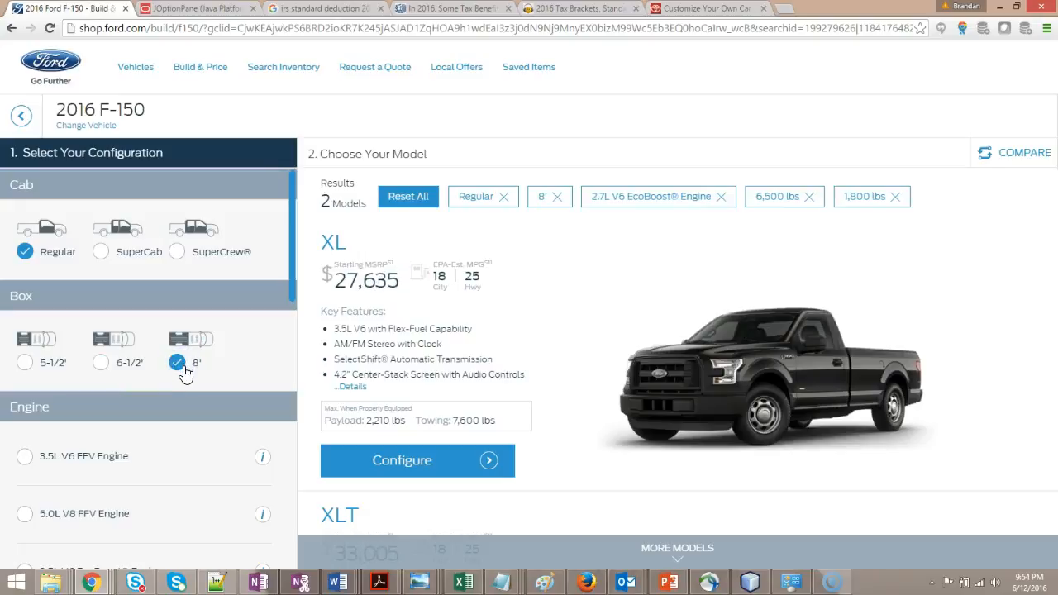
pyautogui.moveTo(59, 257)
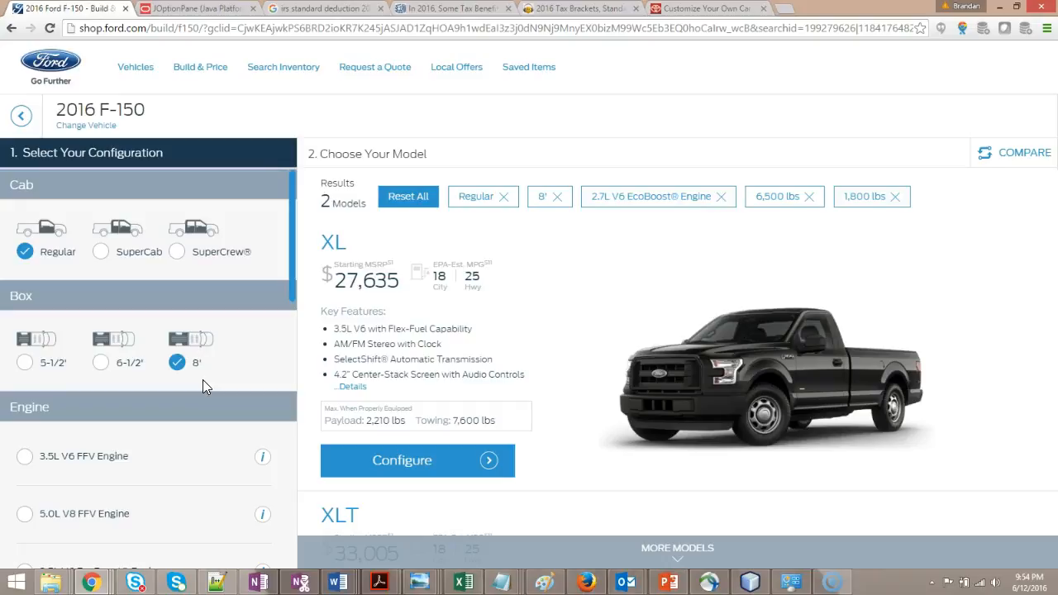
pyautogui.moveTo(220, 254)
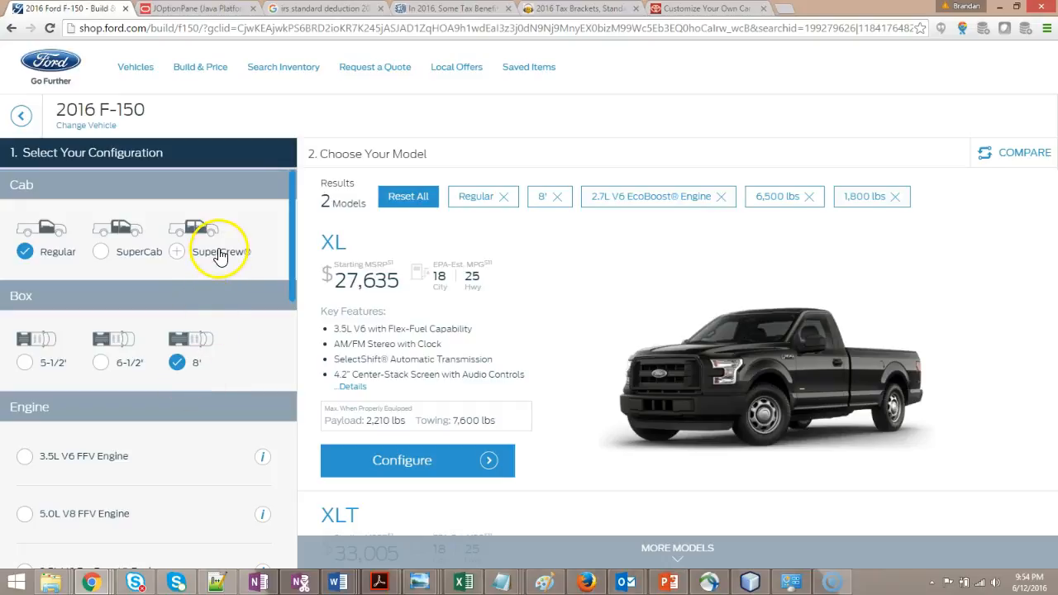
pyautogui.moveTo(25, 362)
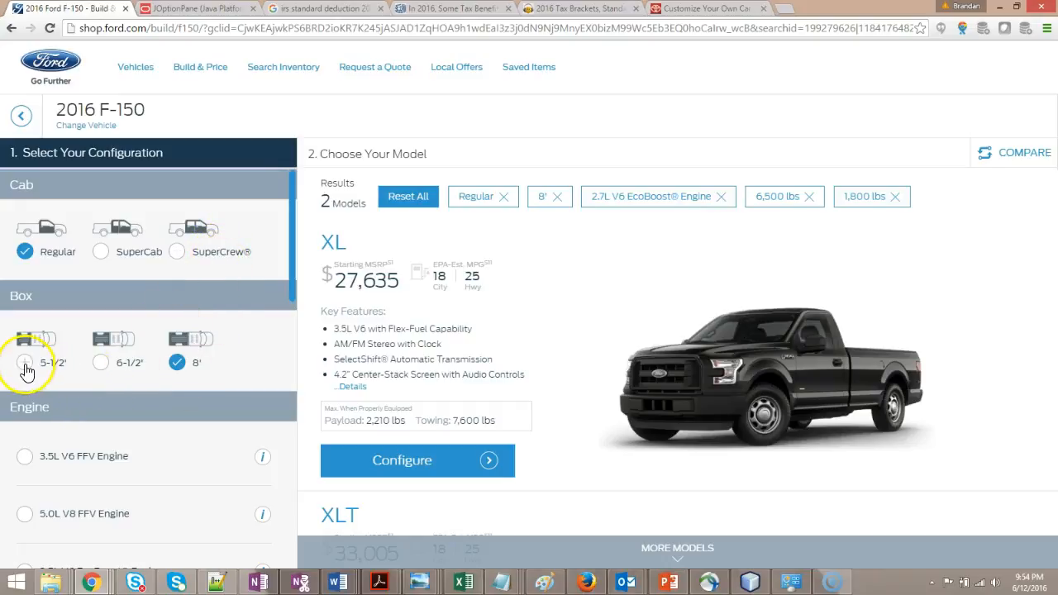
pyautogui.moveTo(101, 362)
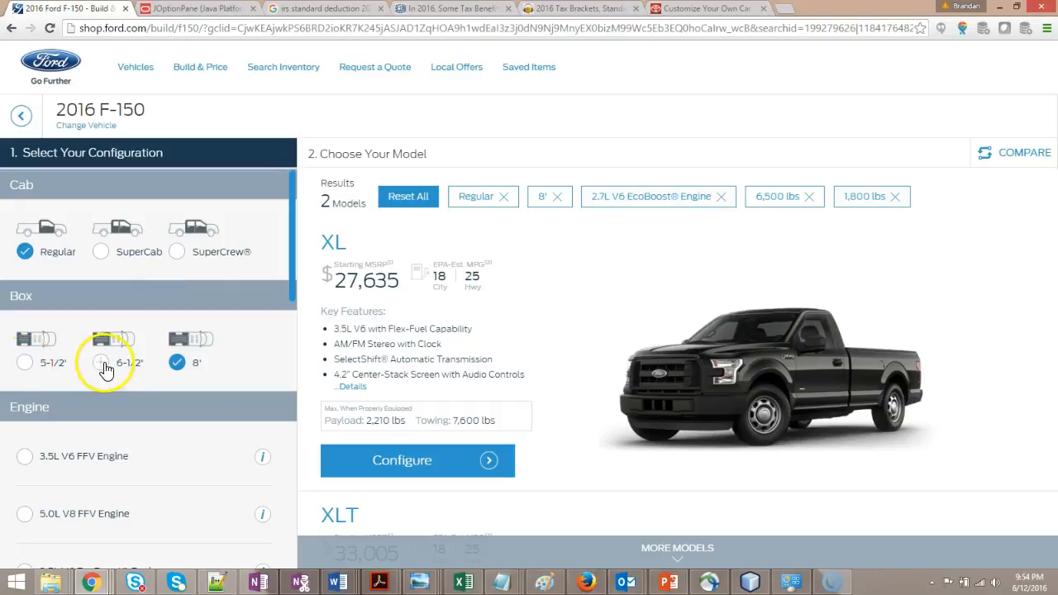
pyautogui.moveTo(36, 362)
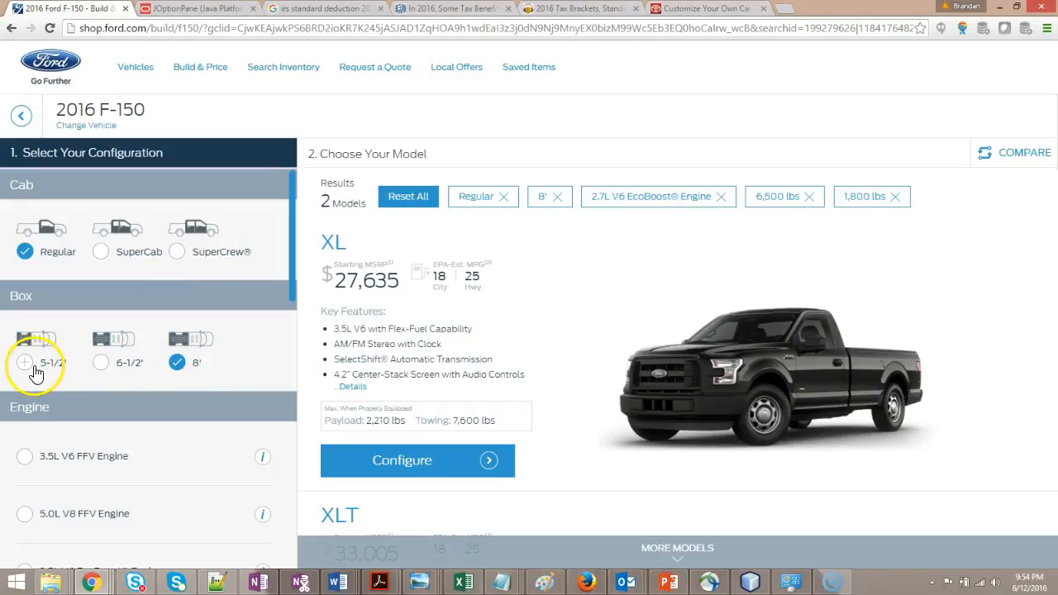
pyautogui.moveTo(289, 374)
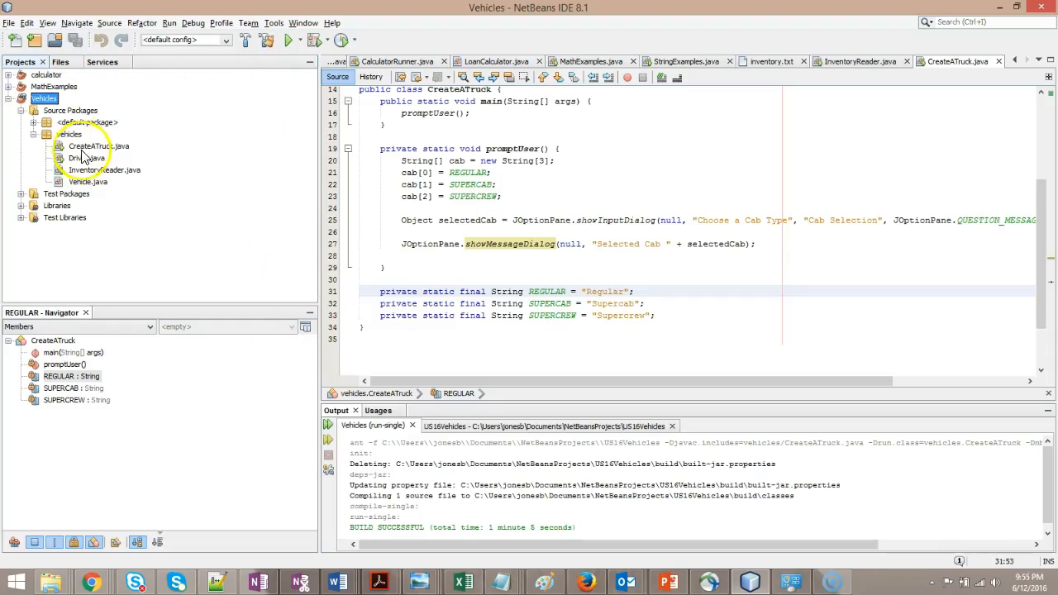
# - Run CreateATruck.java, keep Supercab in Cab Selection, and dismiss the 'Selected Cab Supercab' message
pyautogui.rightClick(98, 146)
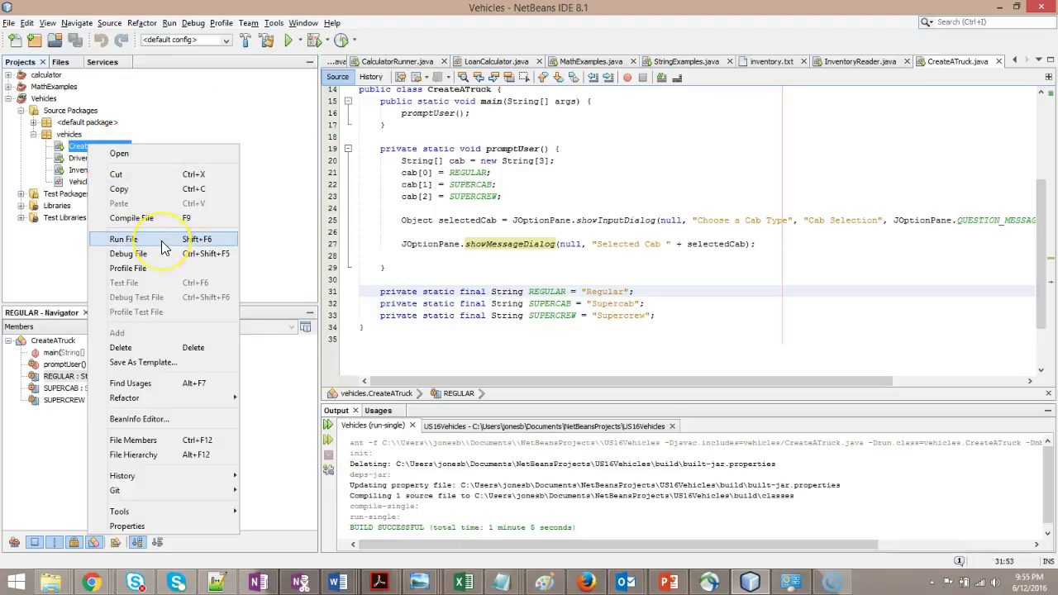
pyautogui.click(124, 239)
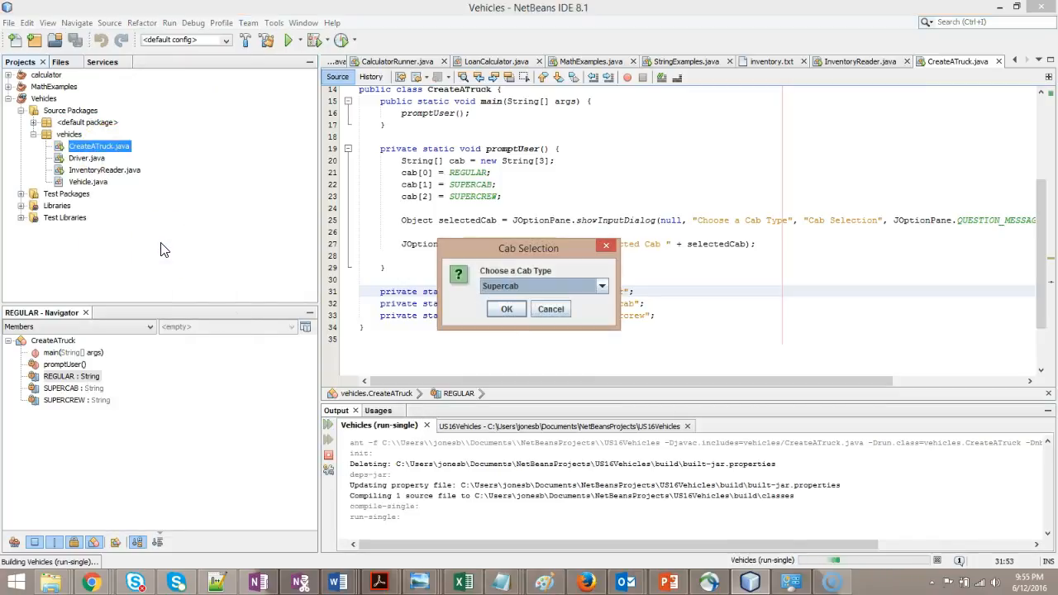
pyautogui.click(602, 286)
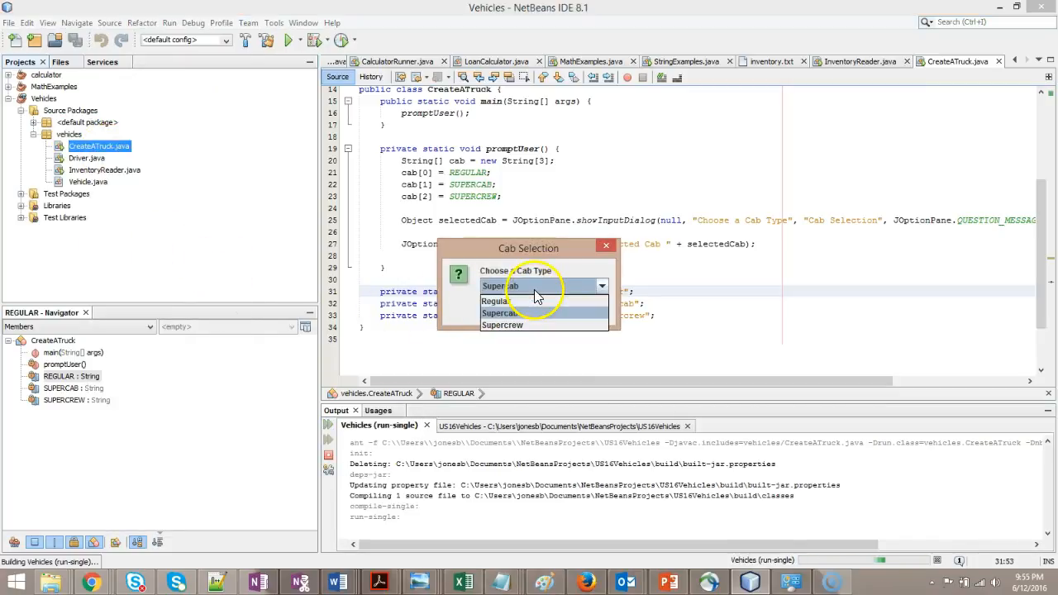
pyautogui.click(498, 312)
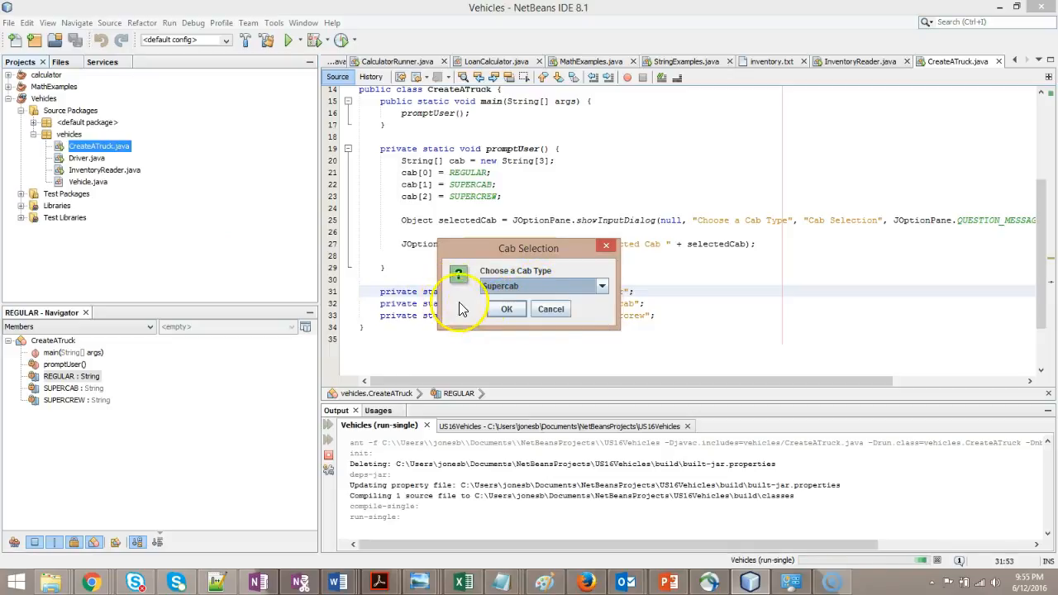
pyautogui.click(506, 309)
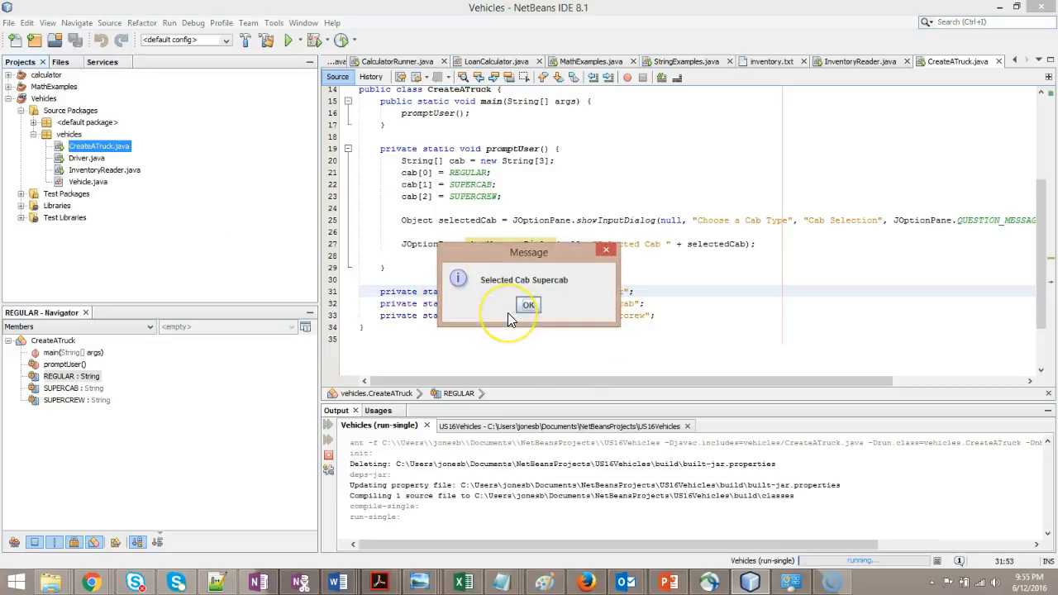
pyautogui.moveTo(512, 310)
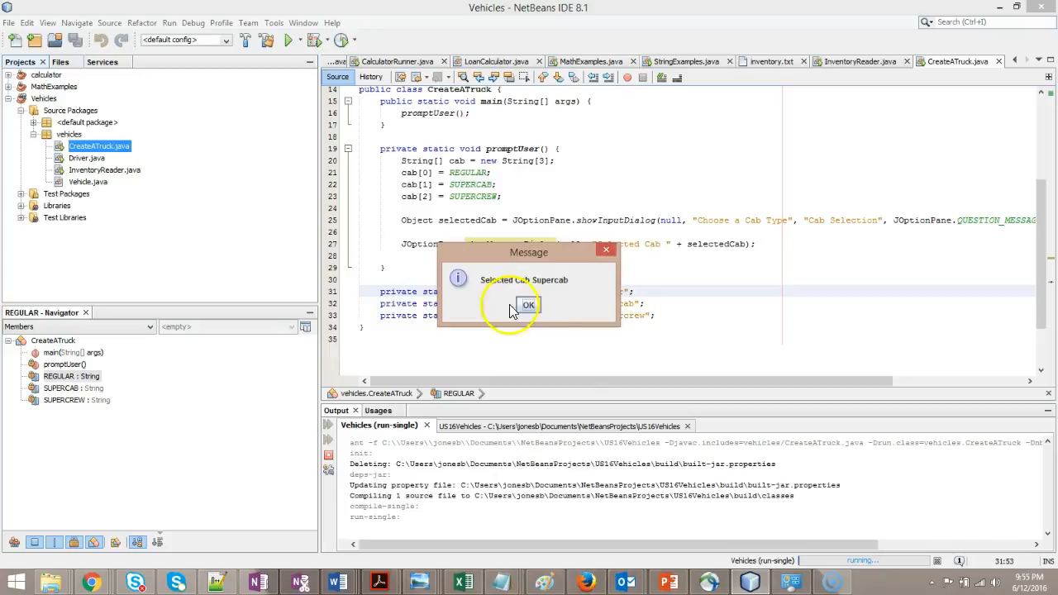
pyautogui.click(529, 306)
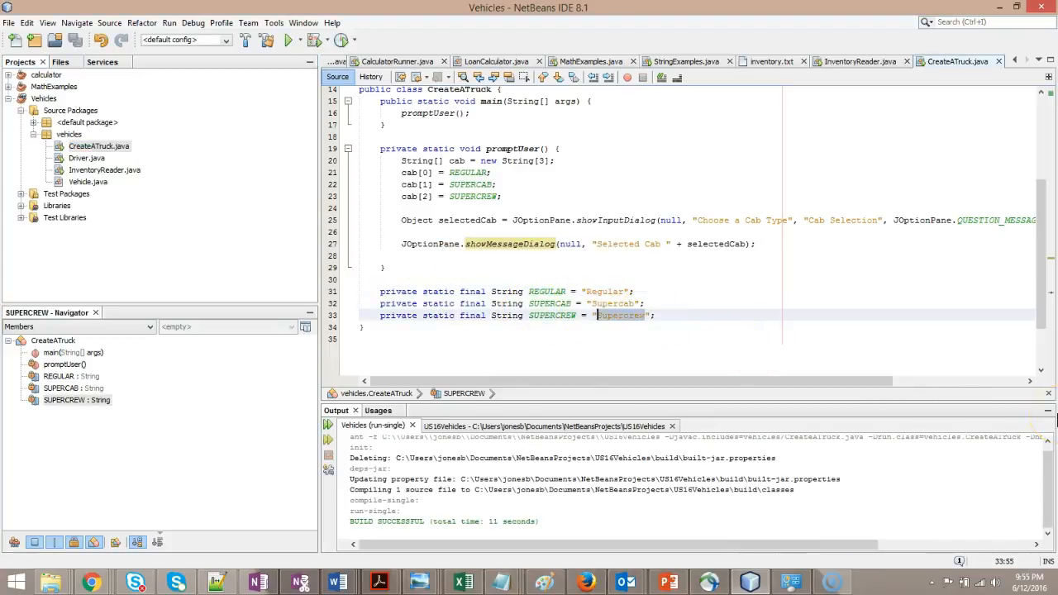
# - Change the SUPERCREW constant's text to 'Double Cab', then rerun the program choosing Double Cab
pyautogui.write('Double Cab')
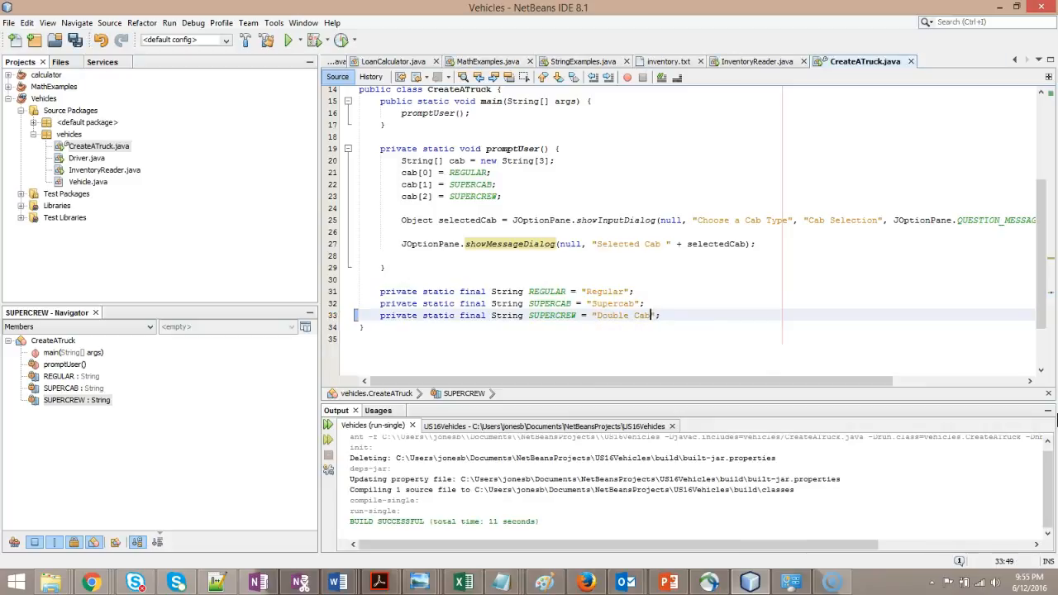
pyautogui.moveTo(811, 270)
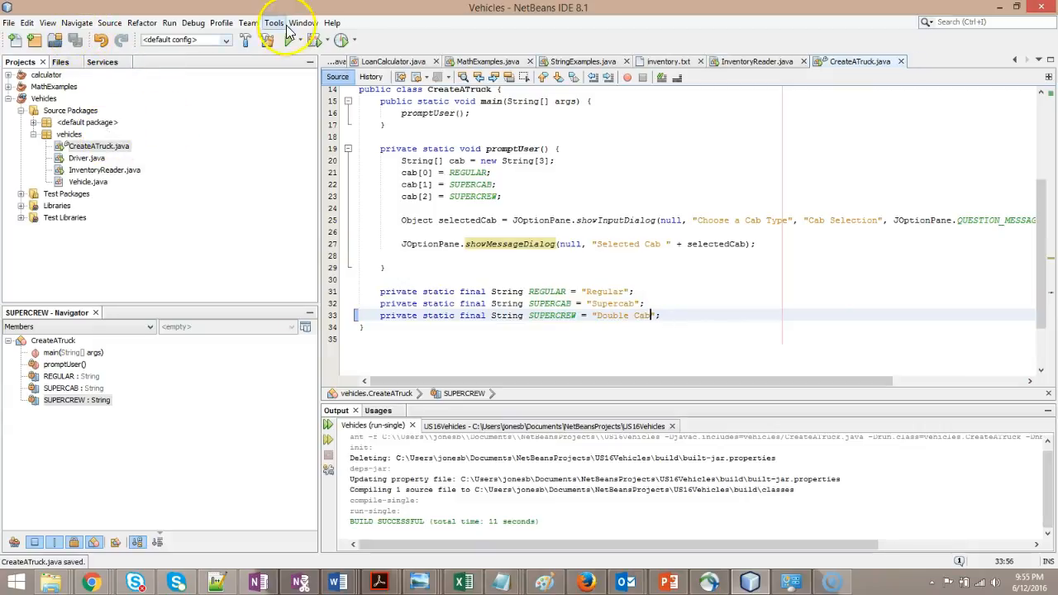
pyautogui.rightClick(95, 146)
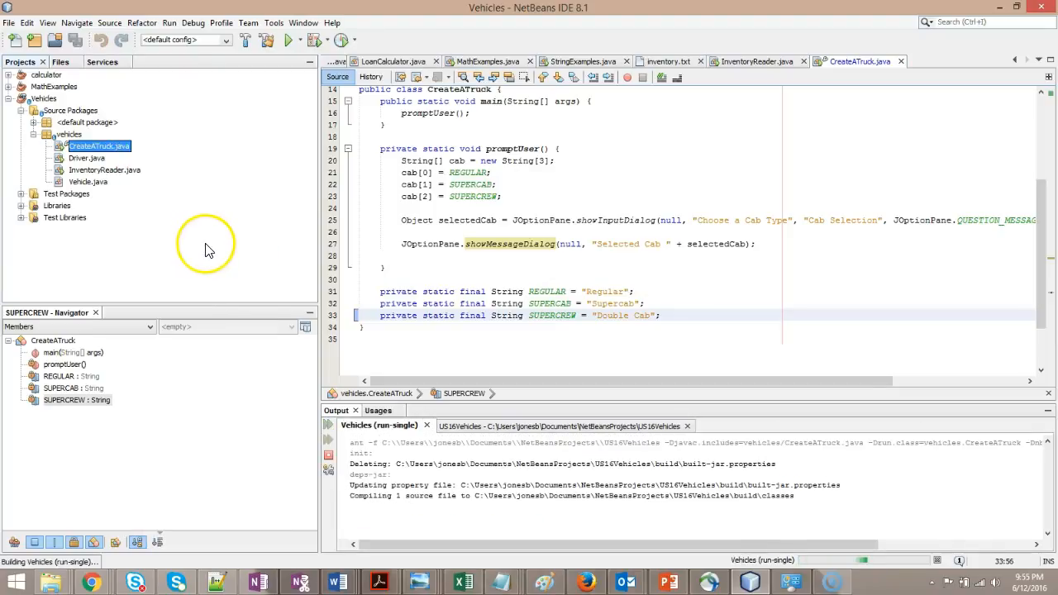
pyautogui.click(288, 40)
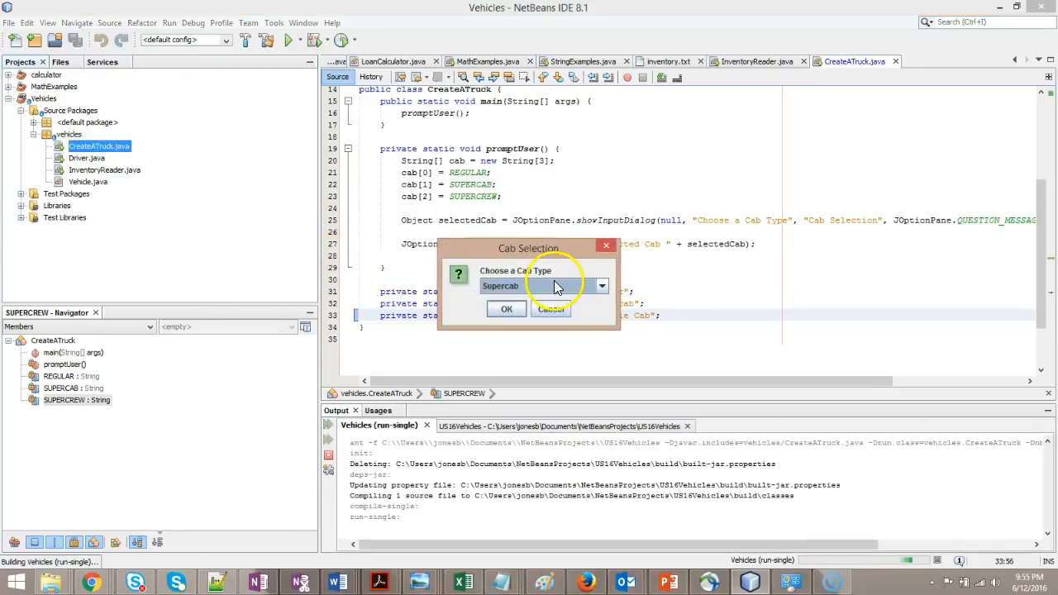
pyautogui.click(602, 286)
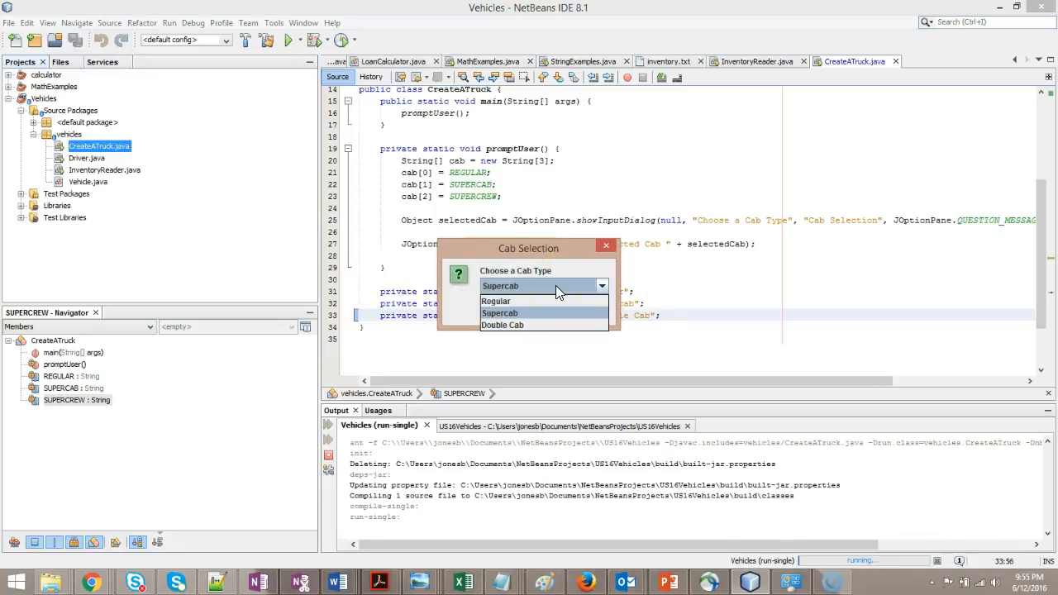
pyautogui.moveTo(569, 330)
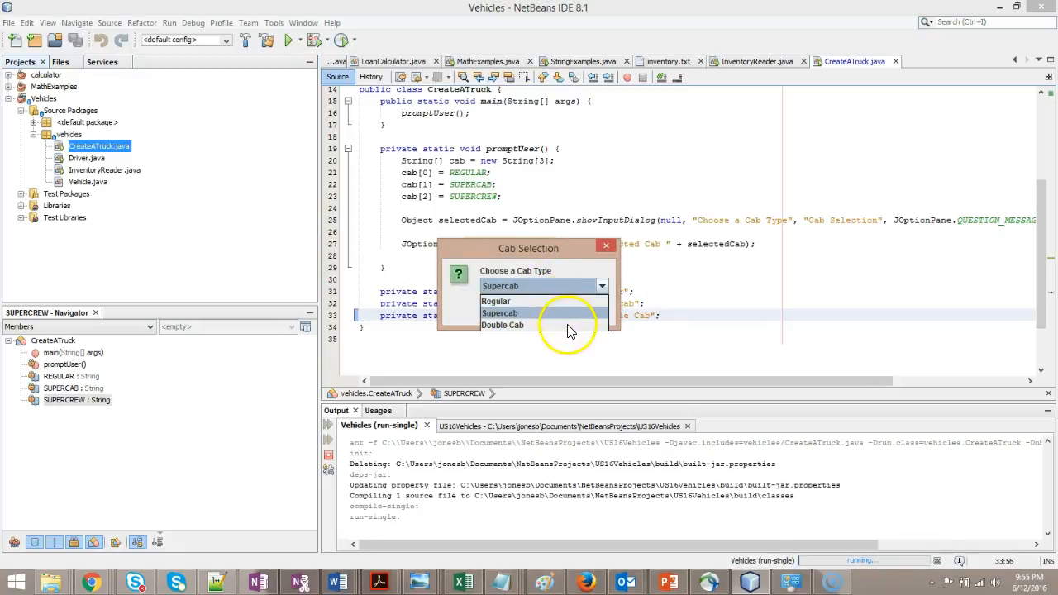
pyautogui.click(503, 325)
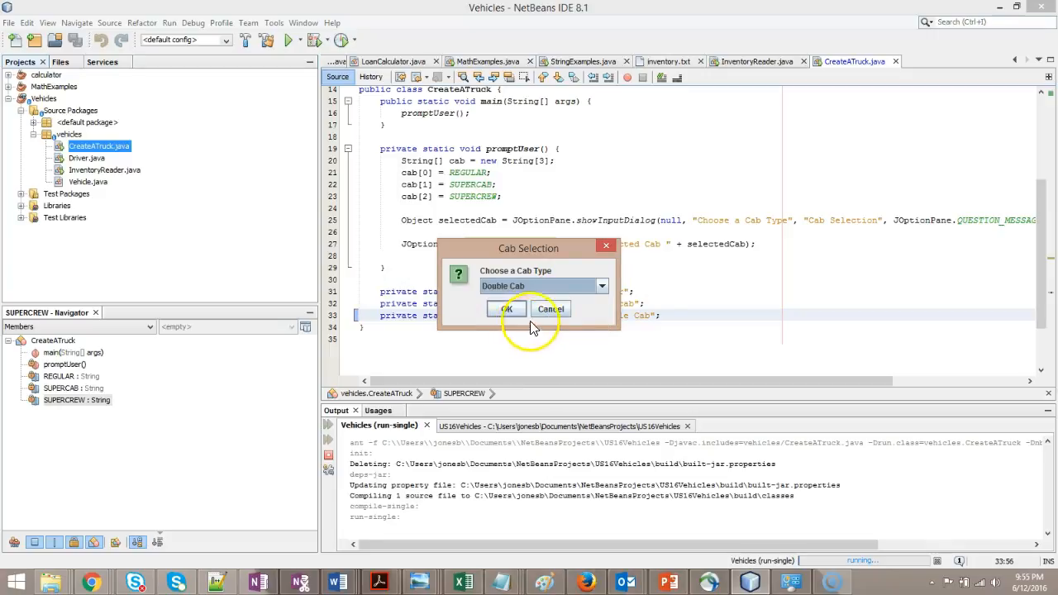
pyautogui.click(506, 309)
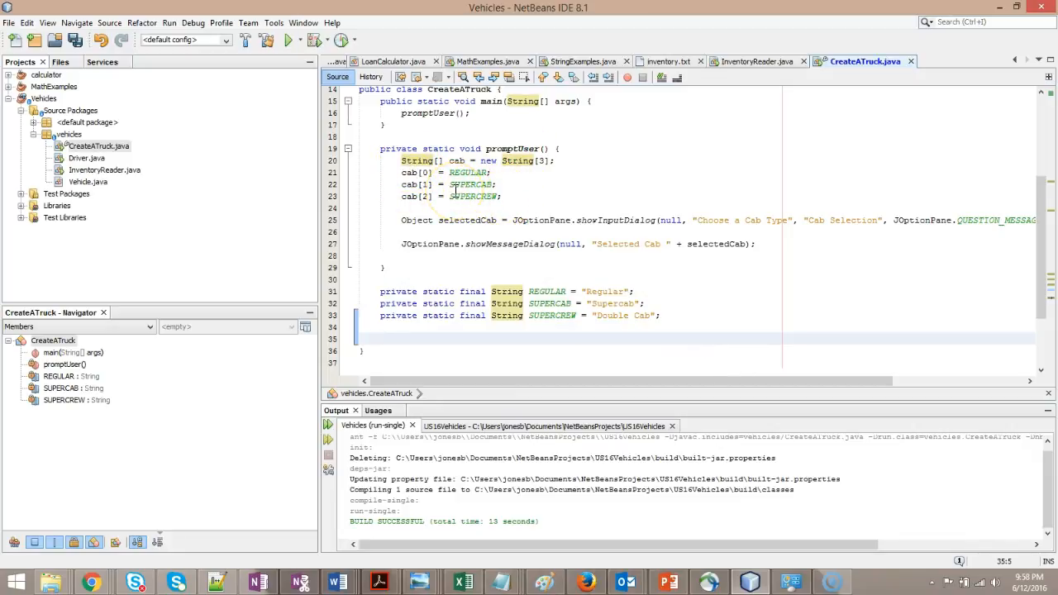
pyautogui.moveTo(579, 223)
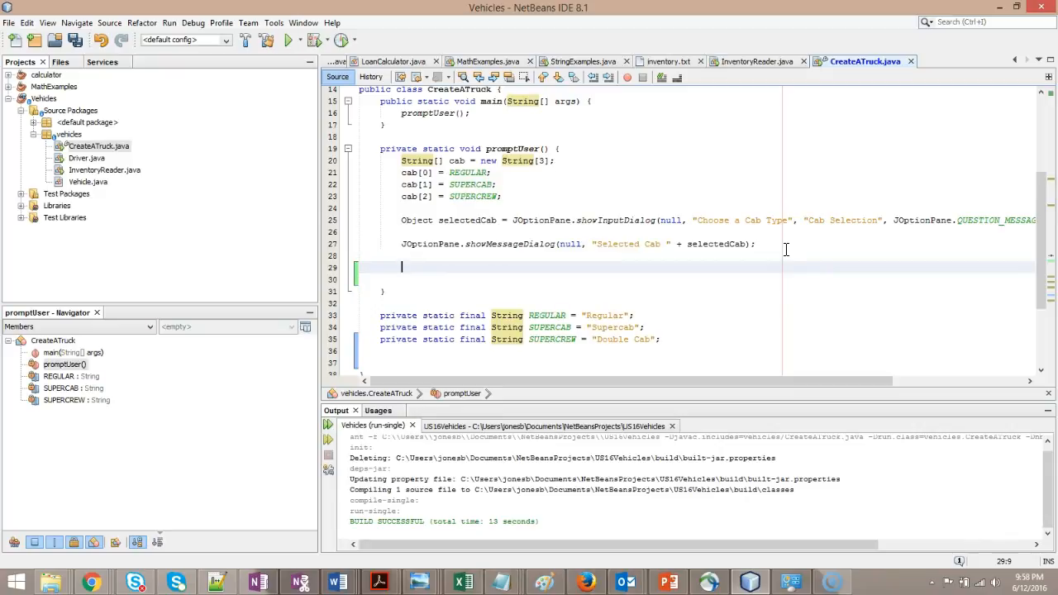
# - Declare String[] bedLength = new String[3]; on a new line
pyautogui.write('String[]')
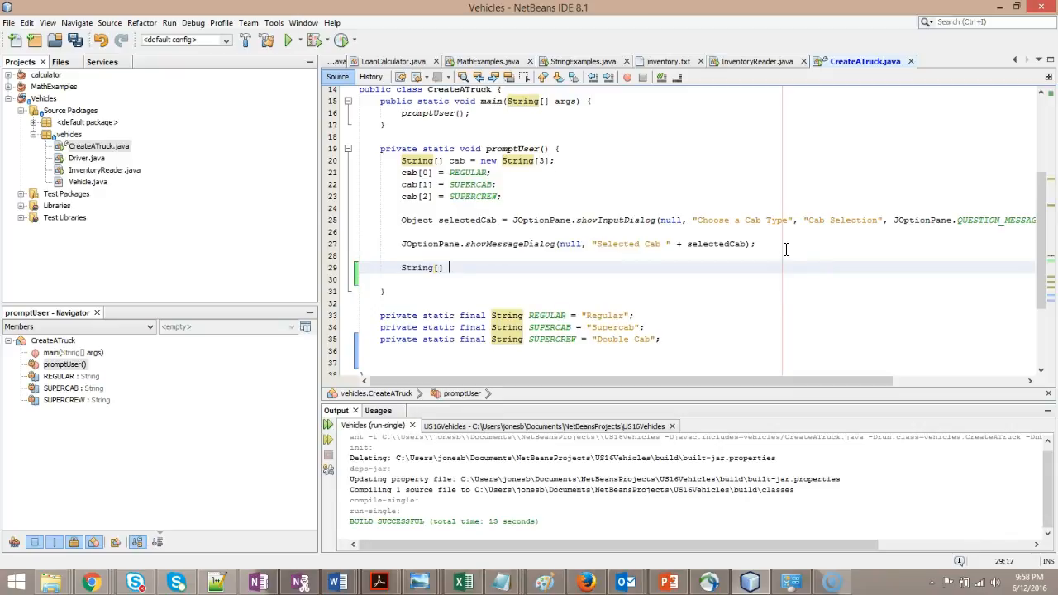
pyautogui.write('bed')
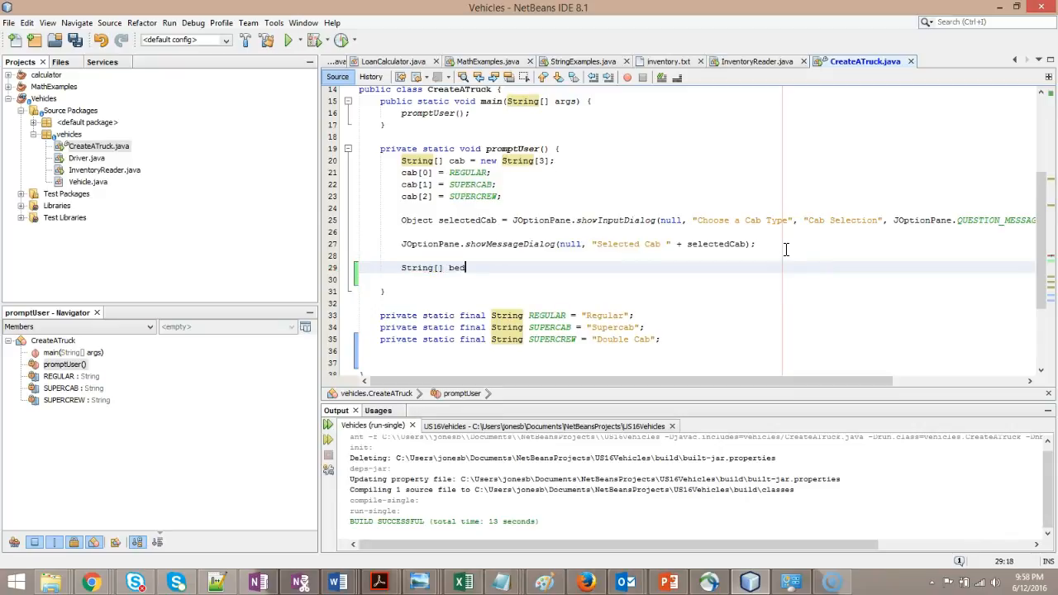
pyautogui.write('Length = n')
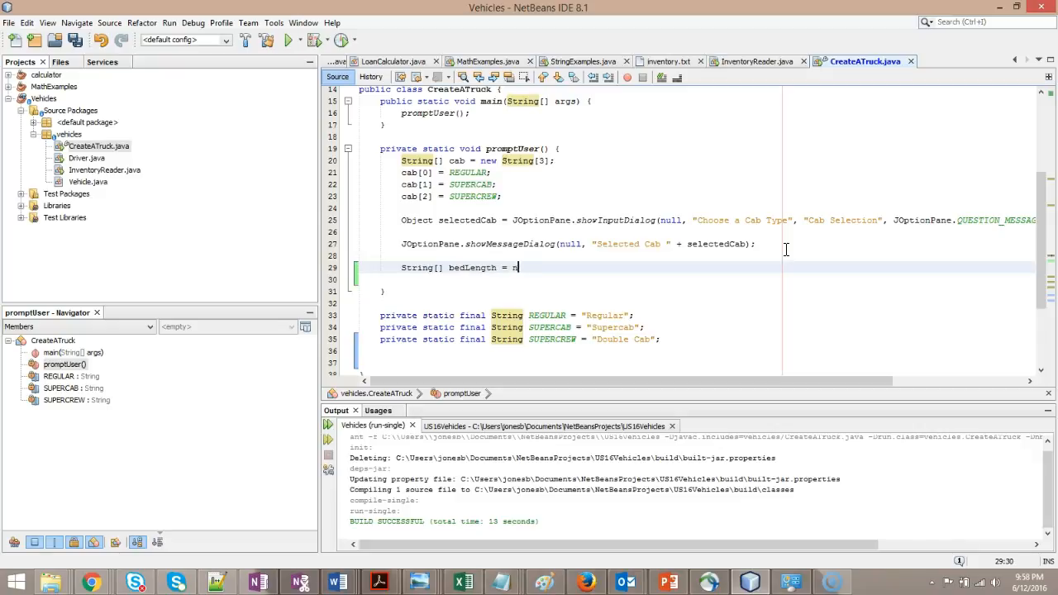
pyautogui.write('ew Str')
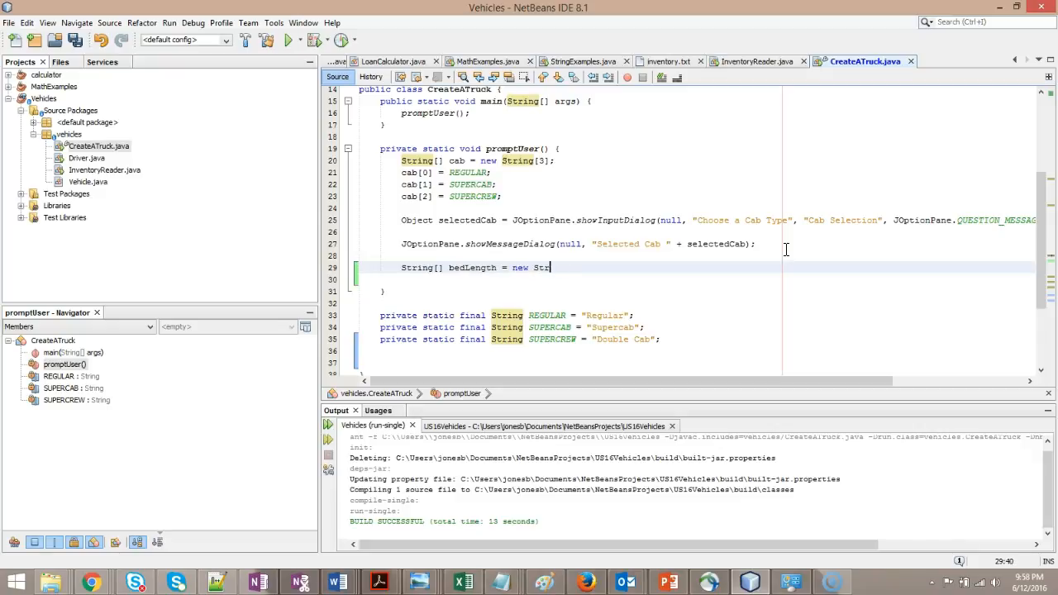
pyautogui.write('ing[]')
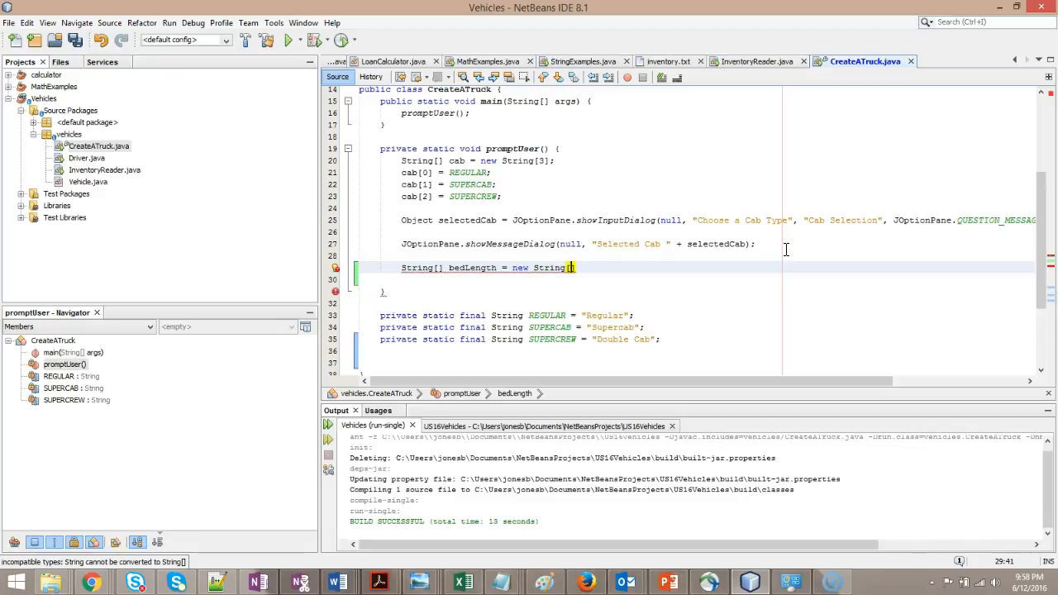
pyautogui.write('3')
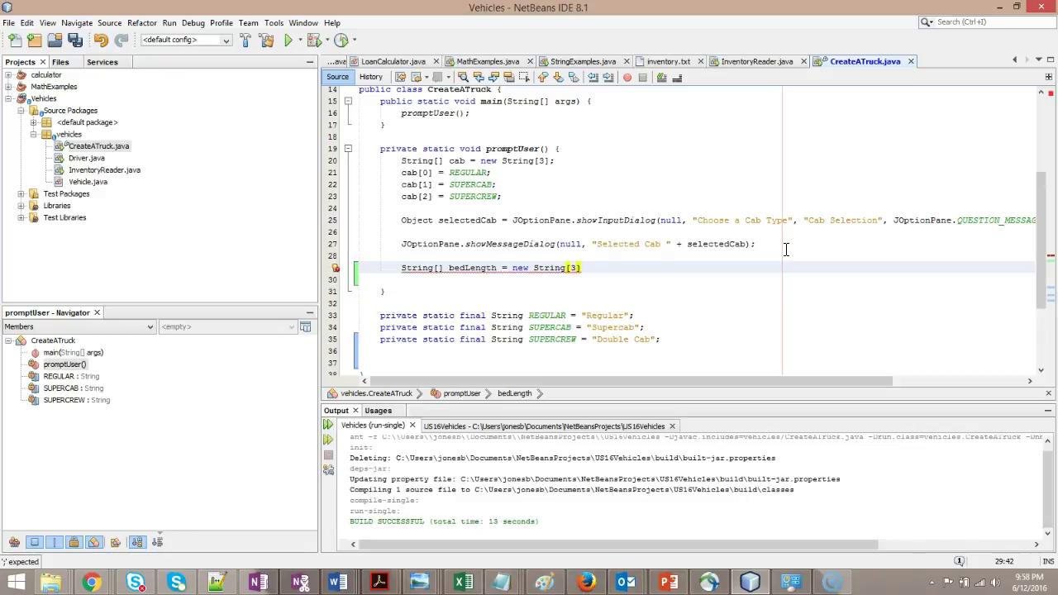
pyautogui.write(';')
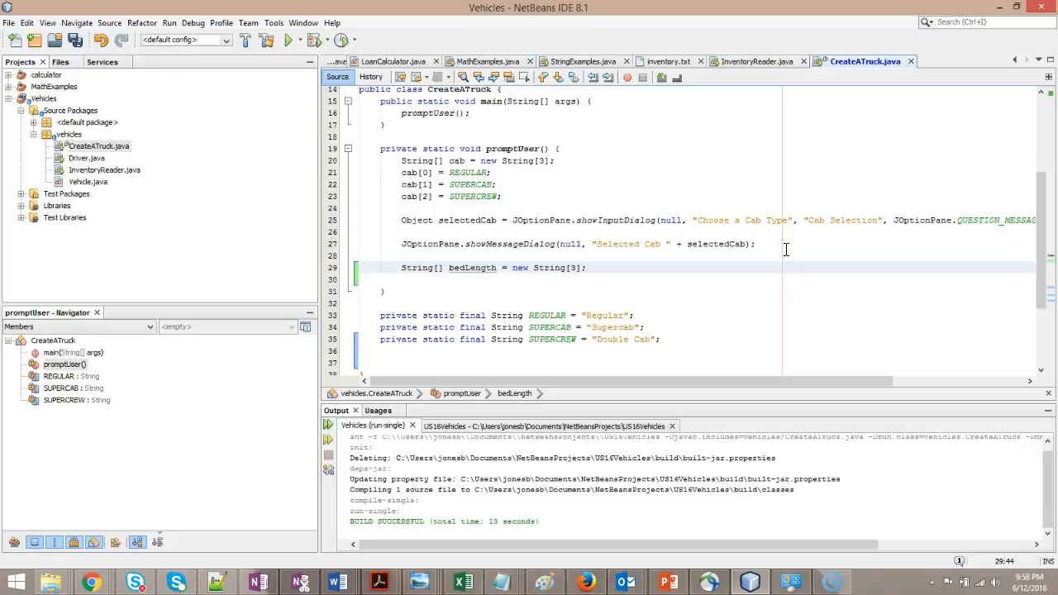
pyautogui.press('enter')
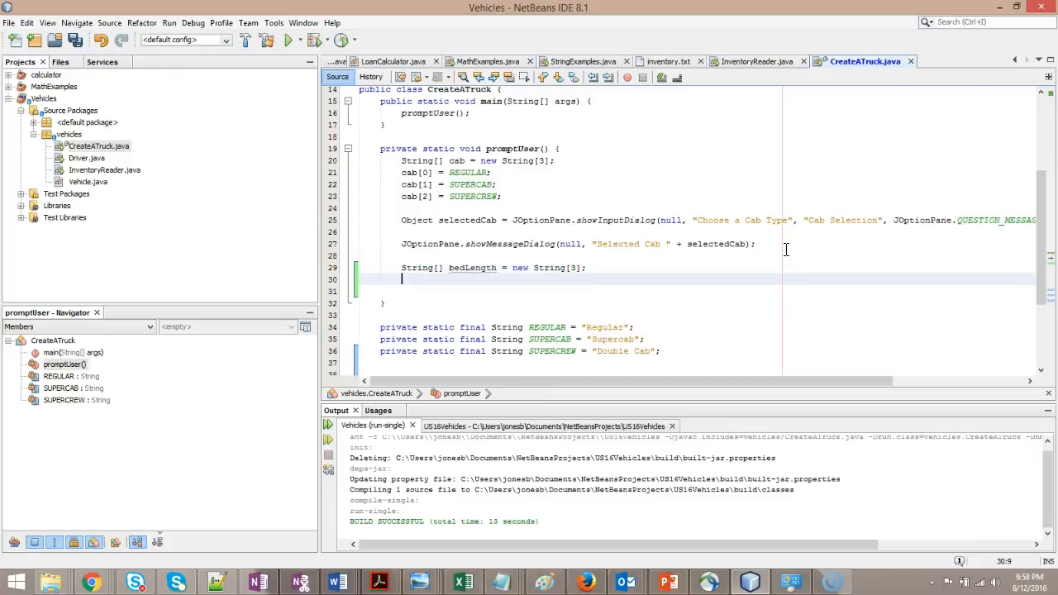
# - Assign "Short Bed", "Medium Bed" and "Long Bed" to the bedLength elements
pyautogui.write('bedLength')
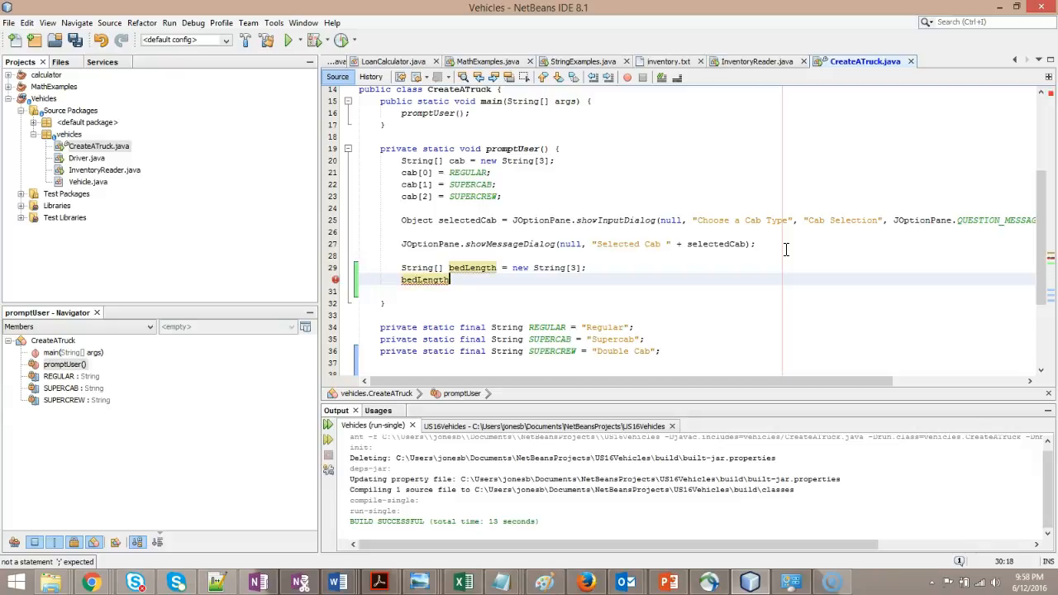
pyautogui.write('[0] =')
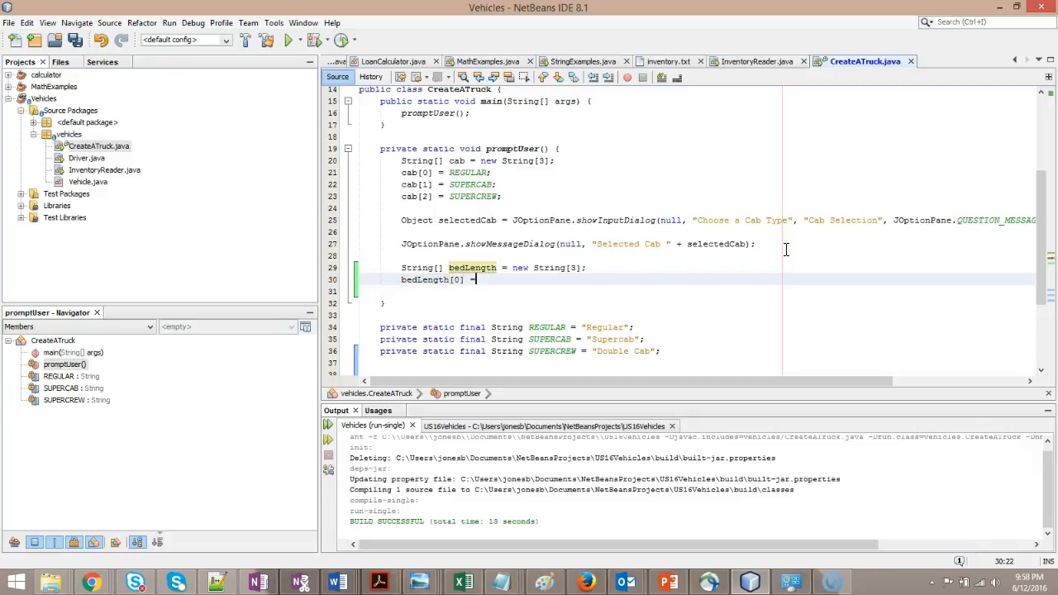
pyautogui.write('"')
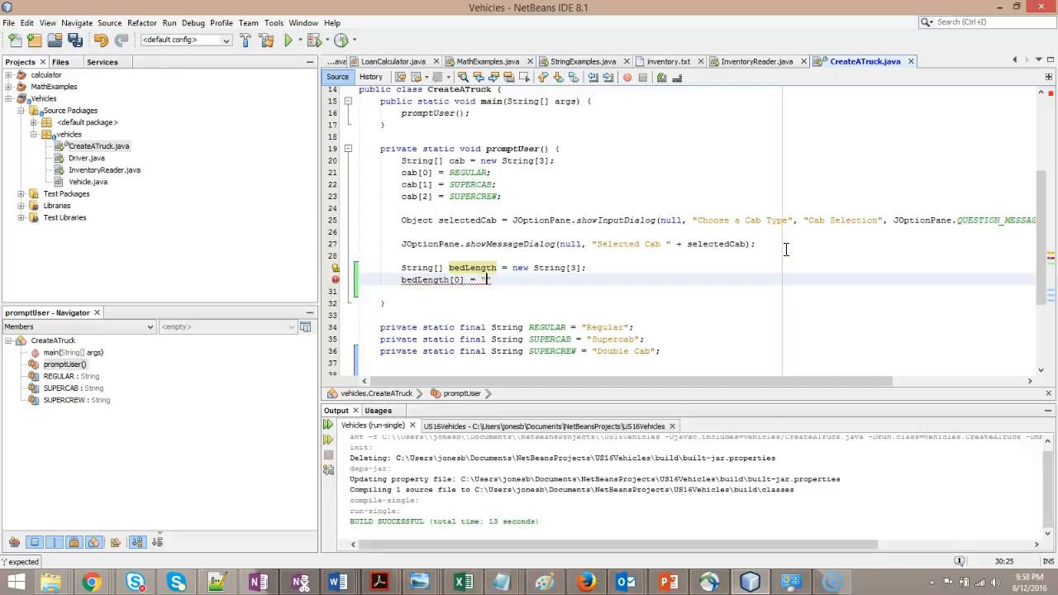
pyautogui.write('Short Bed')
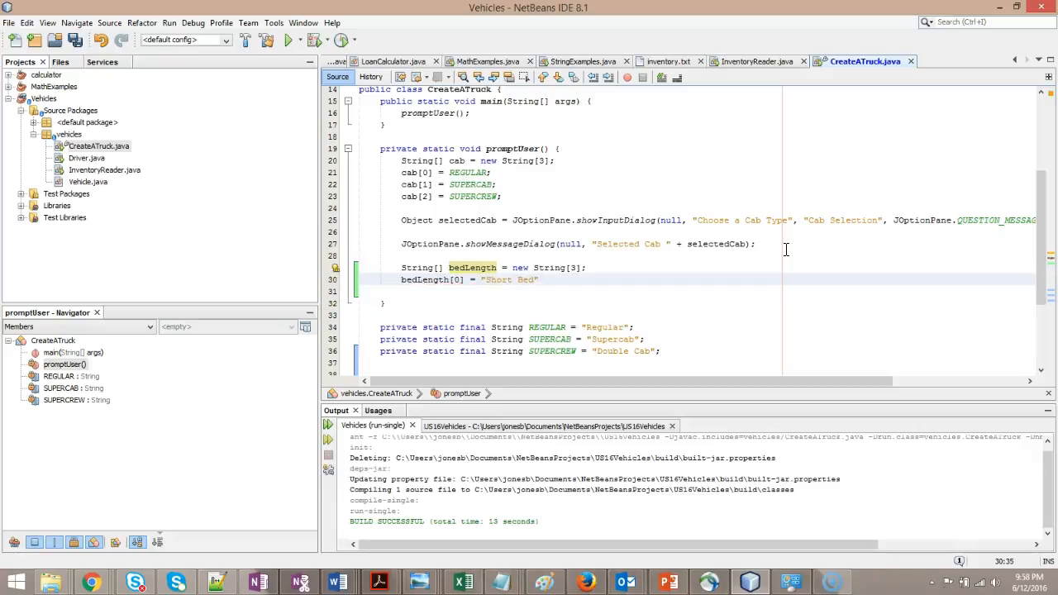
pyautogui.write('bedLeng')
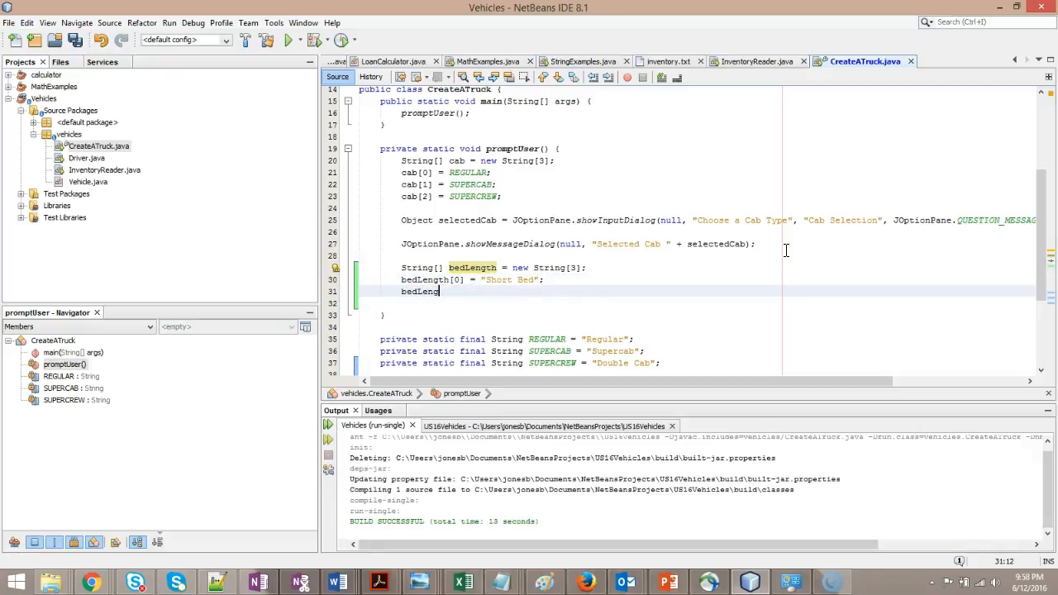
pyautogui.write('[2]')
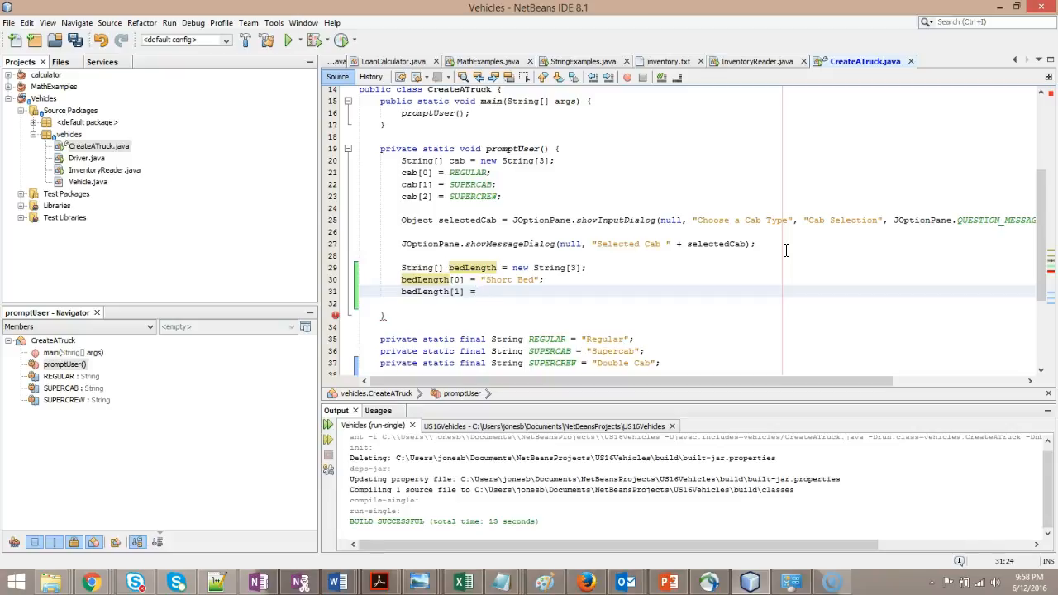
pyautogui.write('"Medium Bed";')
pyautogui.click(696, 303)
pyautogui.write('bedLenght(')
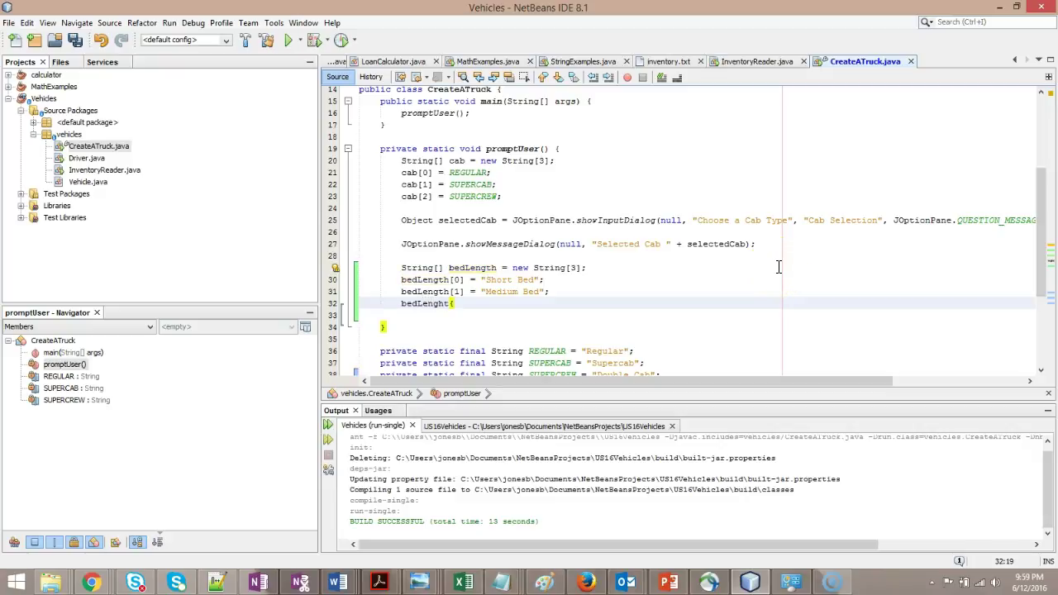
pyautogui.write('[2]')
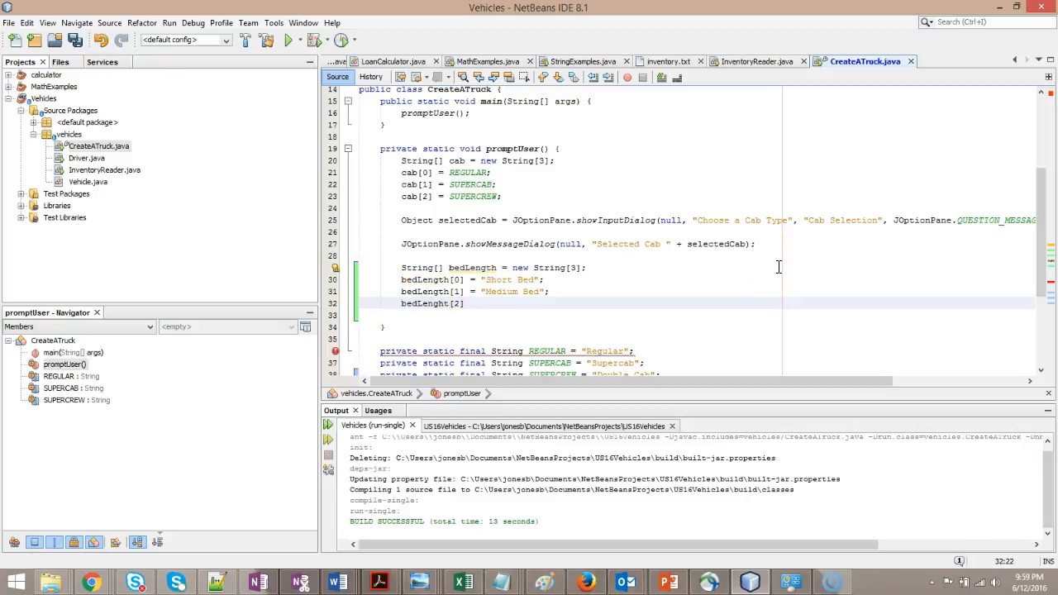
pyautogui.write('= "Long Bed";')
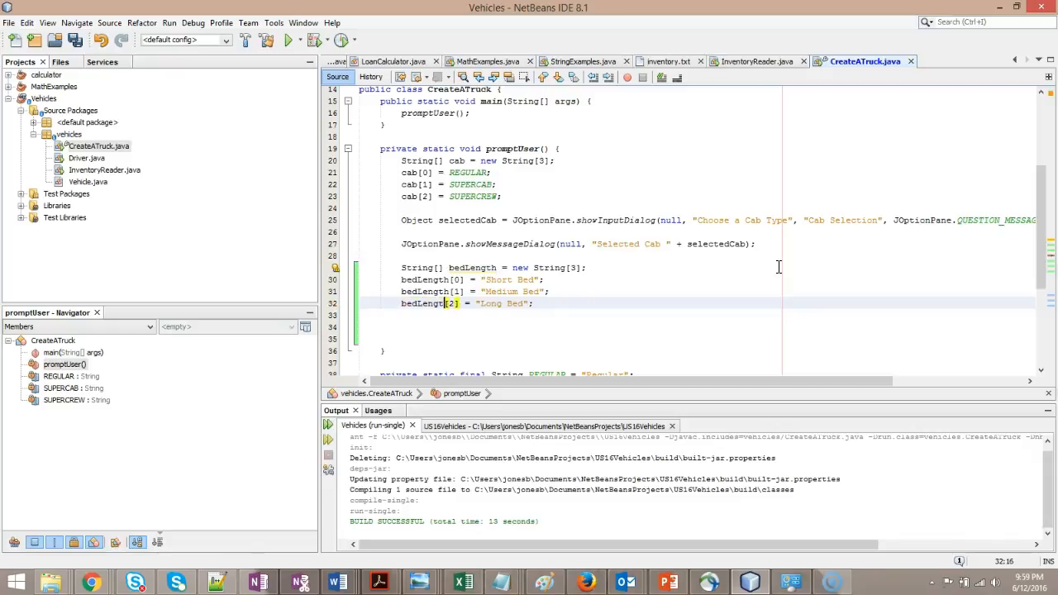
# - Introduce the bed strings as constants SHORT__BED and LONG__BED via the lightbulb hint
pyautogui.click(490, 280)
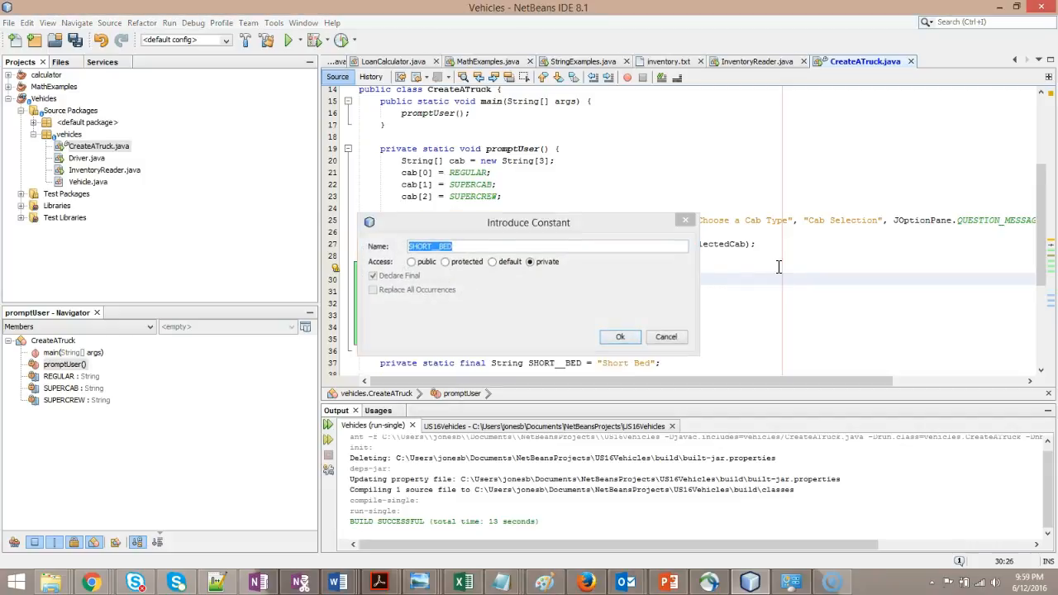
pyautogui.click(620, 336)
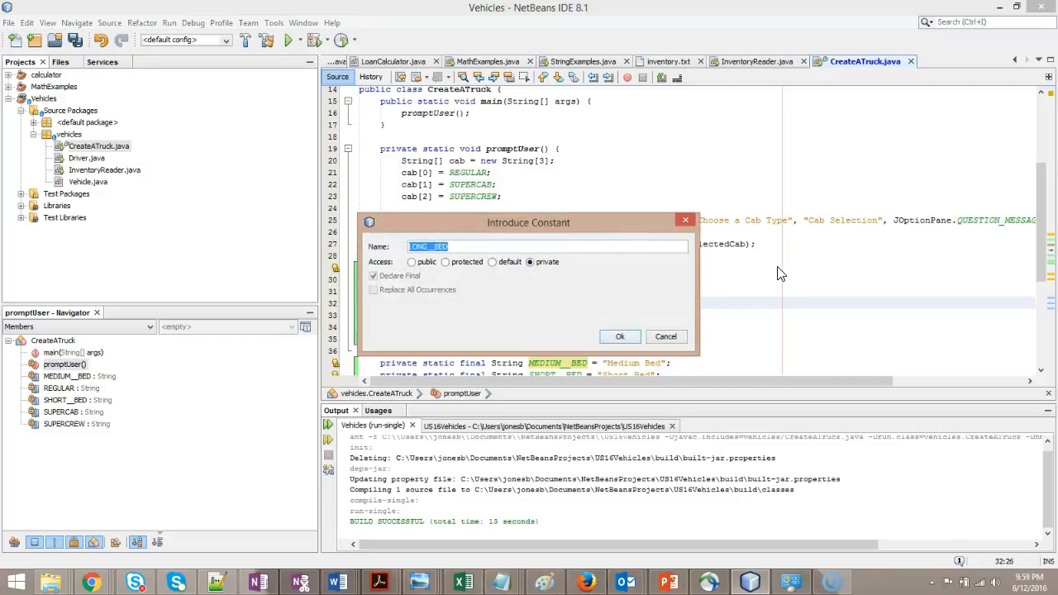
pyautogui.click(620, 337)
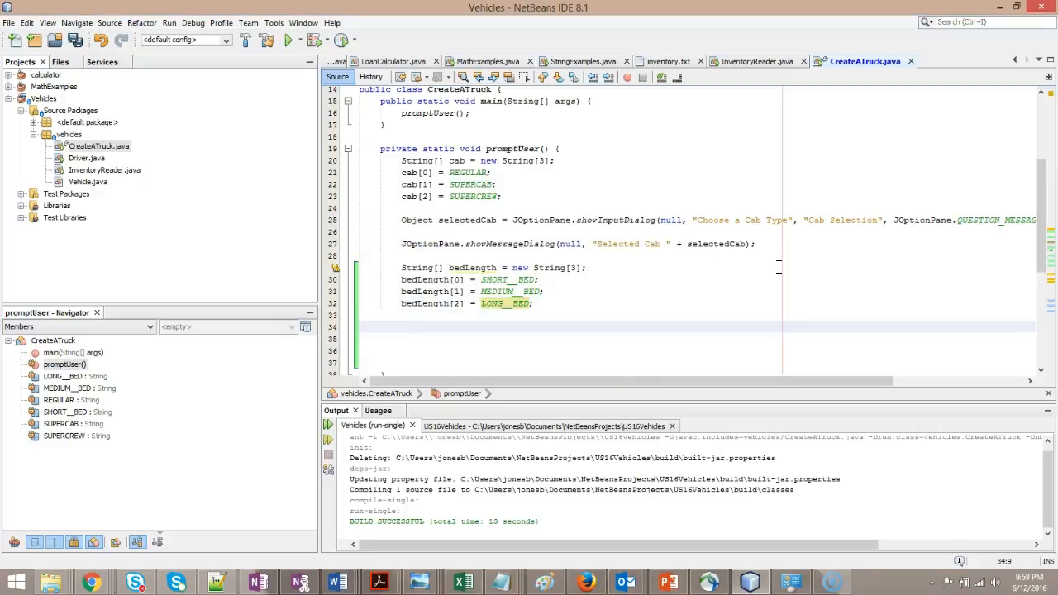
pyautogui.moveTo(790, 198)
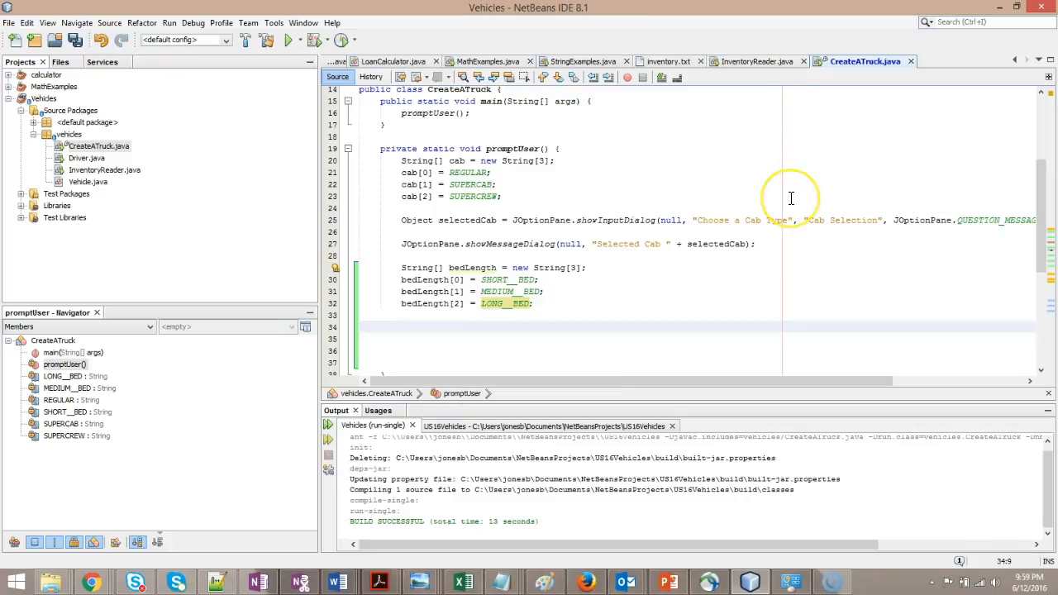
# - Start JOptionPane.showInputDialog with null, message "Choose a Bed Length" and title "Bed Selection"
pyautogui.write('JOptionPane')
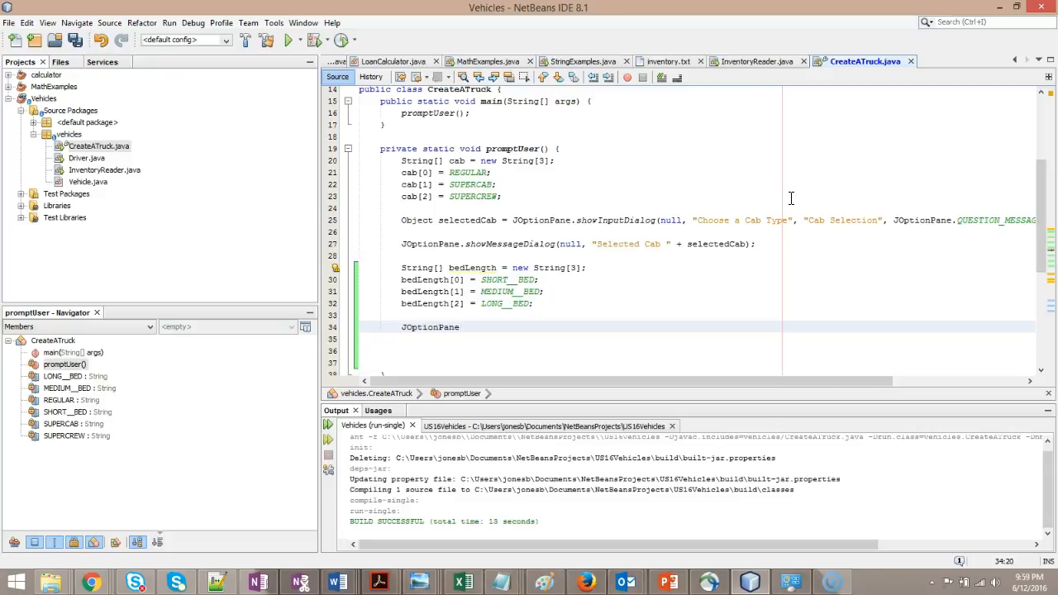
pyautogui.write('.showInput')
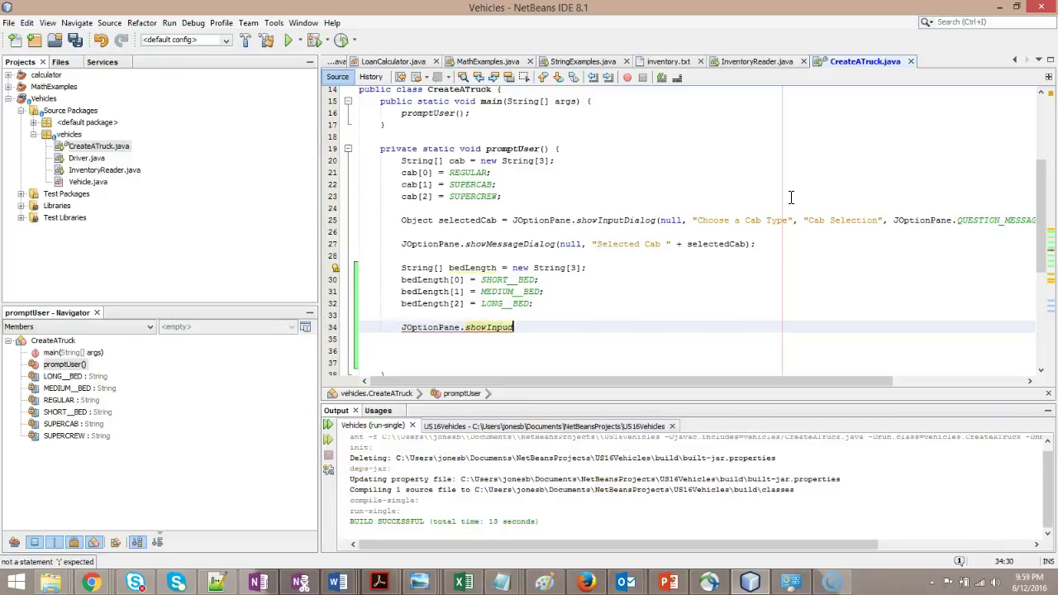
pyautogui.write('Dialog()')
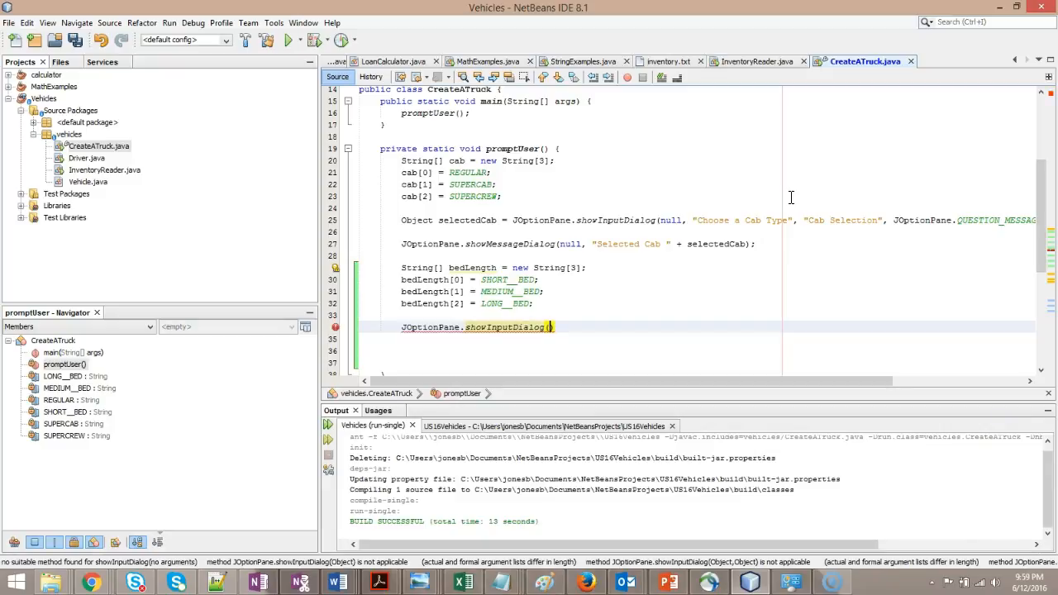
pyautogui.write('null,')
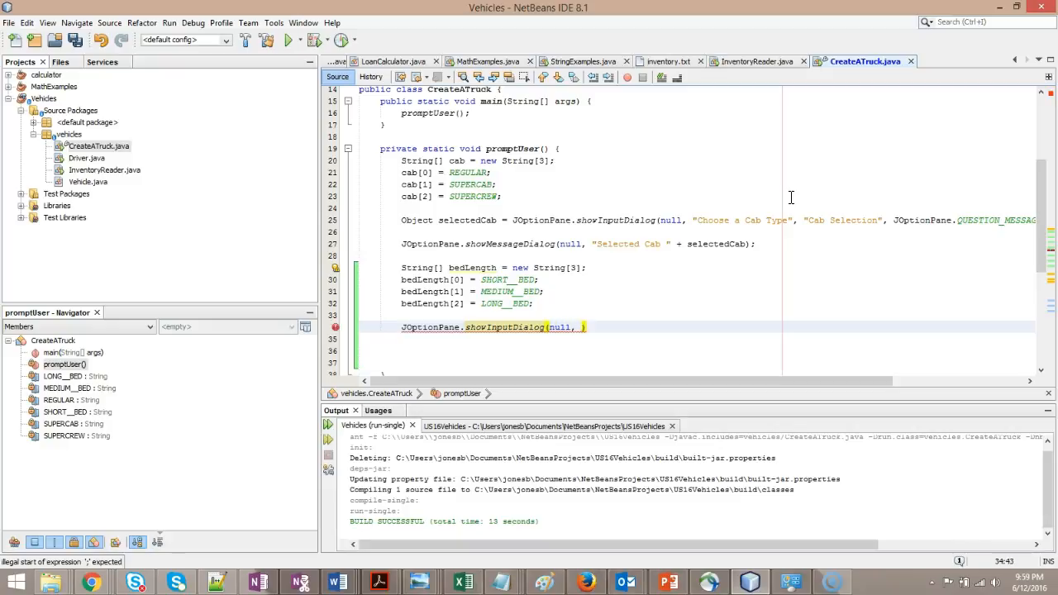
pyautogui.write('""')
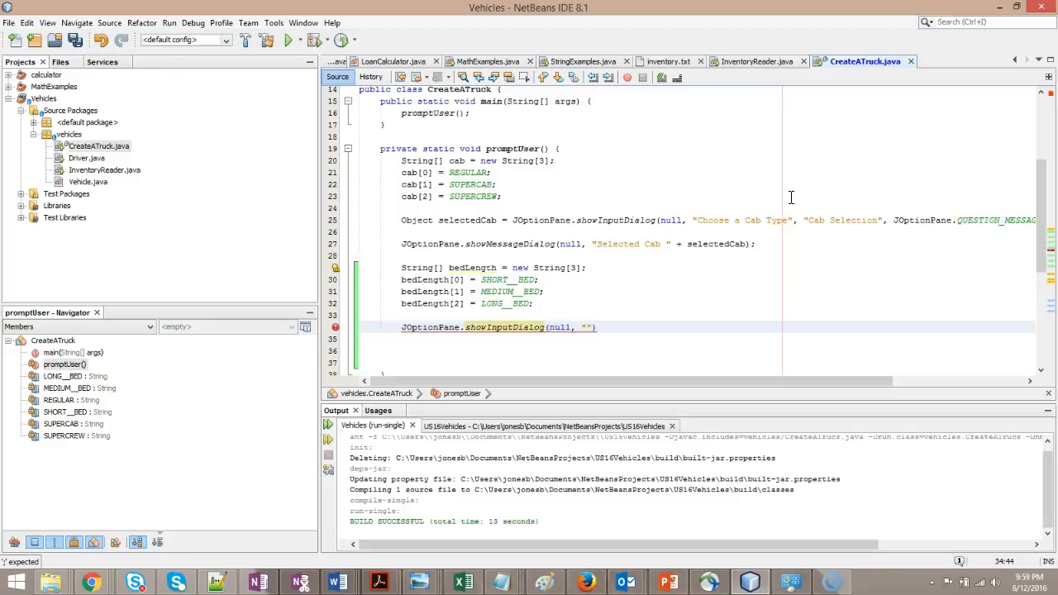
pyautogui.write('Choose a Bed')
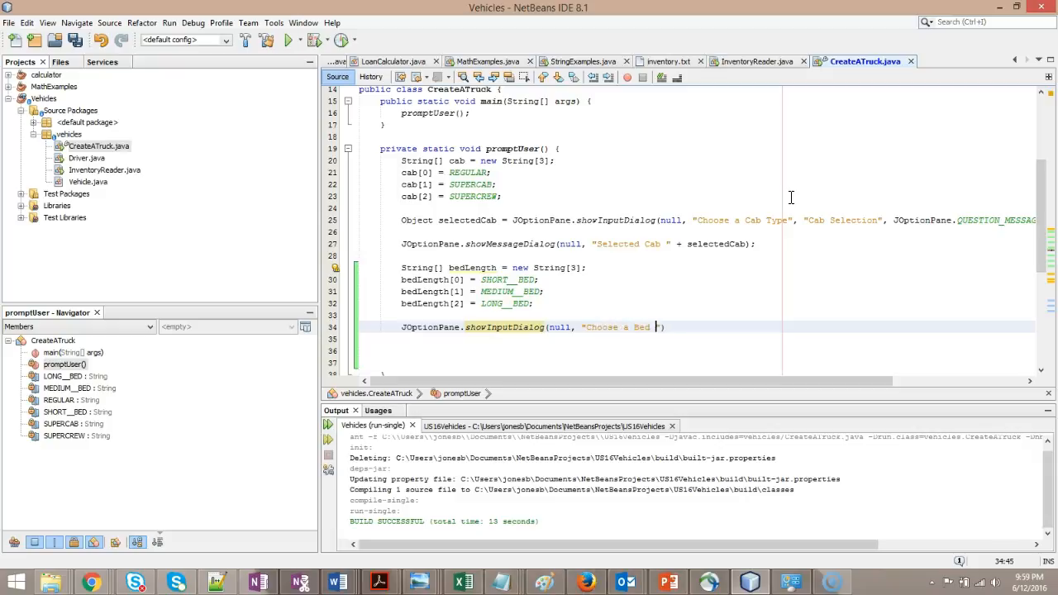
pyautogui.write('Length")')
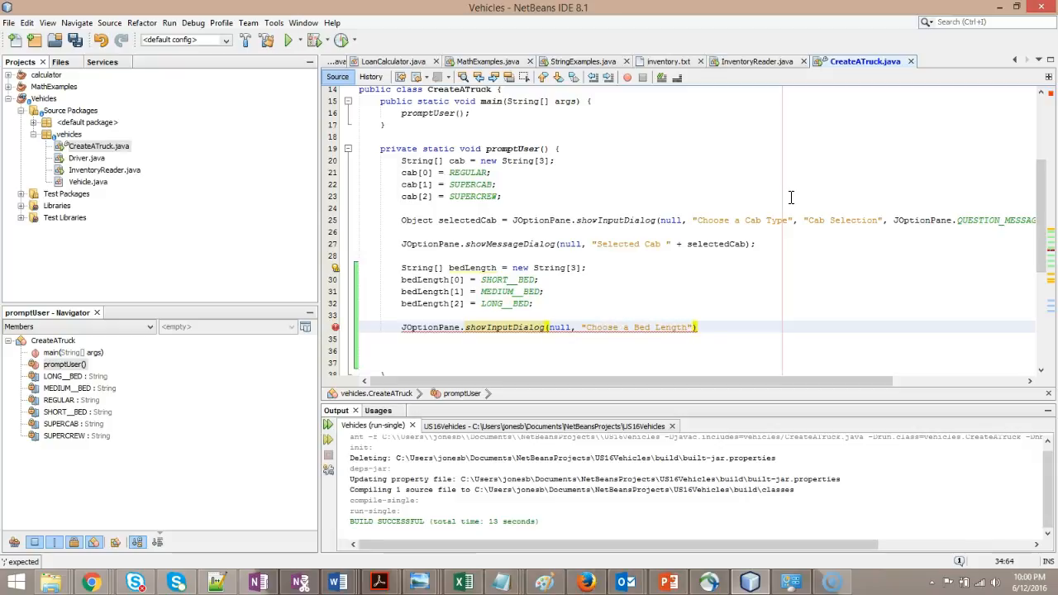
pyautogui.write(', ""')
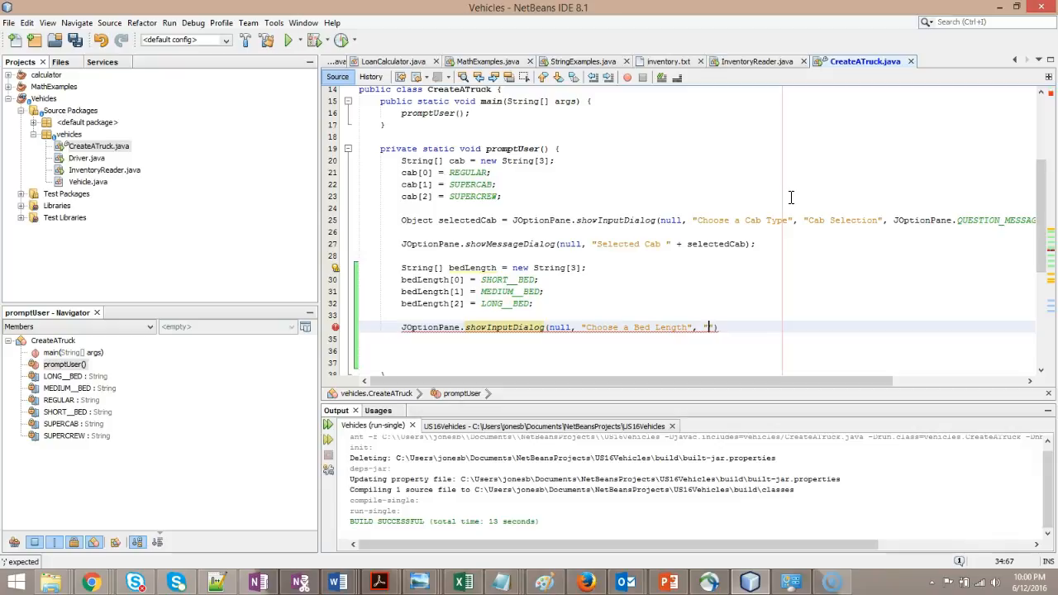
pyautogui.write('Bed Selection')
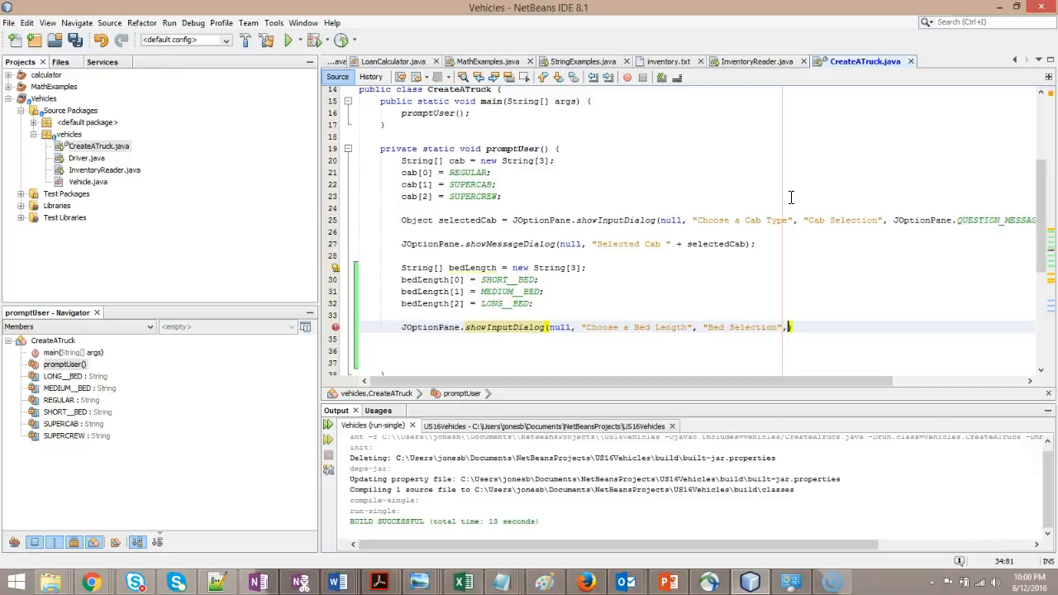
# - Add QUESTION_MESSAGE, the bedLength options and MEDIUM__BED default, ending with a semicolon
pyautogui.write('JO')
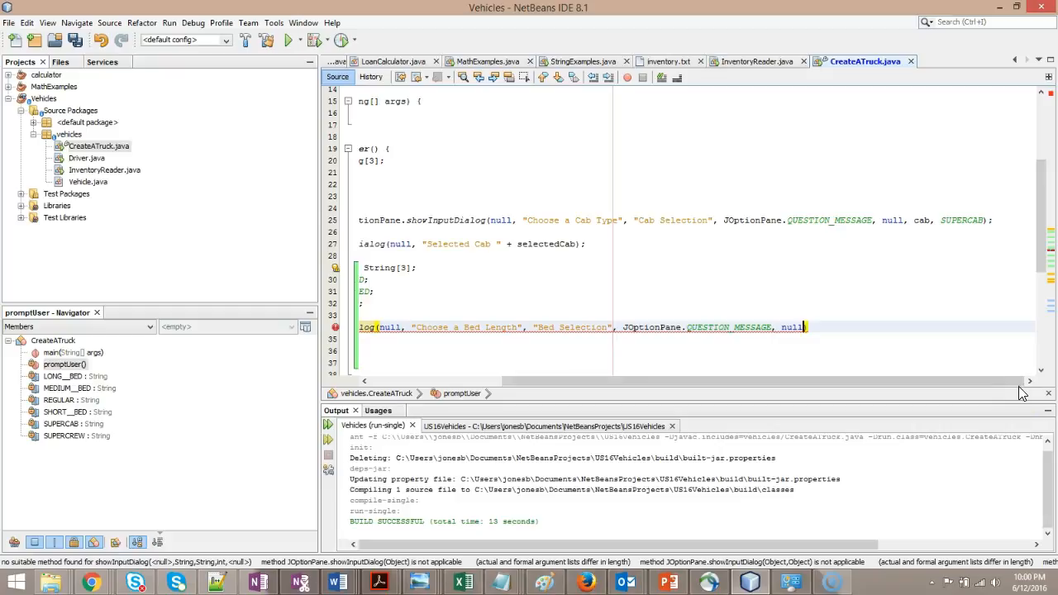
pyautogui.write(',')
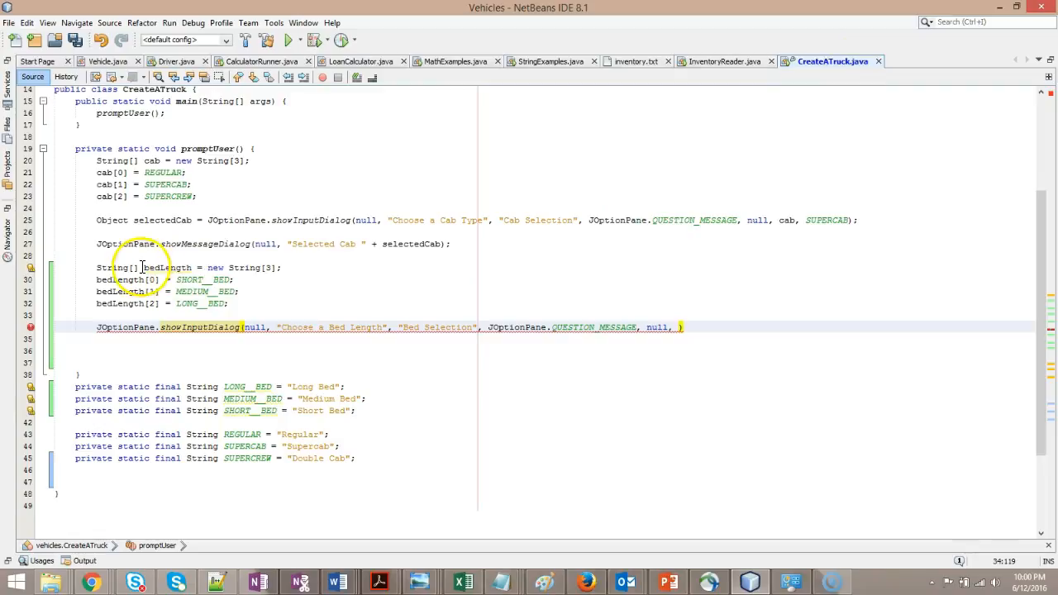
pyautogui.write('be')
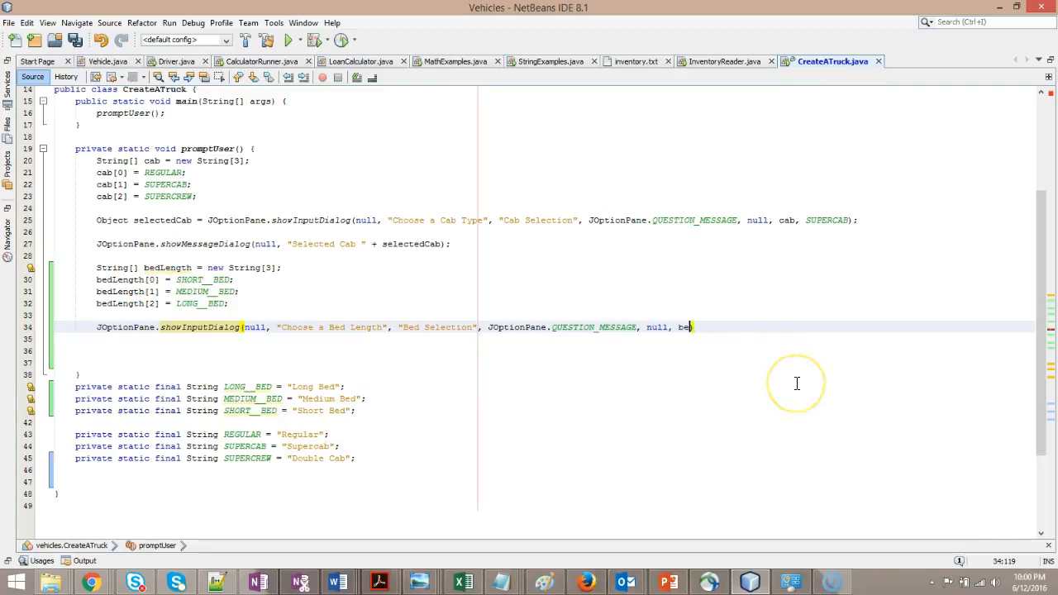
pyautogui.write('dLength,')
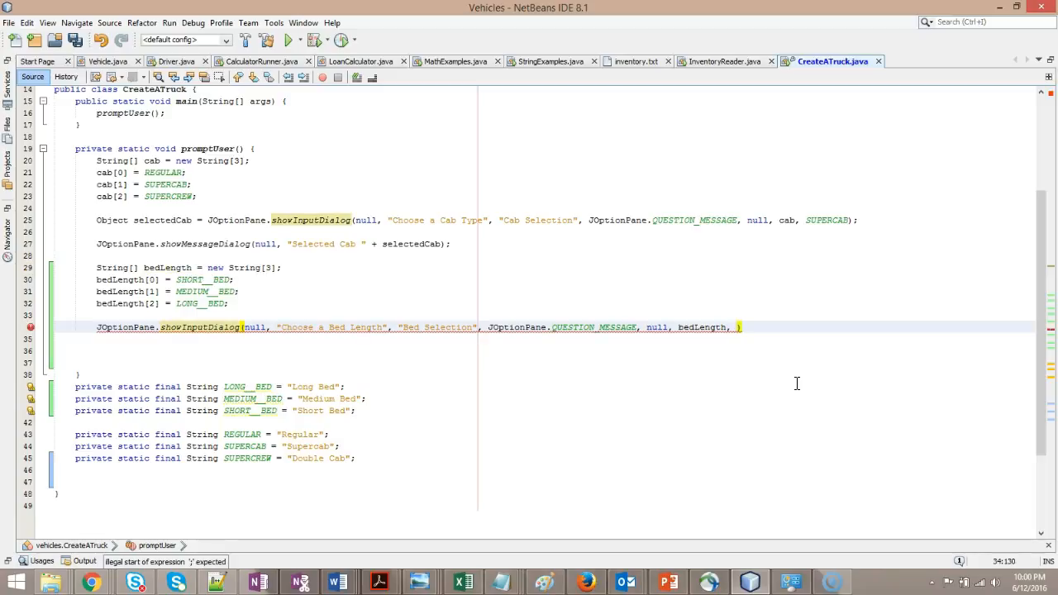
pyautogui.moveTo(692, 430)
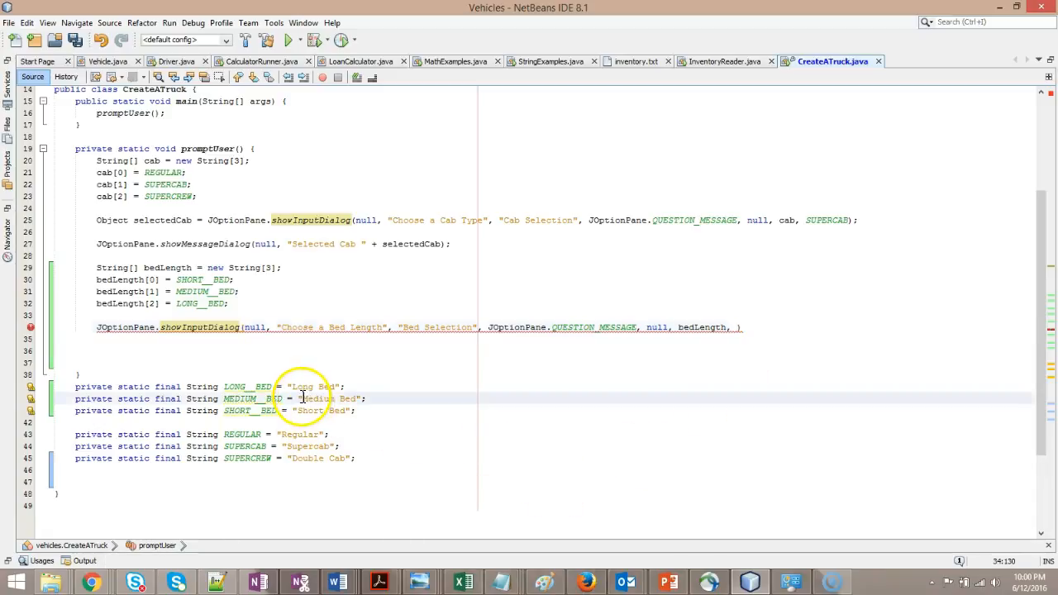
pyautogui.doubleClick(322, 399)
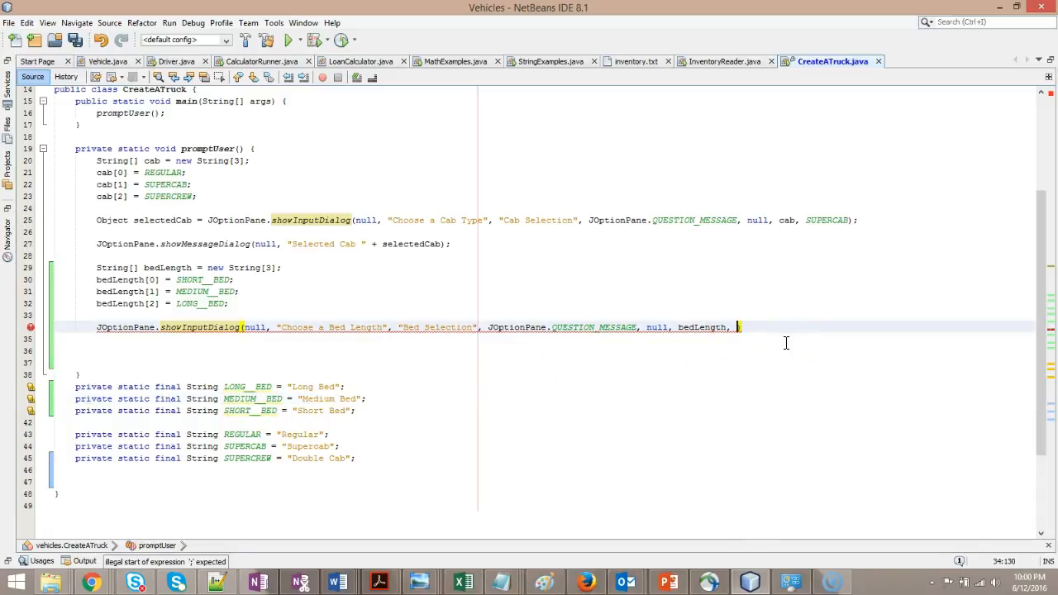
pyautogui.write('MEDIU')
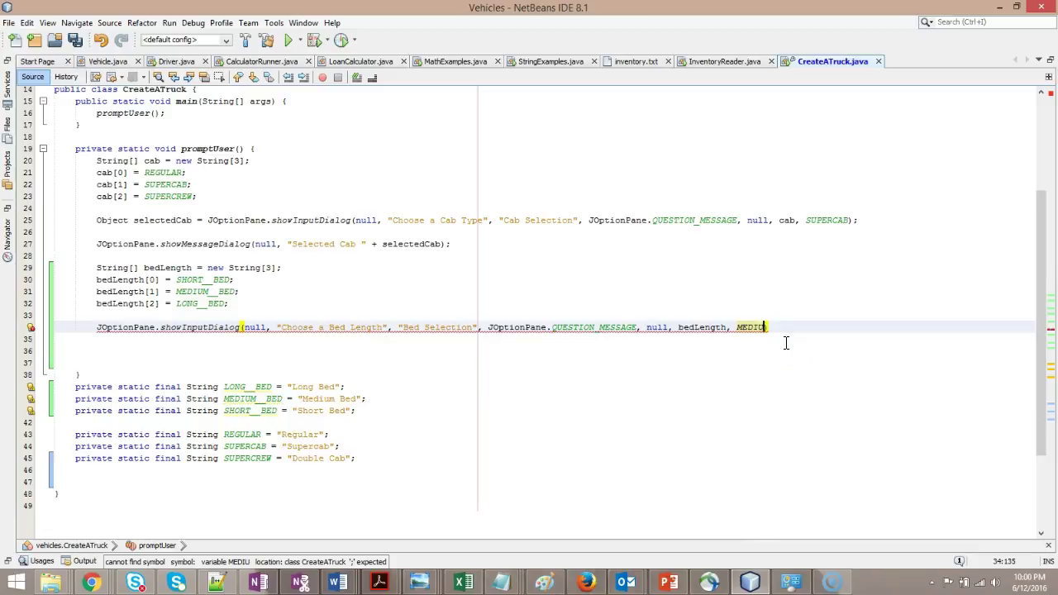
pyautogui.write('M__BED')
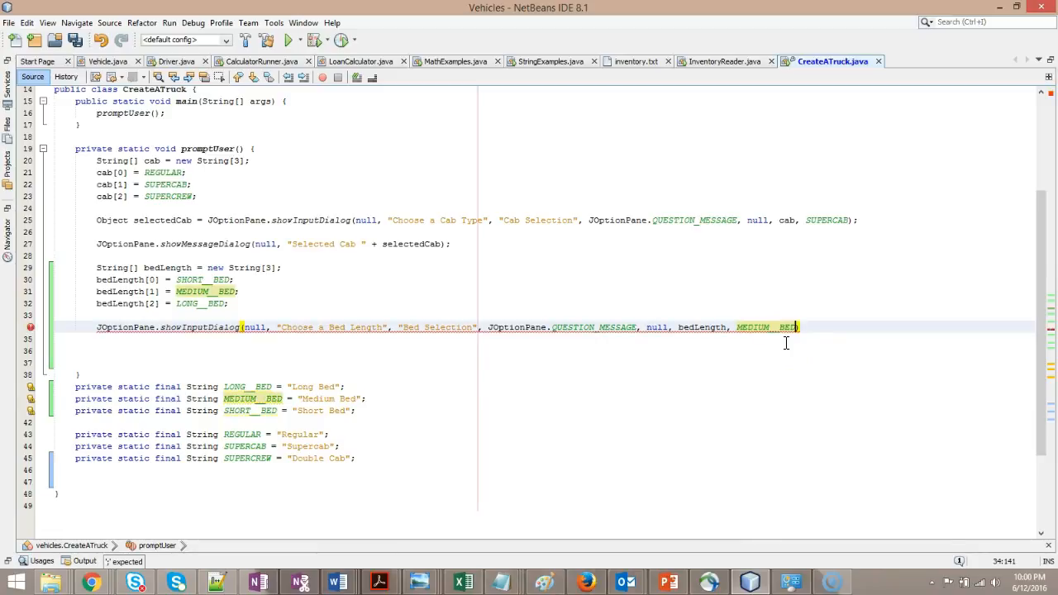
pyautogui.write(';')
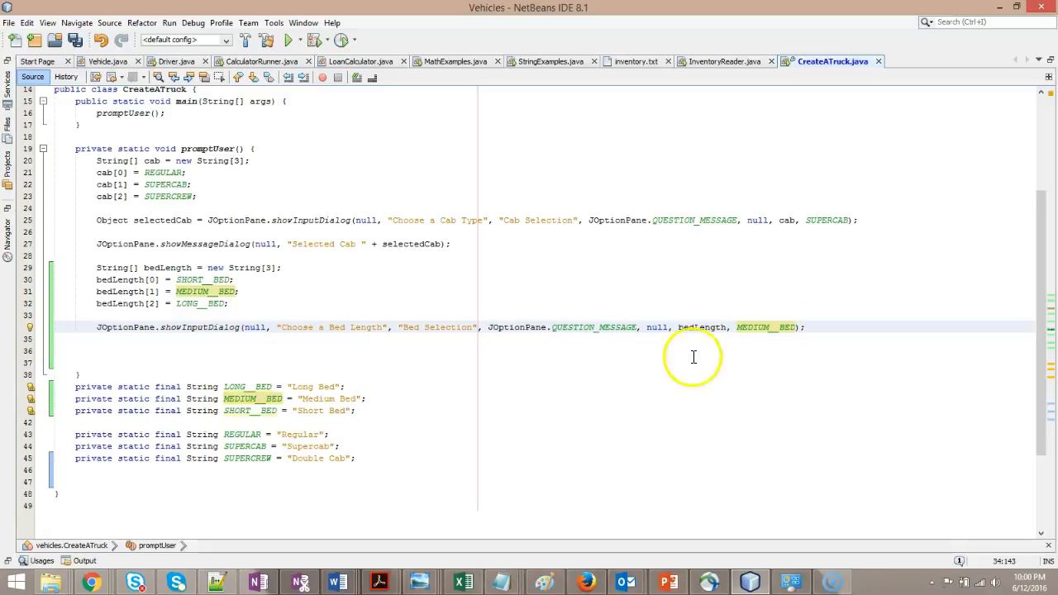
pyautogui.click(196, 327)
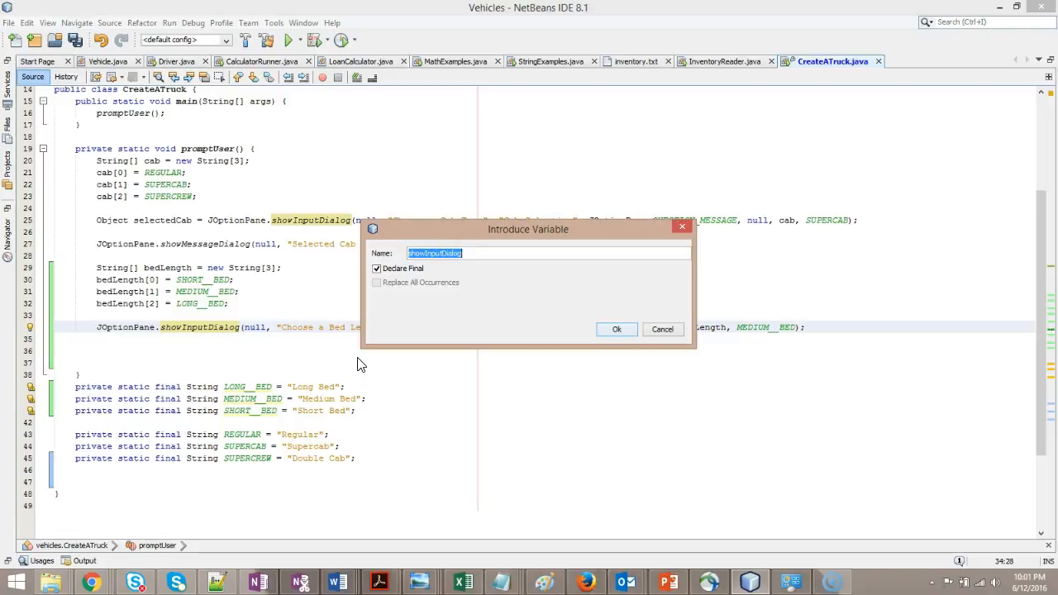
# - Introduce the final variable selectedBedLength for the dialog result
pyautogui.write('s')
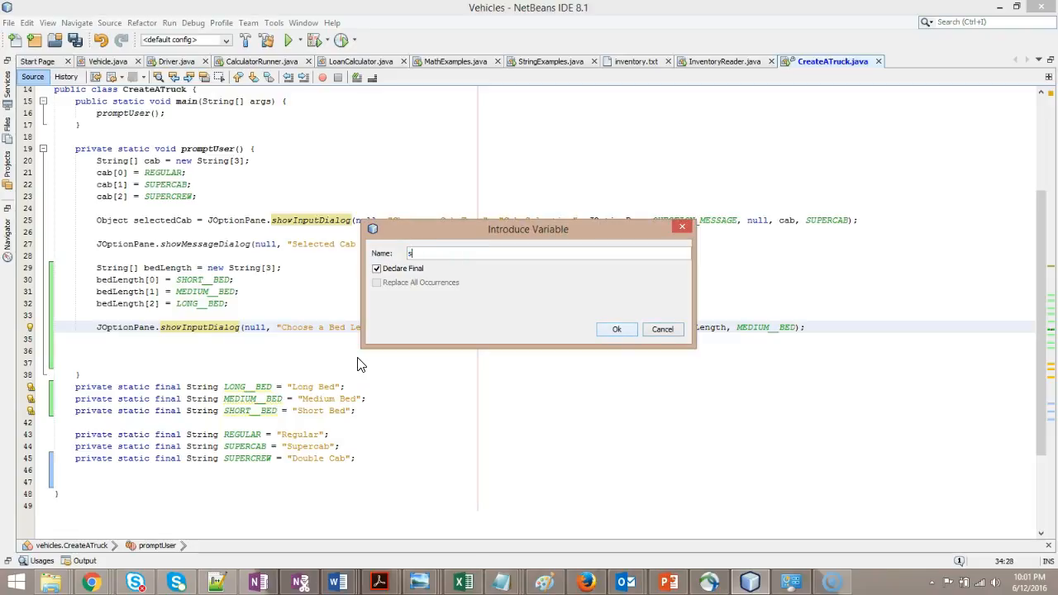
pyautogui.write('selectedBedLen')
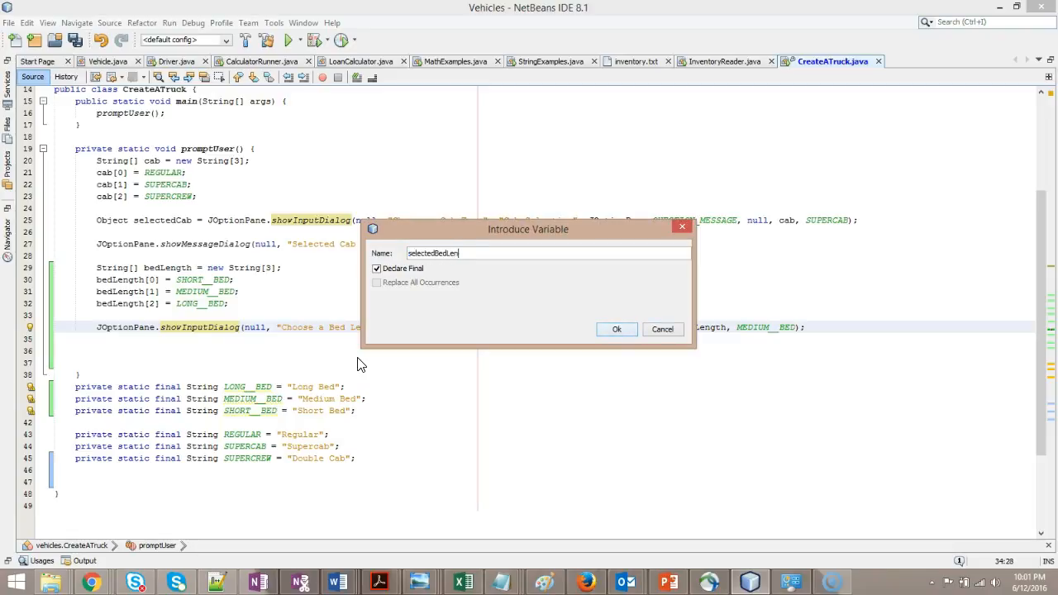
pyautogui.click(617, 329)
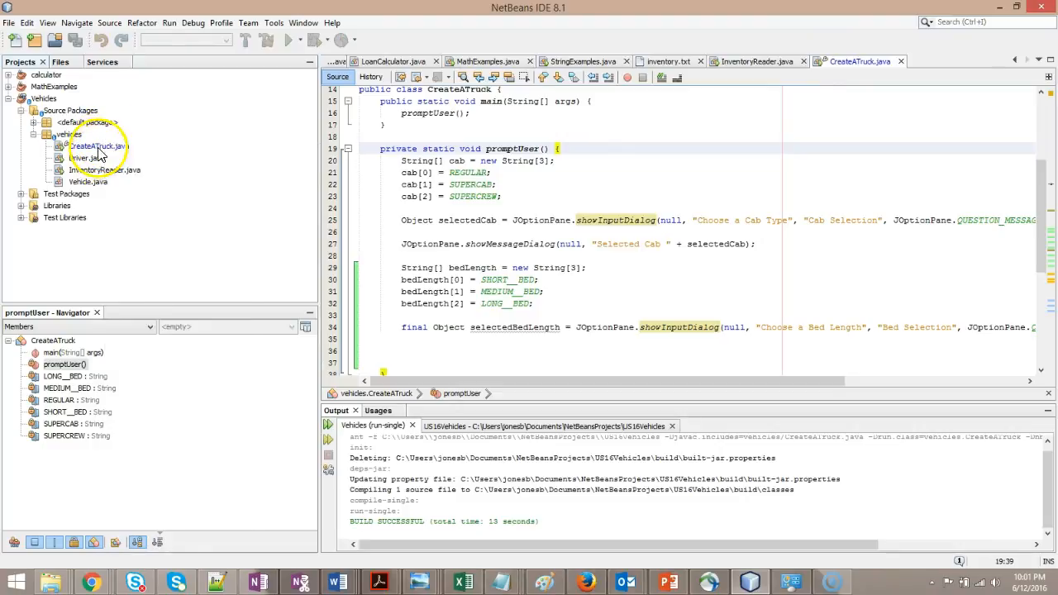
# - Rerun CreateATruck, accept Supercab, dismiss its message, and keep Medium Bed in Bed Selection
pyautogui.rightClick(97, 147)
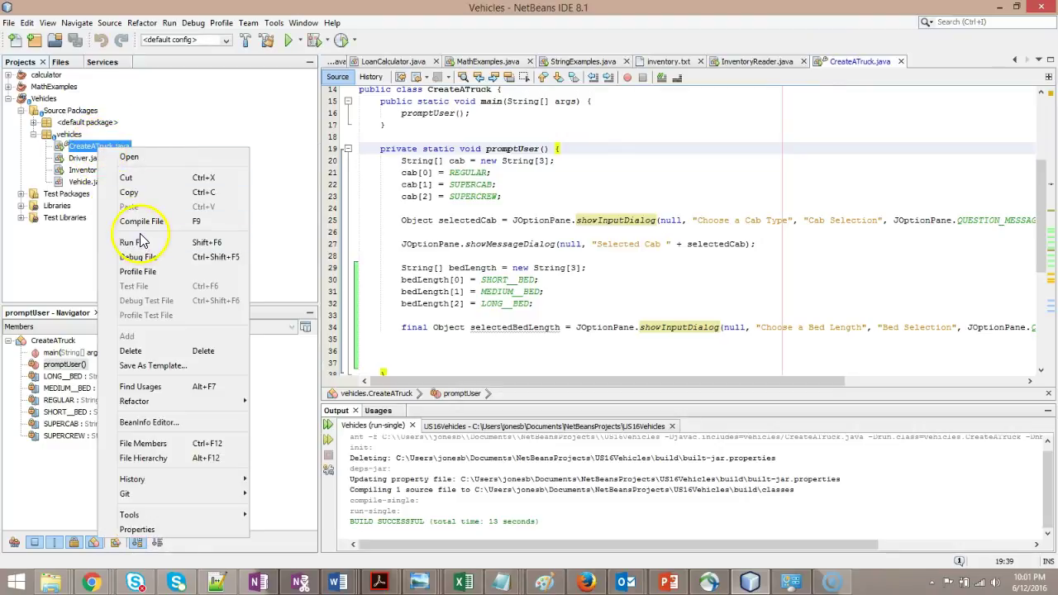
pyautogui.click(132, 242)
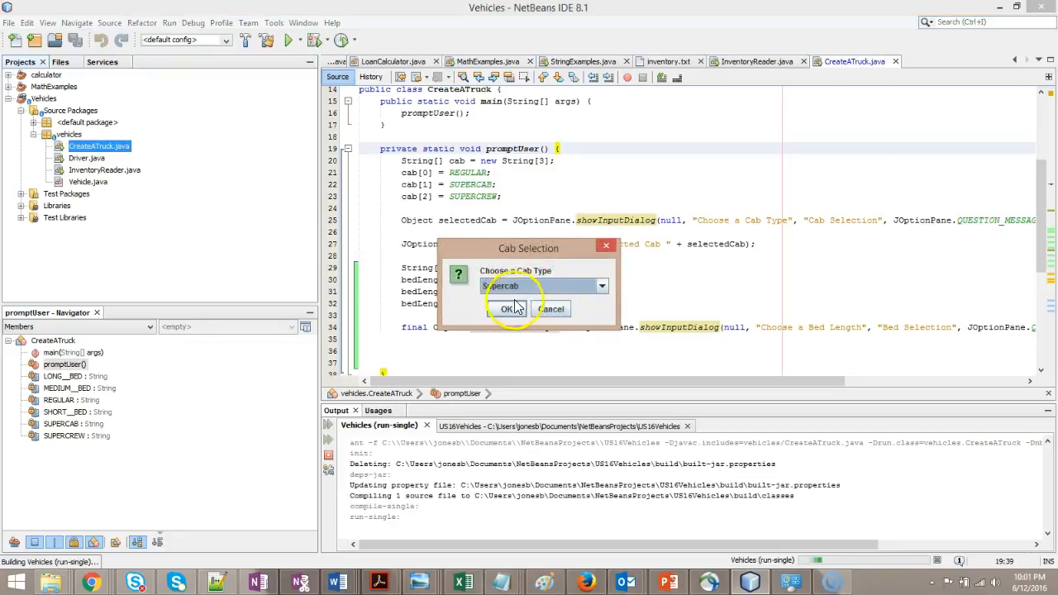
pyautogui.click(506, 308)
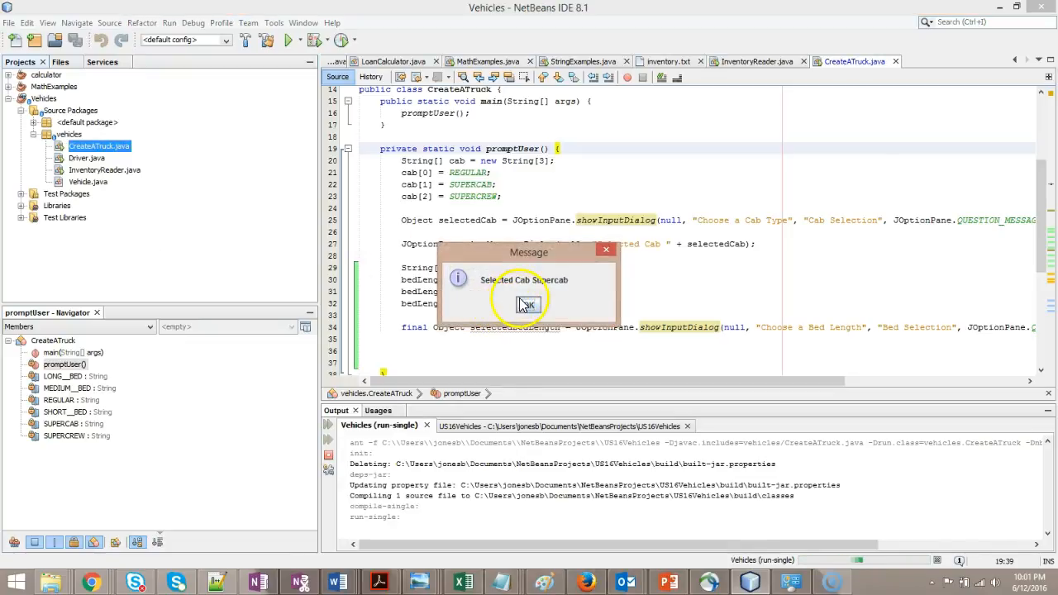
pyautogui.click(527, 304)
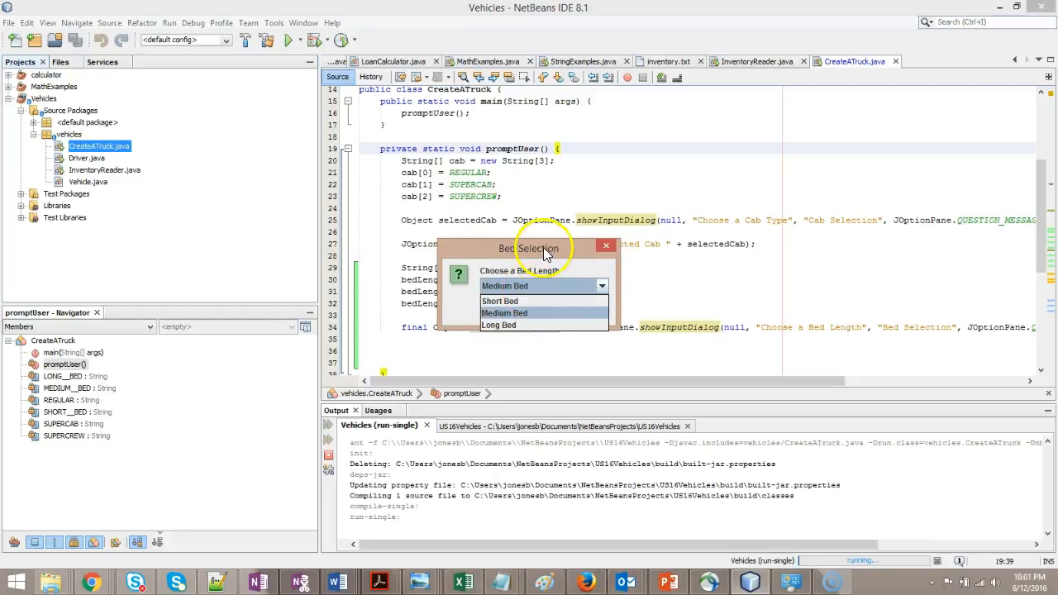
pyautogui.moveTo(947, 327)
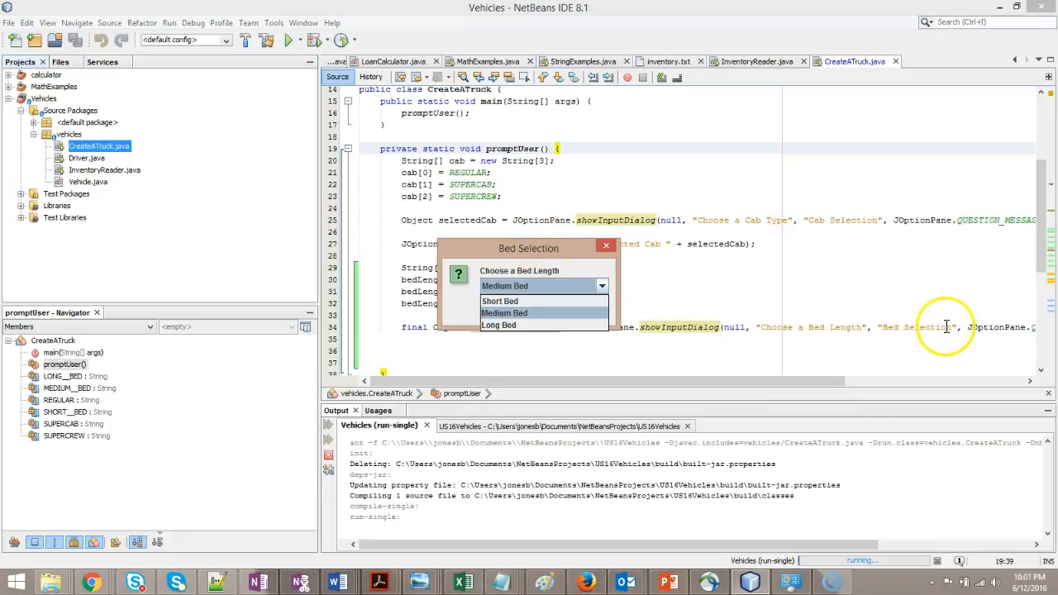
pyautogui.moveTo(866, 333)
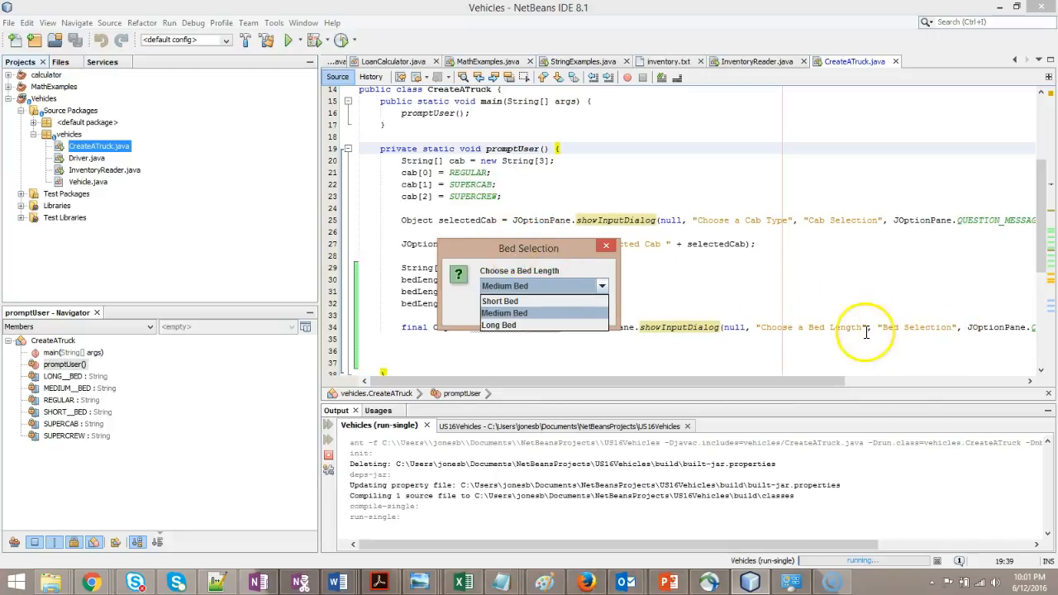
pyautogui.moveTo(802, 325)
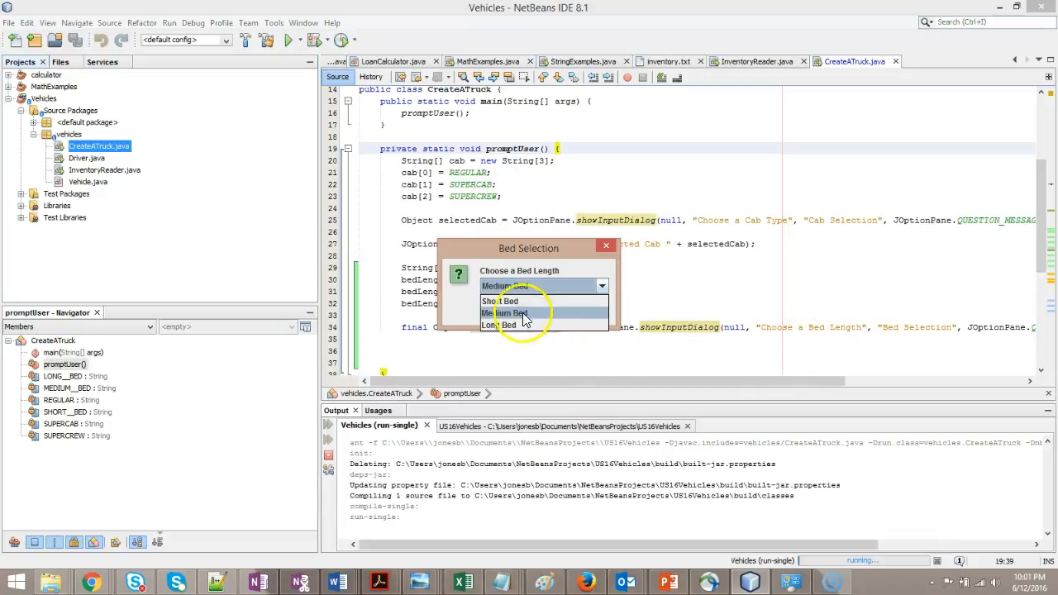
pyautogui.click(507, 313)
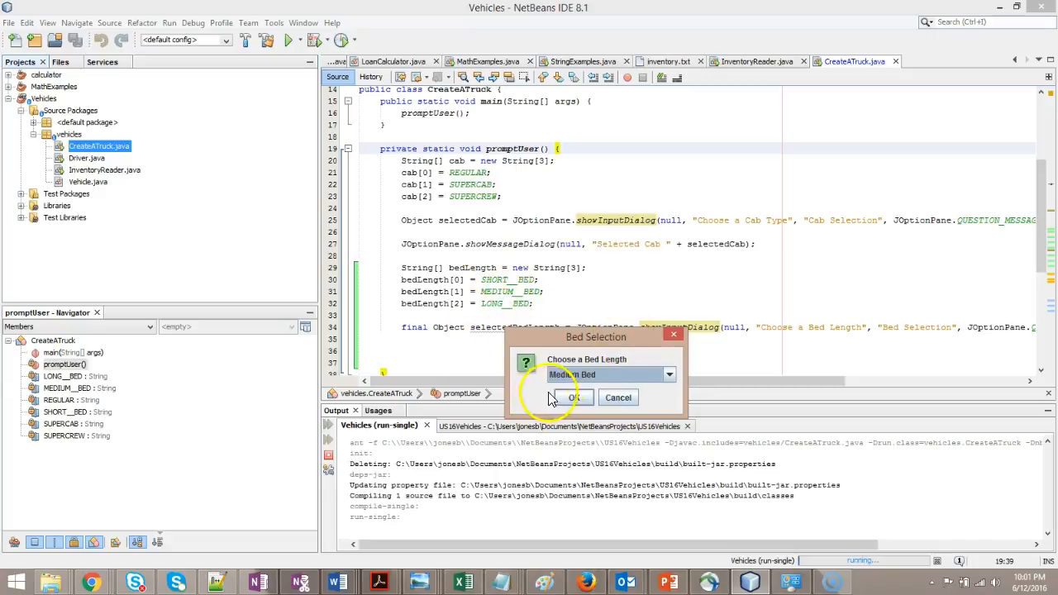
pyautogui.click(571, 398)
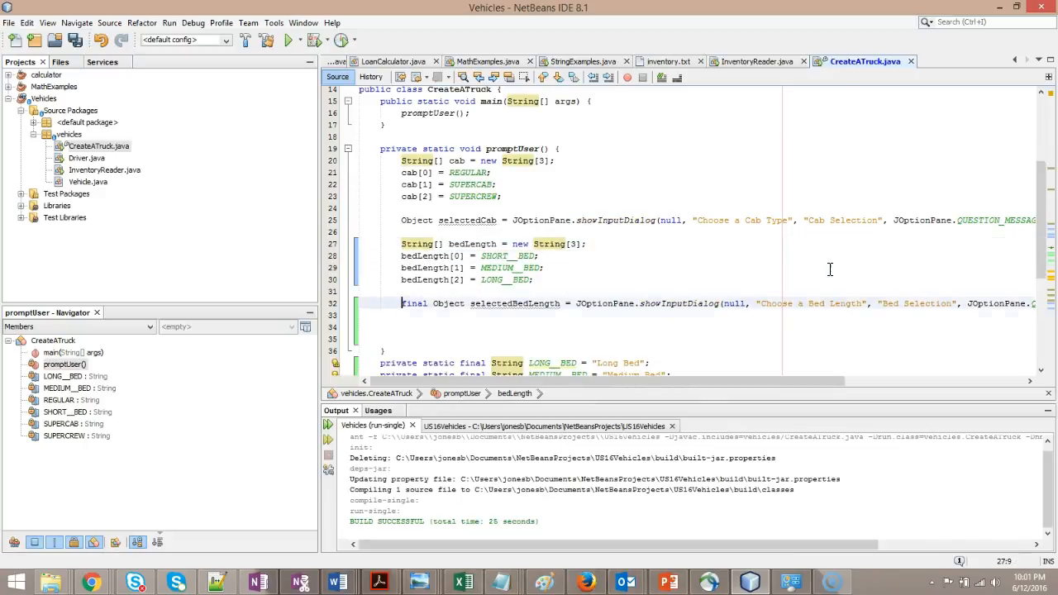
# - Delete the JOptionPane.showMessageDialog "Selected Cab " + selectedCab line
pyautogui.click(405, 325)
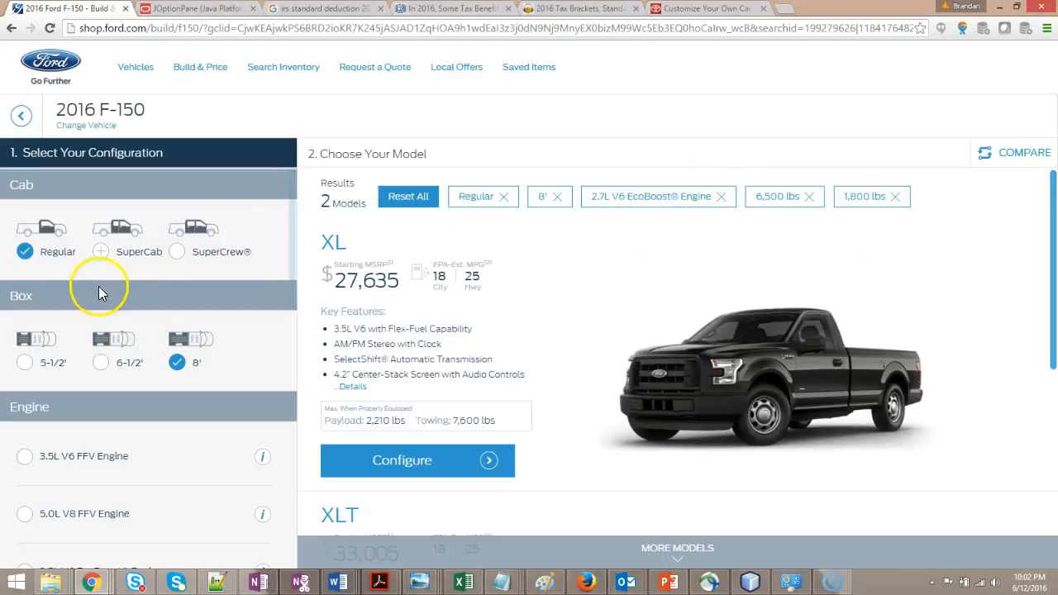
# - Select the SuperCrew cab with the 8' box, revealing the combination is unavailable
pyautogui.click(177, 251)
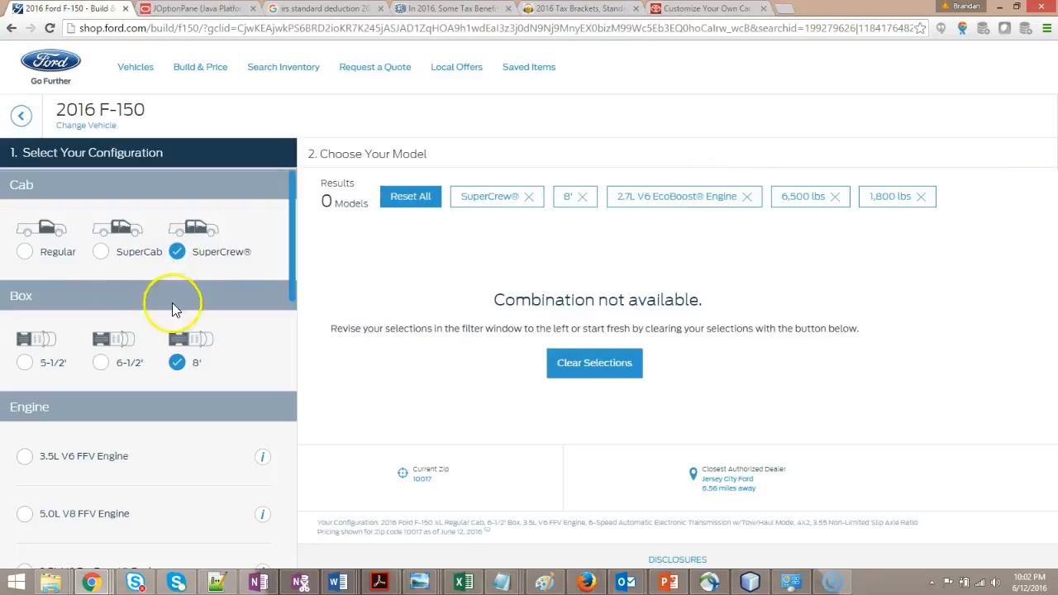
pyautogui.moveTo(180, 362)
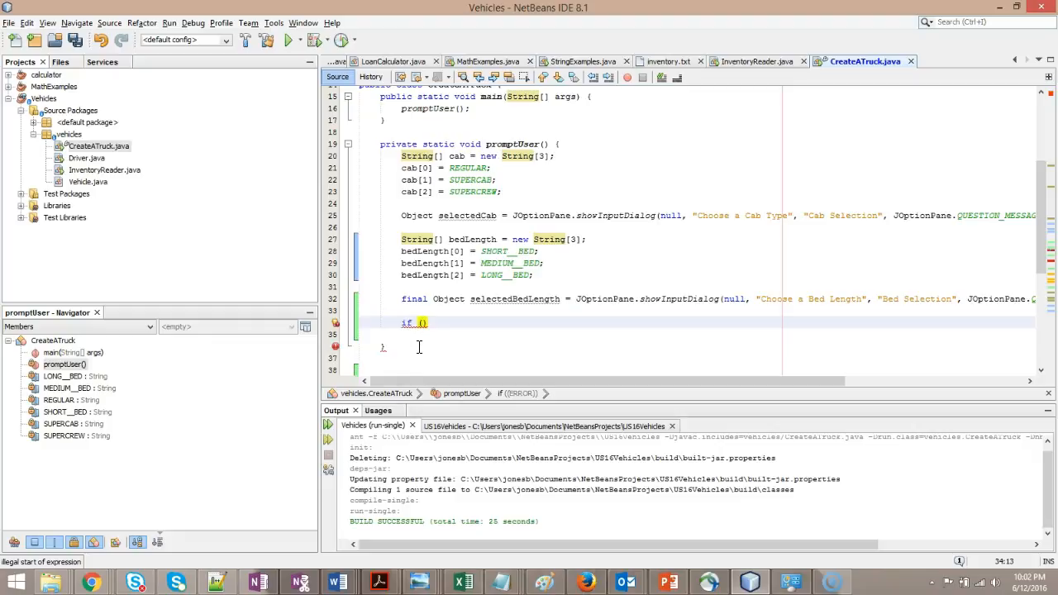
# - Type nested ifs: selectedCab.equals(SUPERCREW), then selectedBedLength.equals(LONG__BED)
pyautogui.write('selectedCab.equals(SUPERCREW')
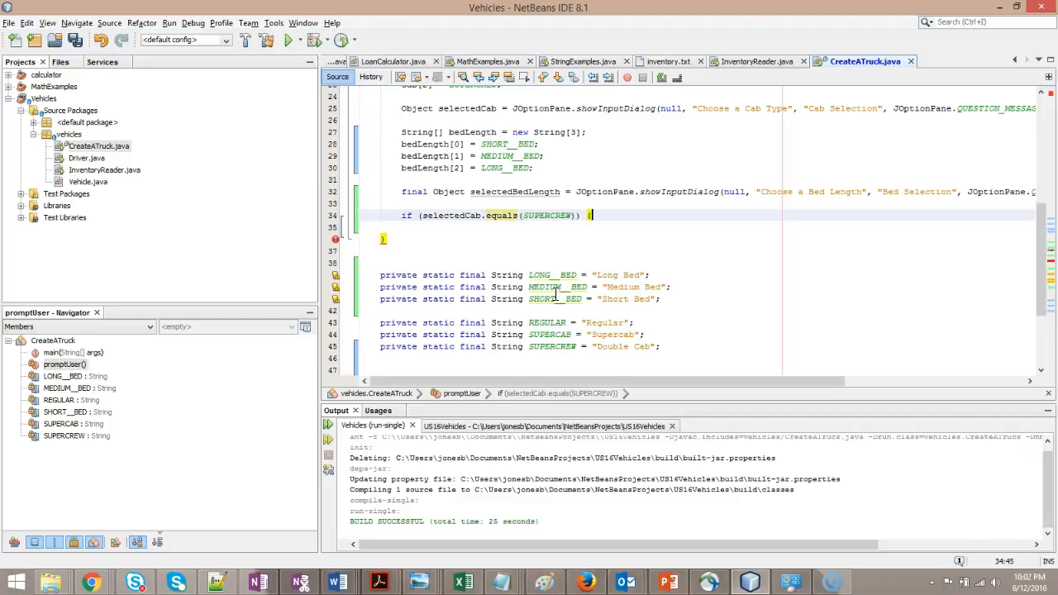
pyautogui.write('if (')
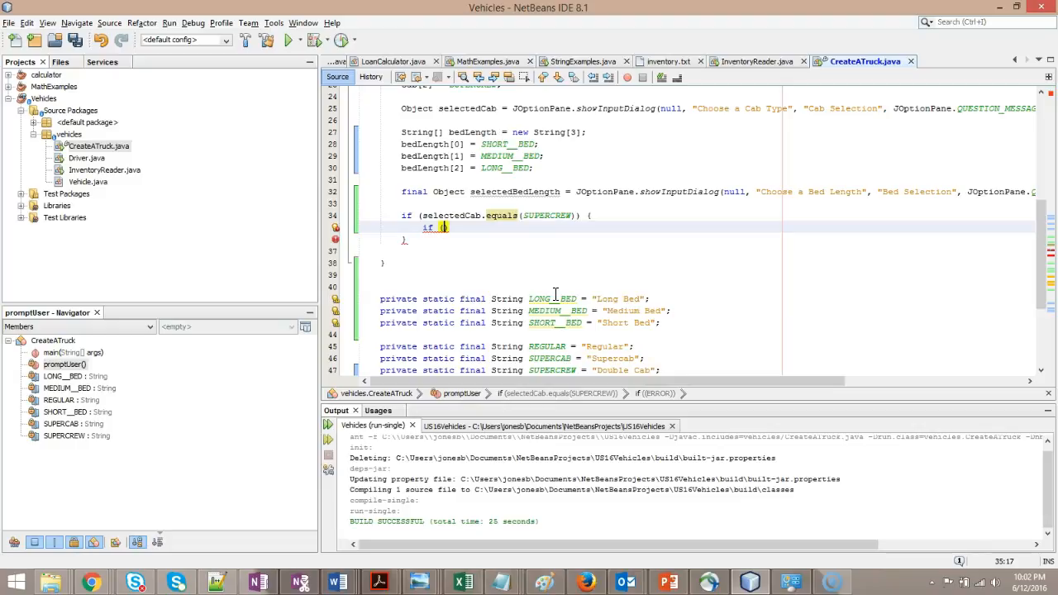
pyautogui.write('selectedBedLength')
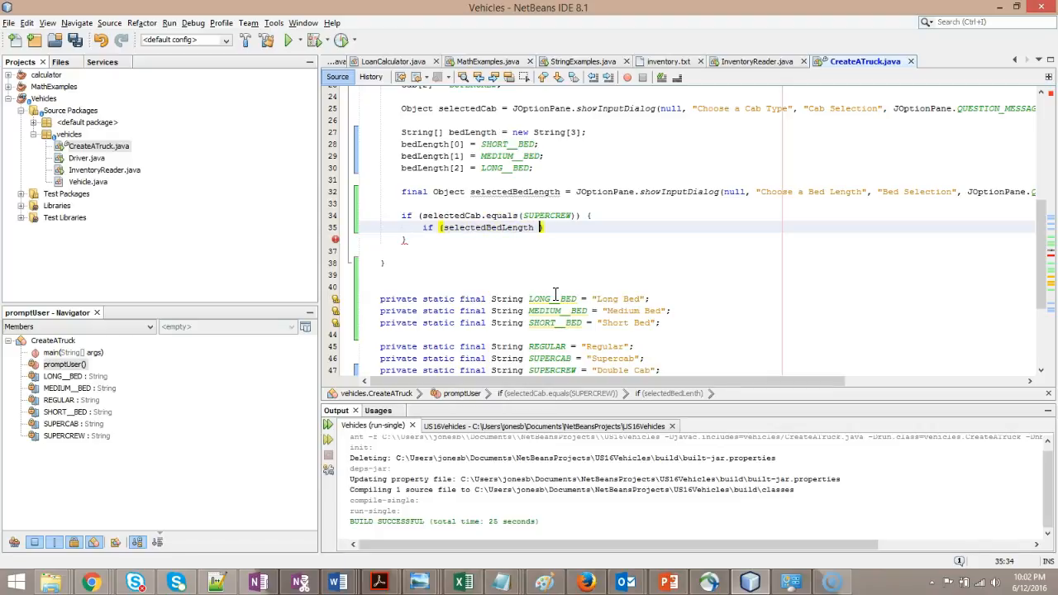
pyautogui.write('.e')
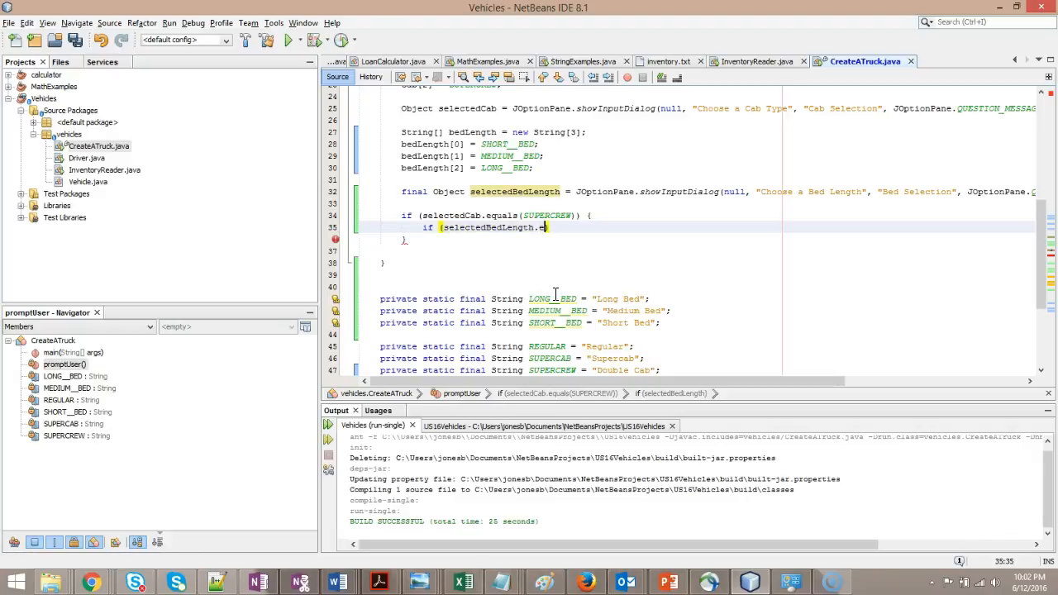
pyautogui.write('quals()')
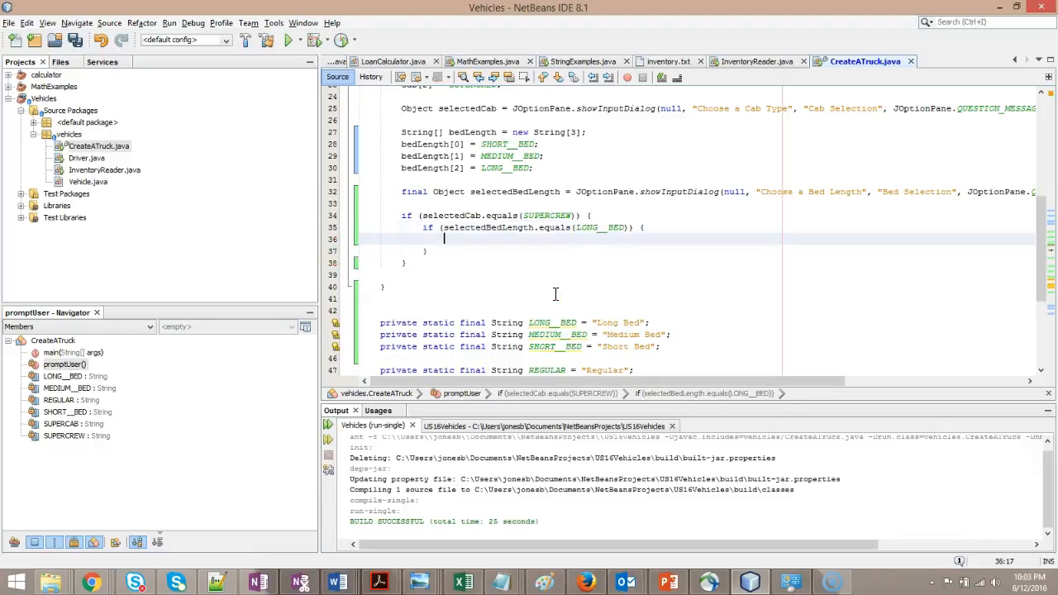
# - Add JOptionPane.showMessageDialog(null, "Sorry, but you cannot choose both Double Cab and Long Bed.")
pyautogui.write('JOptionPane.show')
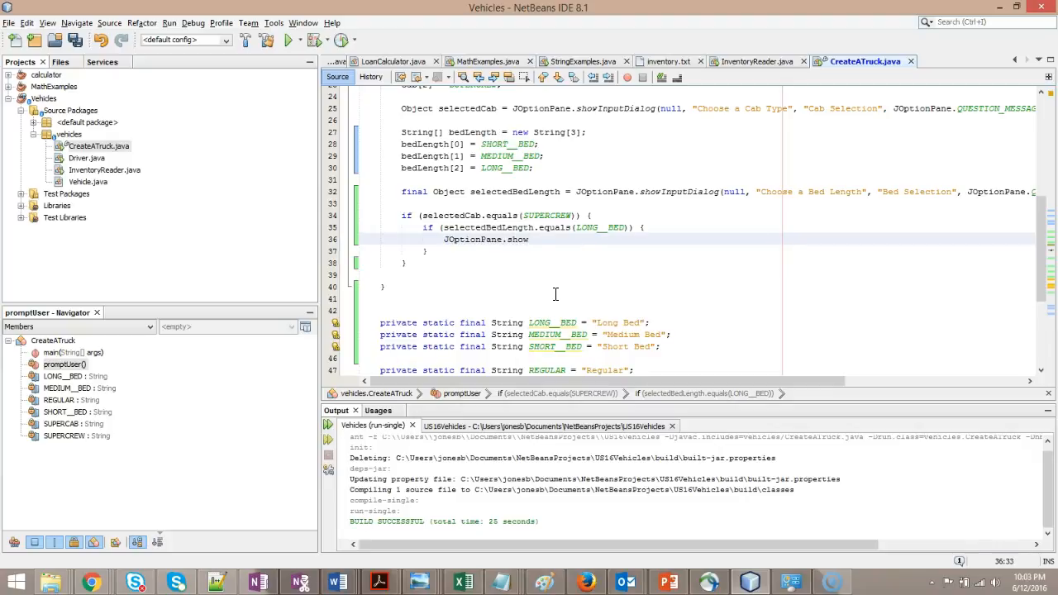
pyautogui.write('MessageDialog')
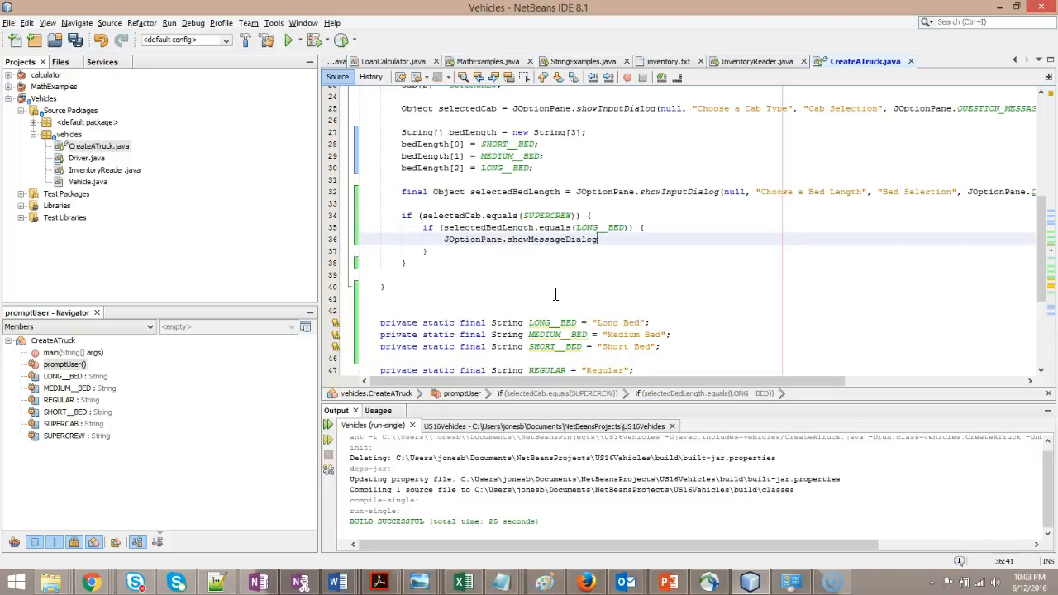
pyautogui.write('(null, "")')
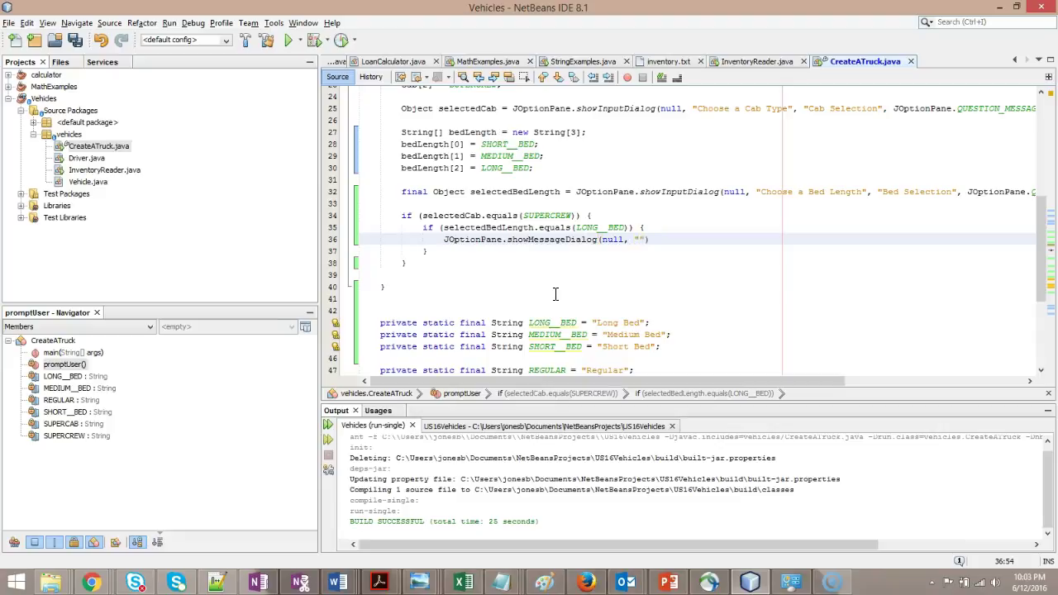
pyautogui.write('Sorry, but y')
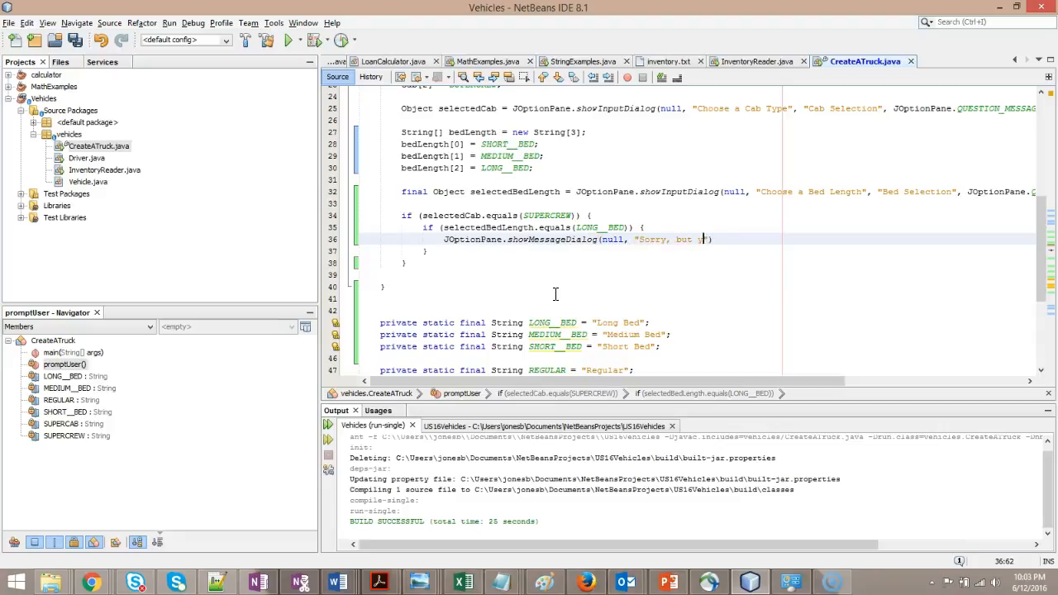
pyautogui.write('you cannot choose both')
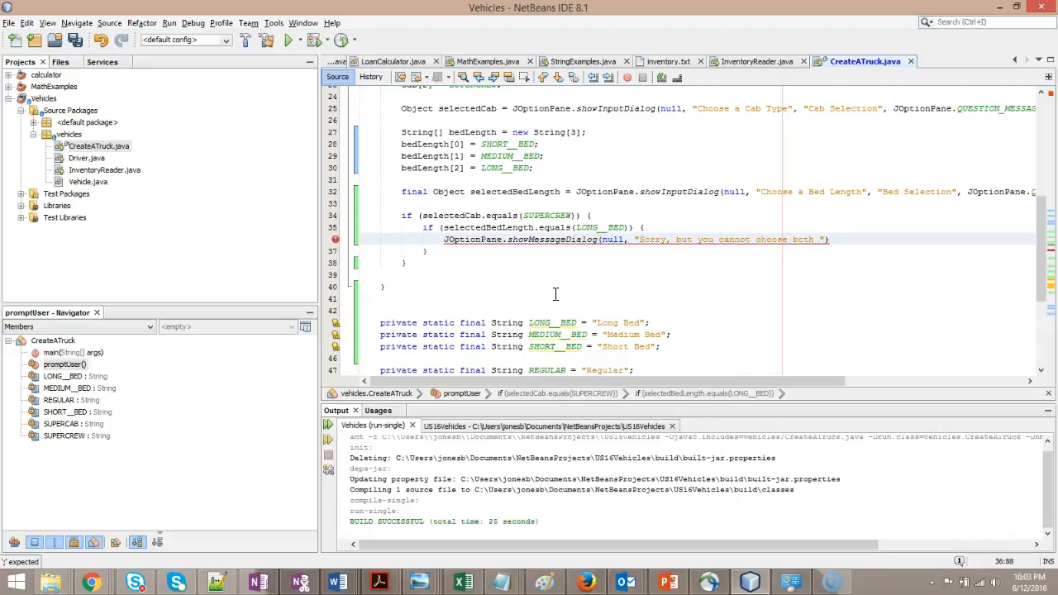
pyautogui.write('Double Cab a')
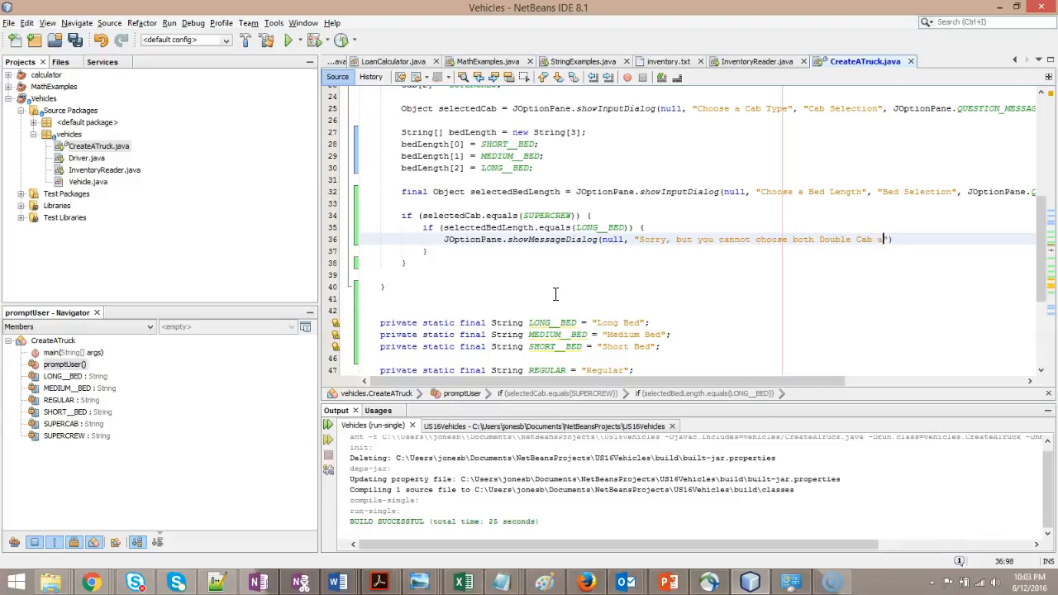
pyautogui.write('and Long B')
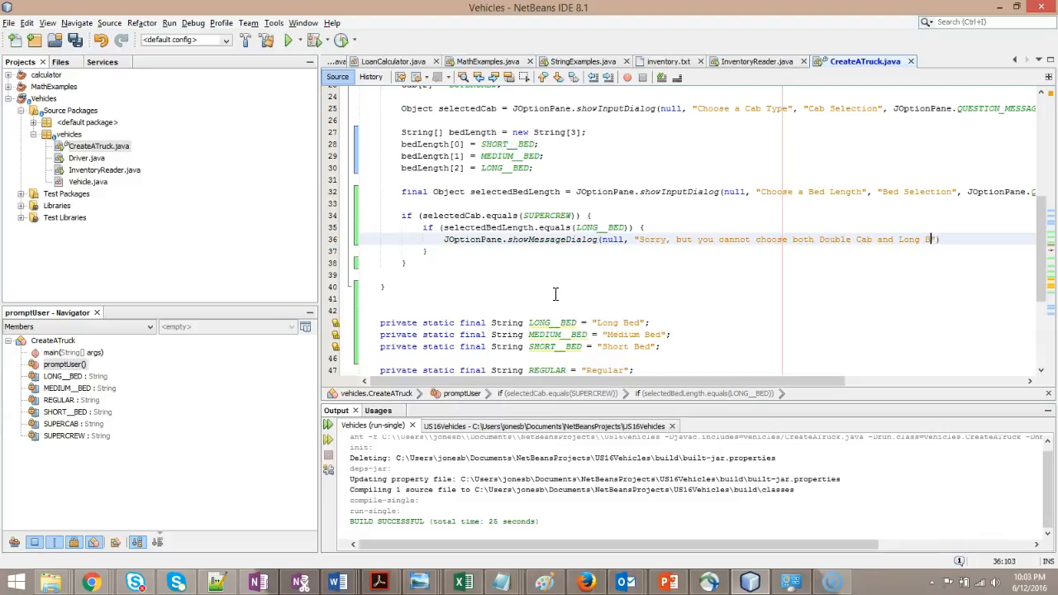
pyautogui.write('."')
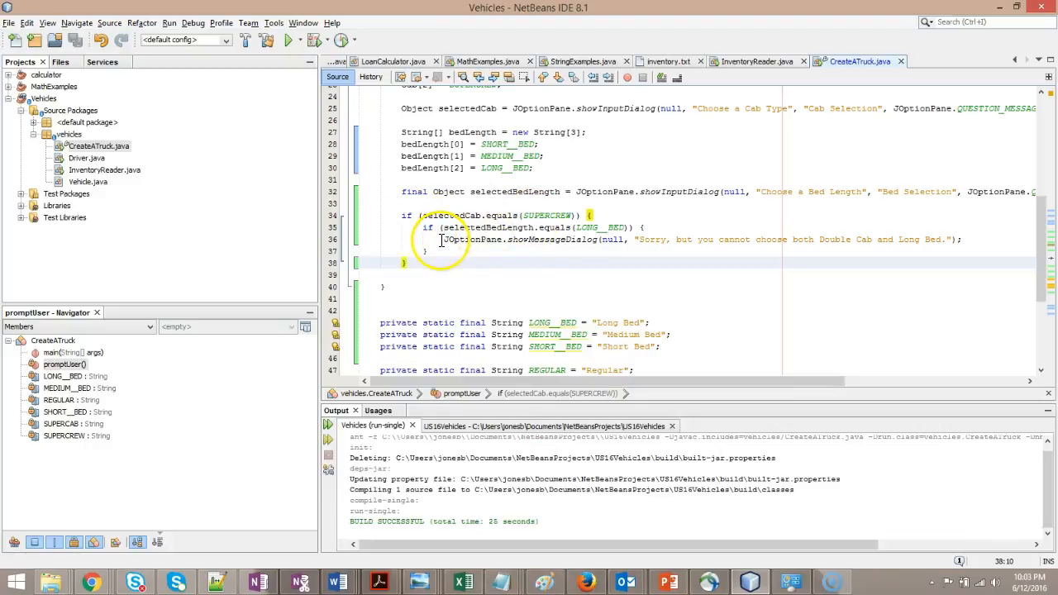
# - In Ford's configurator, change the box to 6-1/2' for SuperCrew, then return to the code
pyautogui.click(443, 240)
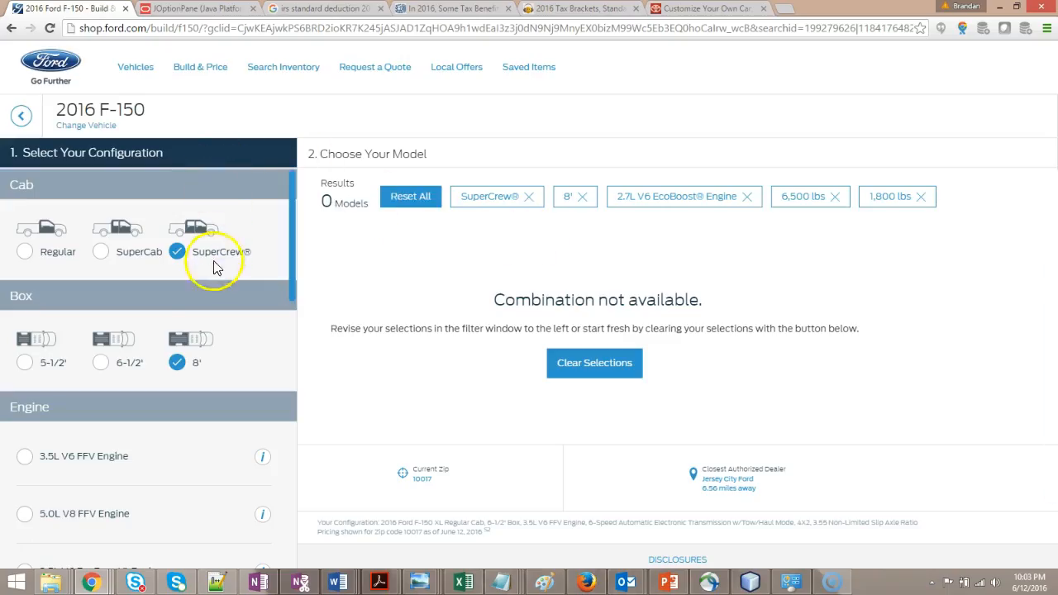
pyautogui.moveTo(579, 299)
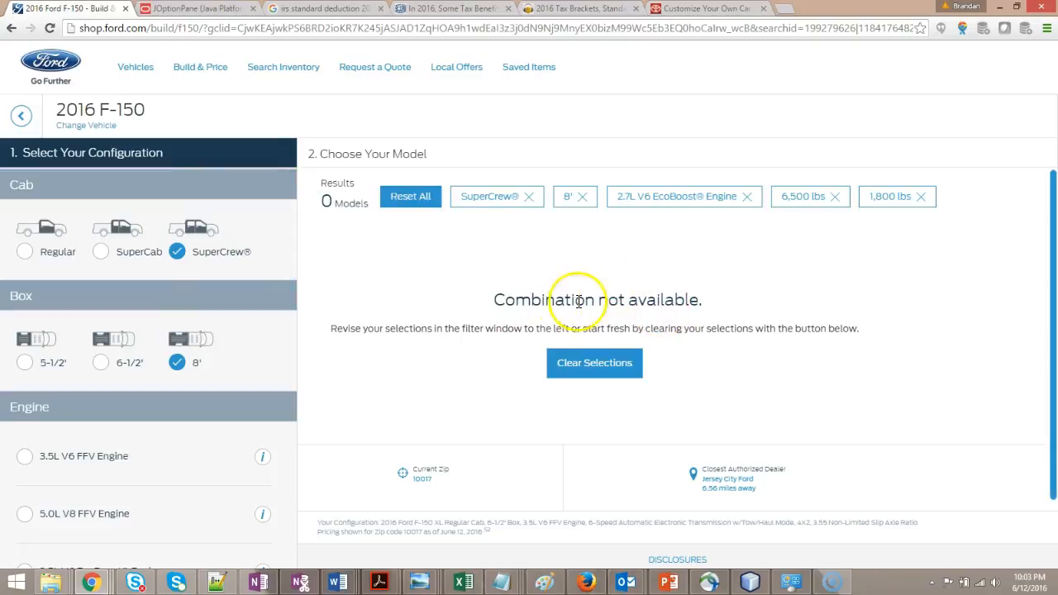
pyautogui.click(101, 363)
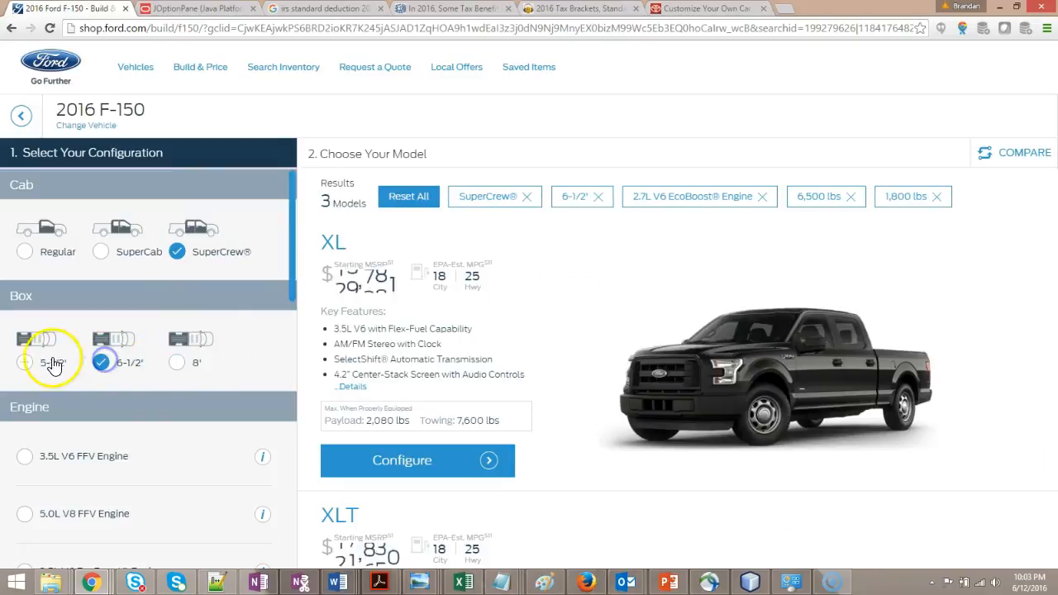
pyautogui.click(29, 363)
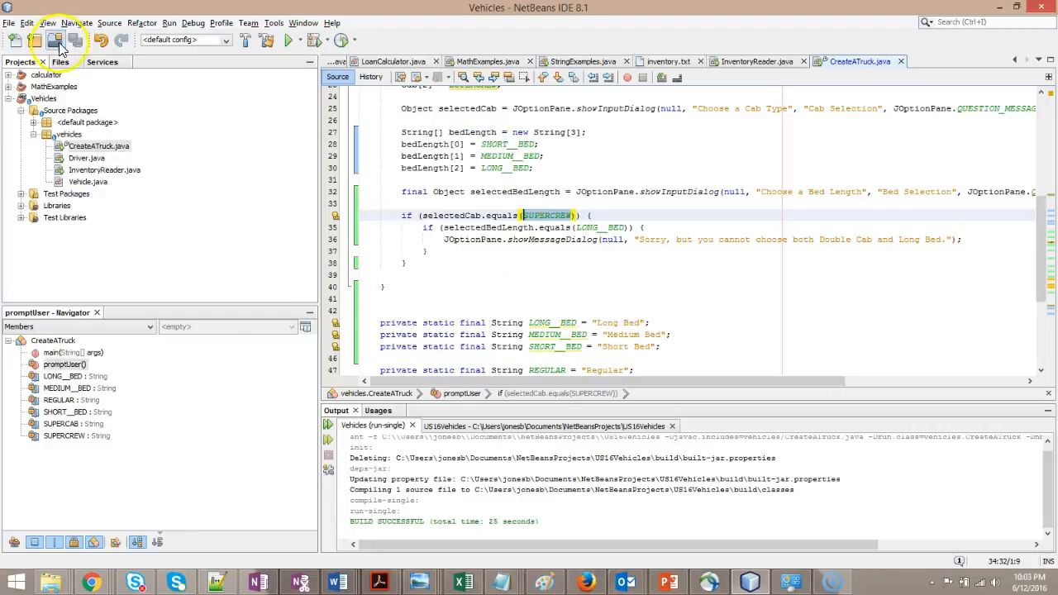
# - Run CreateATruck.java, pick the cab and Long Bed, and dismiss the combination error
pyautogui.rightClick(97, 145)
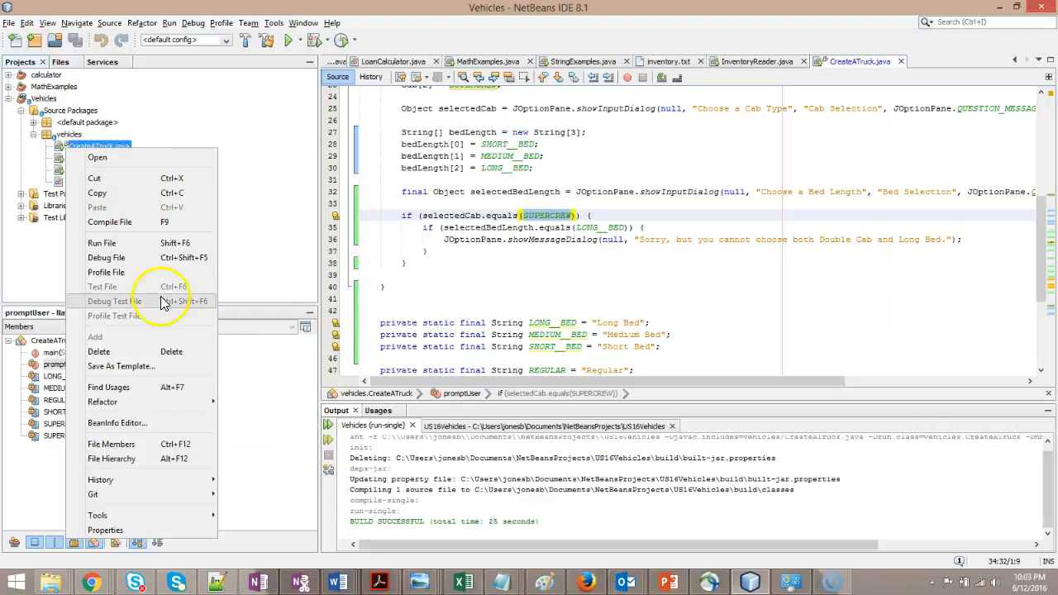
pyautogui.click(100, 242)
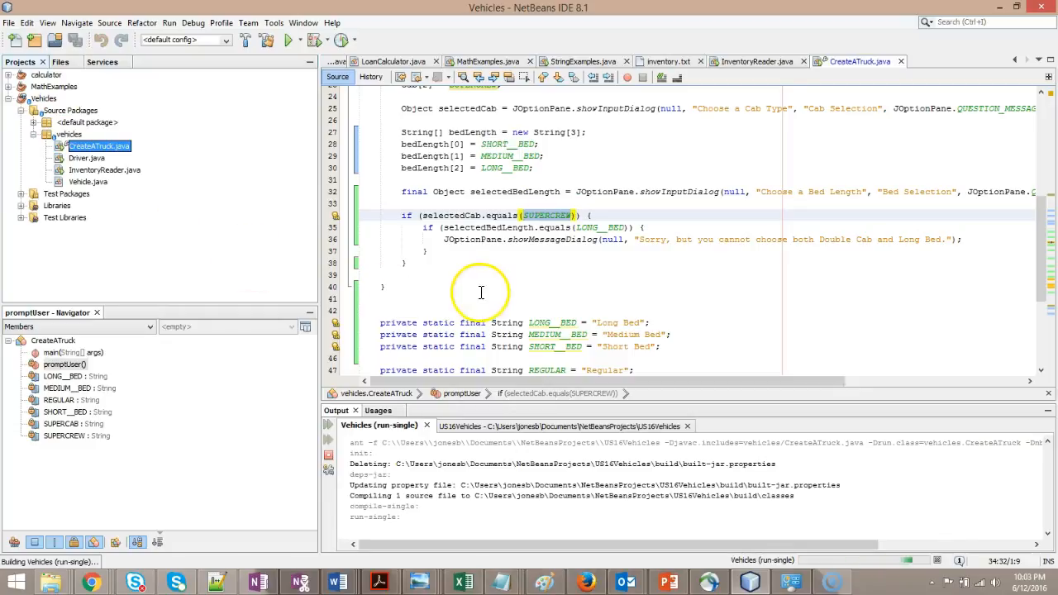
pyautogui.click(602, 285)
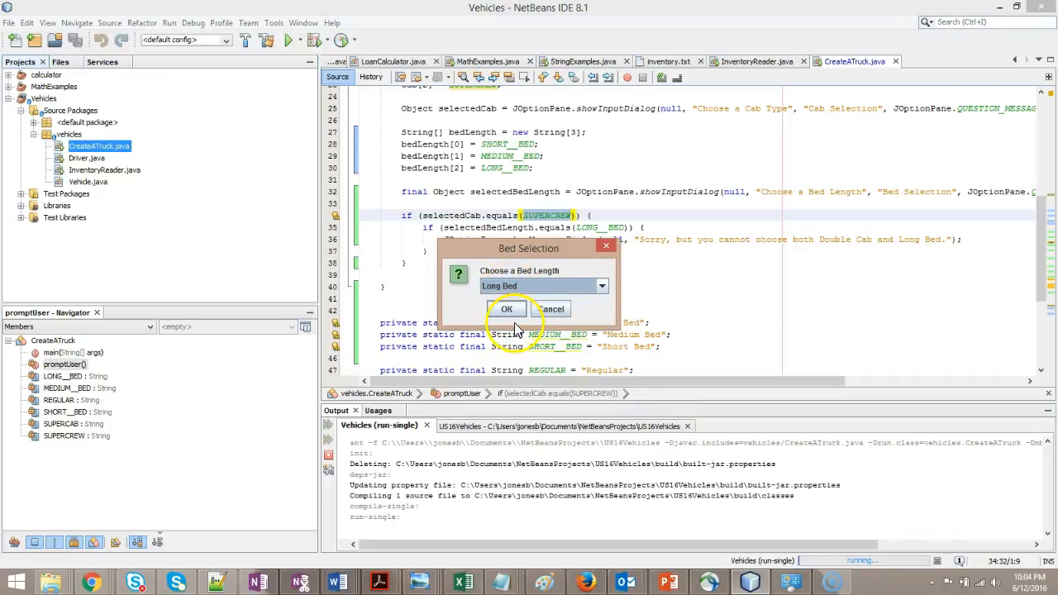
pyautogui.click(507, 308)
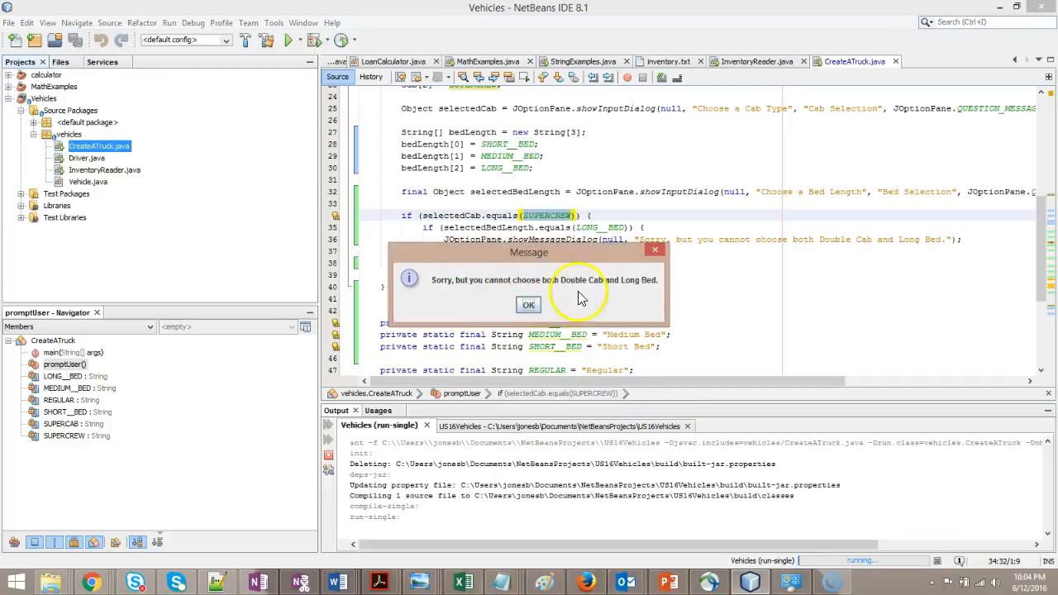
pyautogui.moveTo(600, 290)
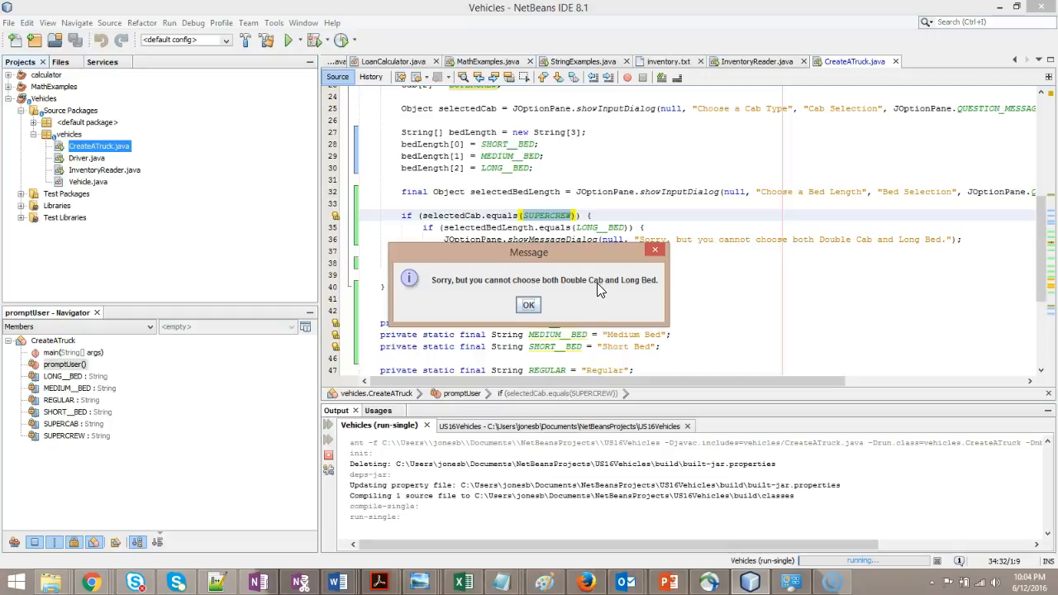
pyautogui.click(529, 304)
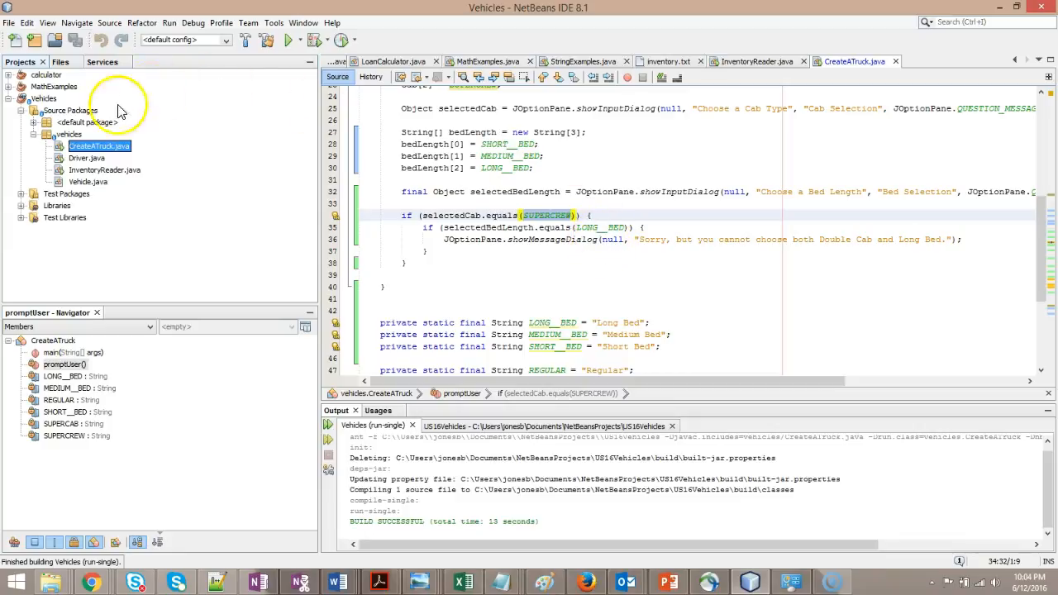
pyautogui.rightClick(99, 146)
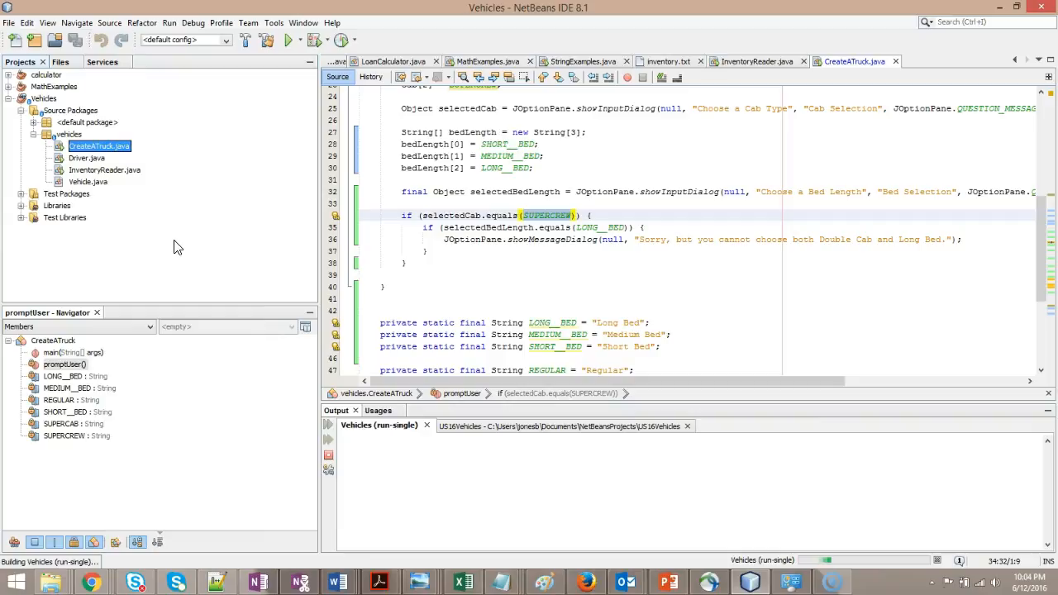
pyautogui.click(289, 40)
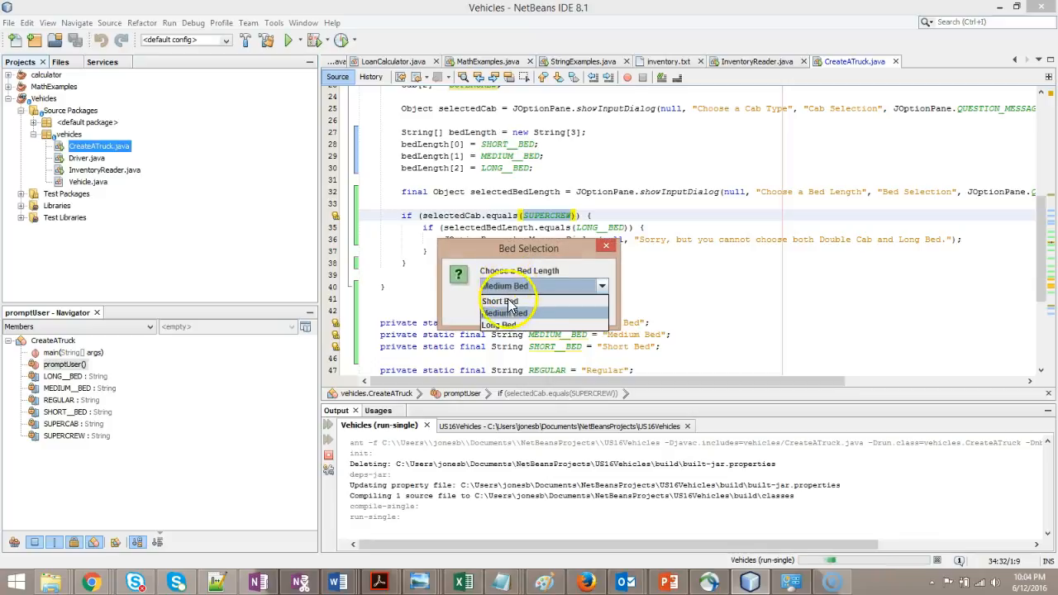
pyautogui.click(498, 300)
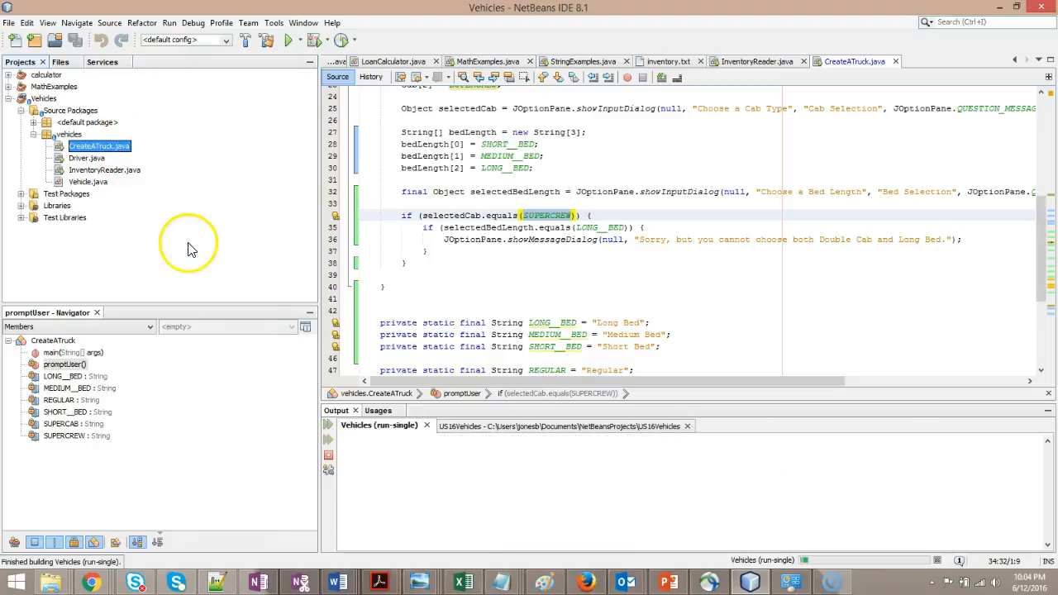
pyautogui.click(289, 39)
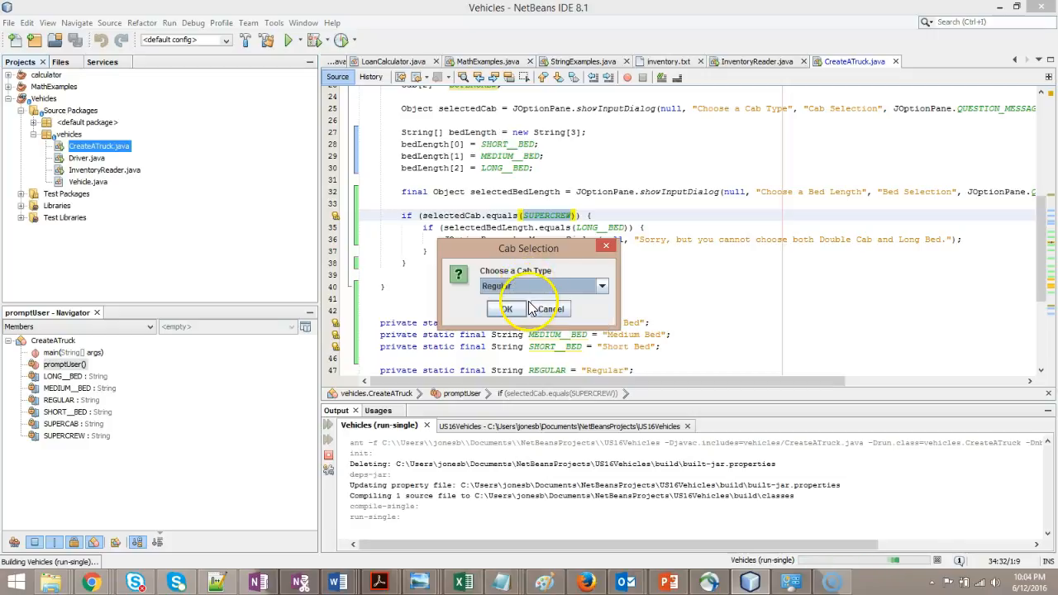
pyautogui.click(509, 309)
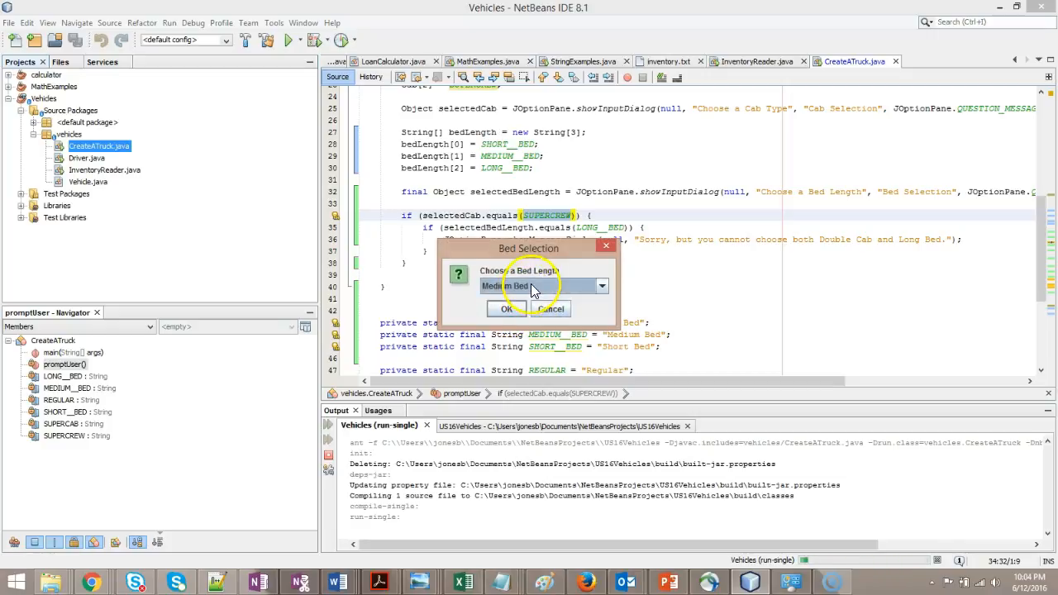
pyautogui.click(602, 286)
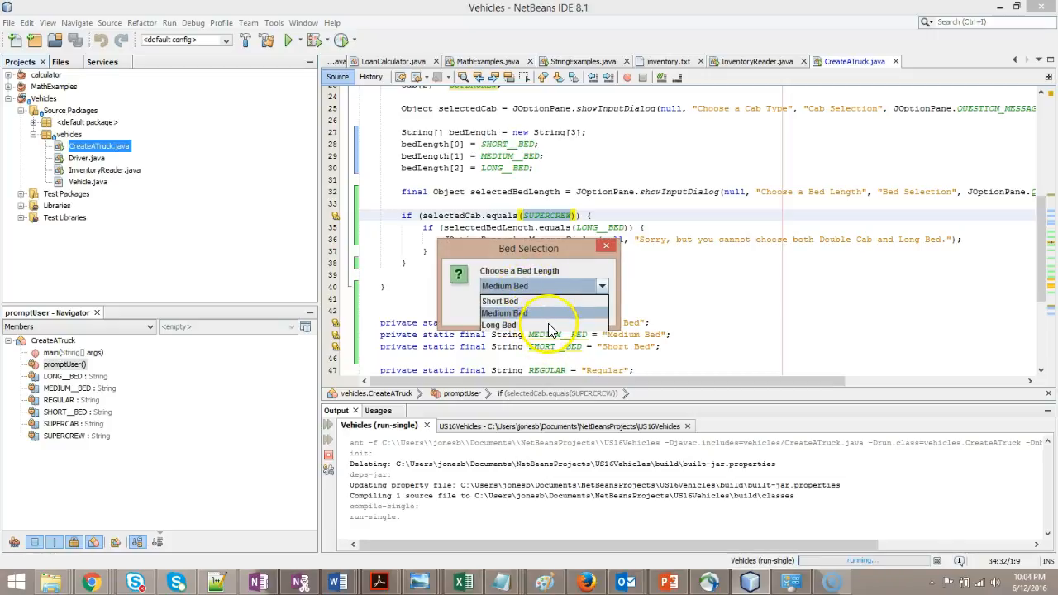
pyautogui.click(550, 313)
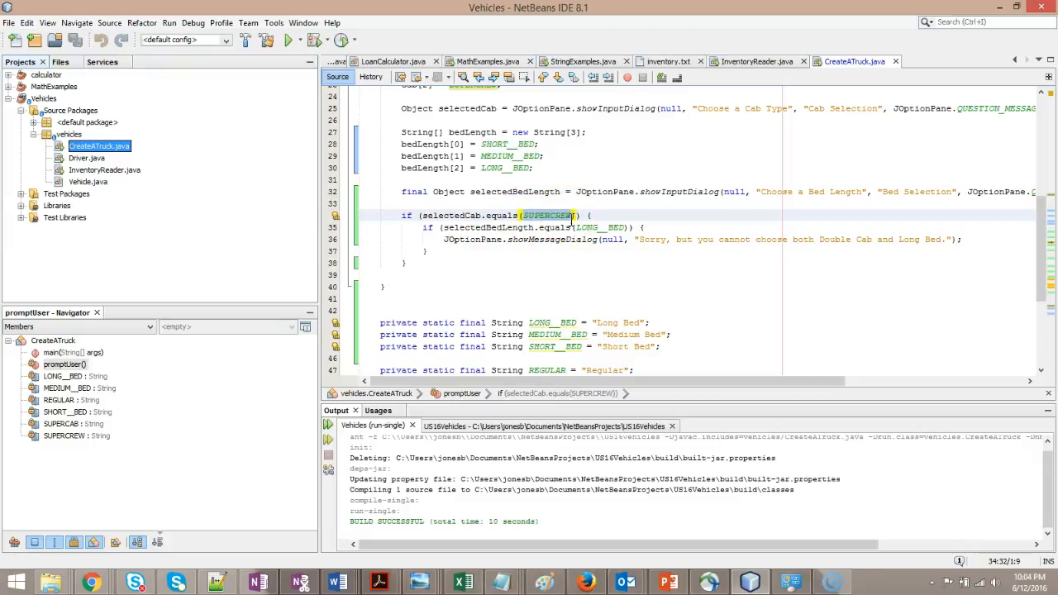
pyautogui.moveTo(538, 258)
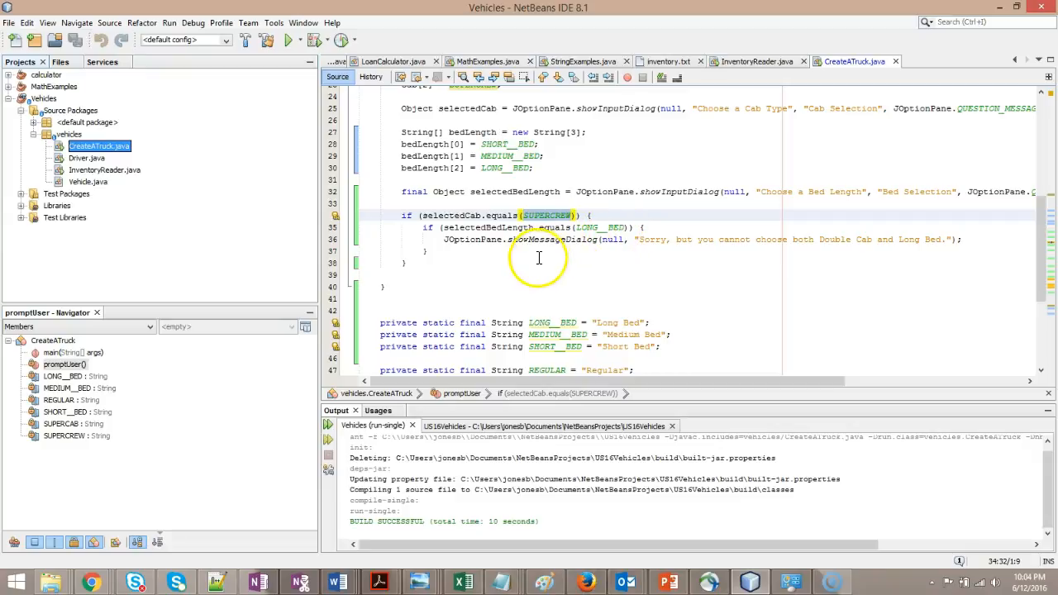
pyautogui.click(405, 263)
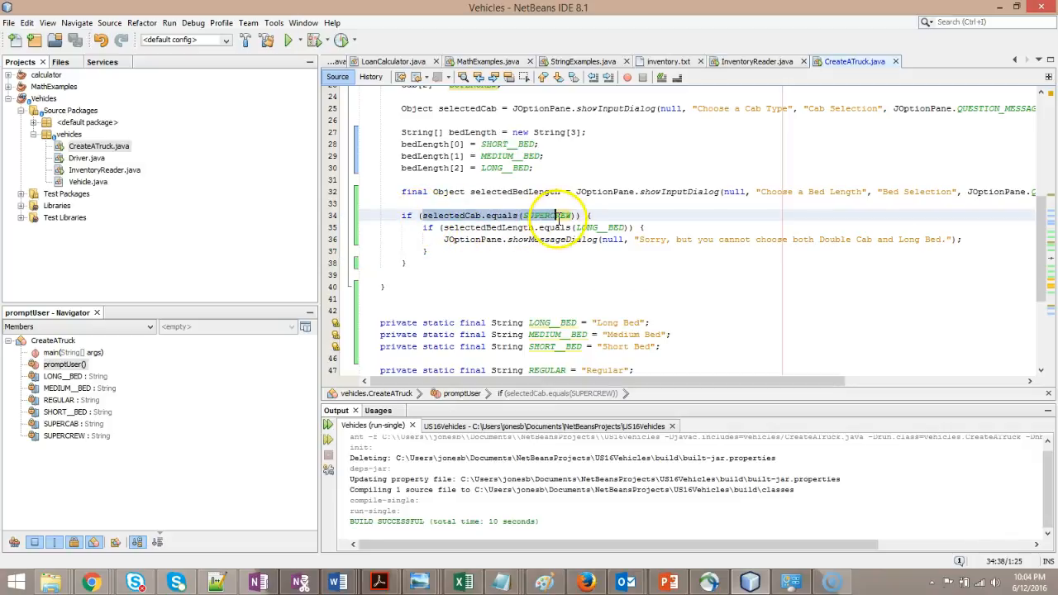
pyautogui.click(587, 215)
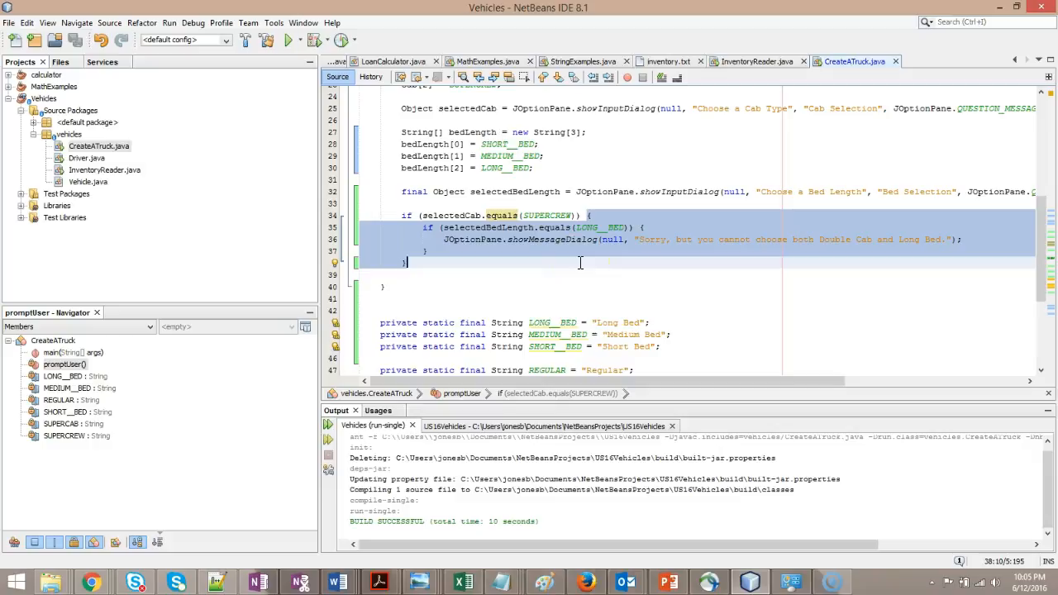
pyautogui.moveTo(469, 244)
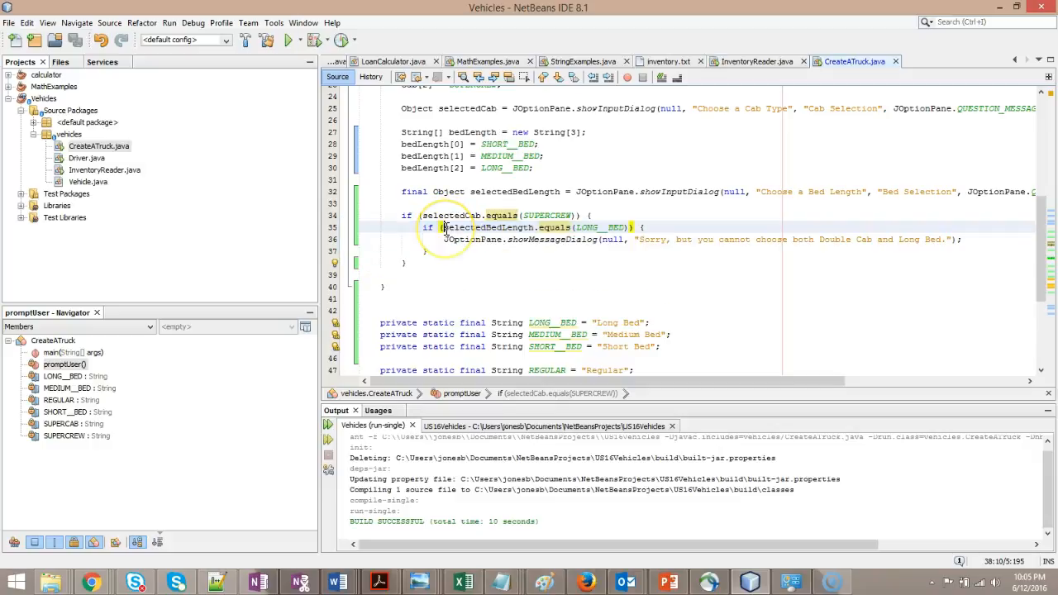
pyautogui.click(626, 228)
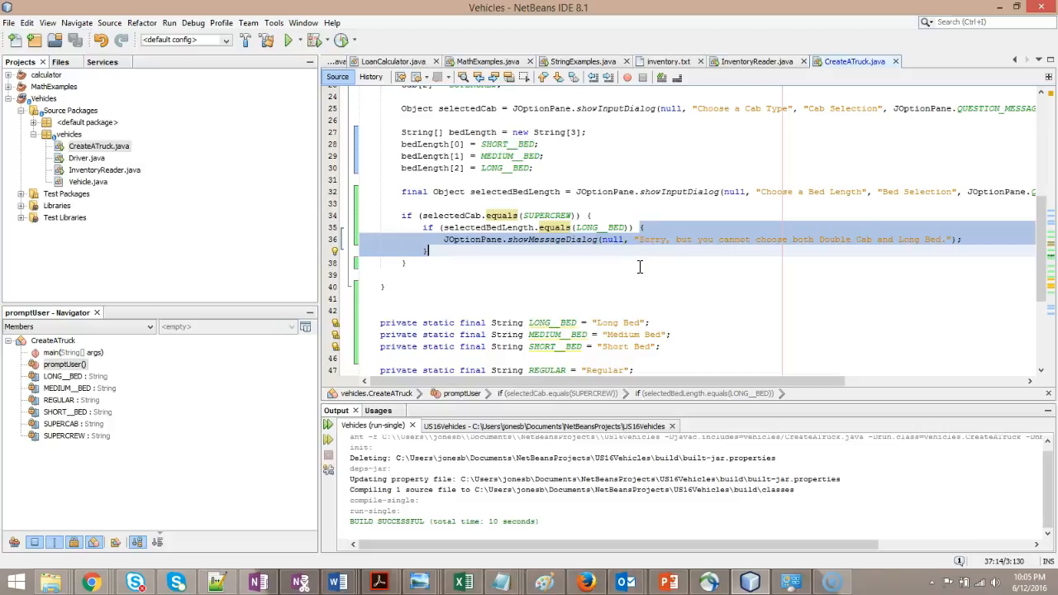
pyautogui.doubleClick(502, 215)
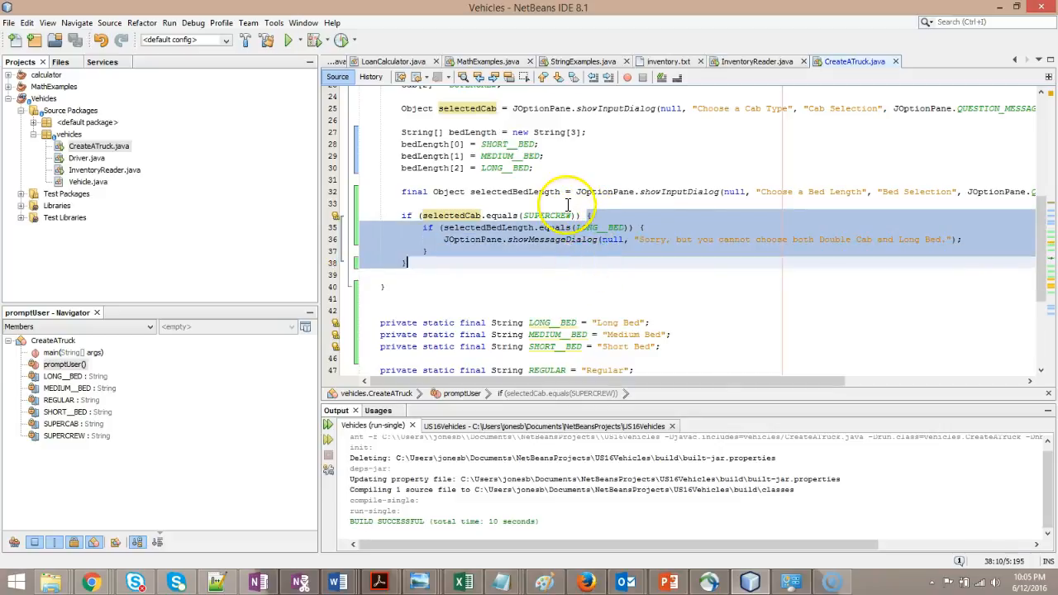
pyautogui.click(587, 214)
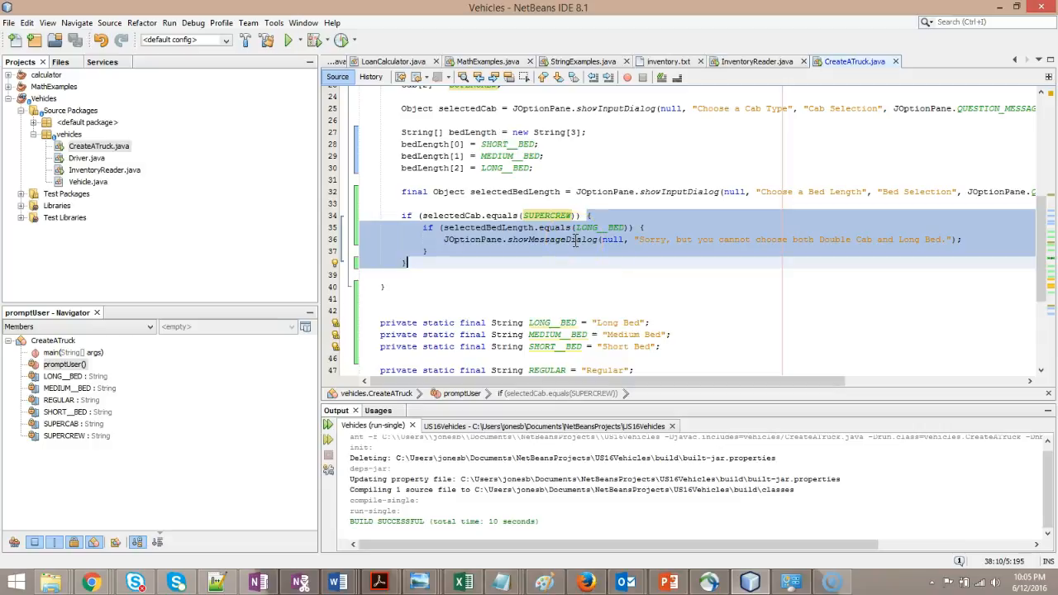
pyautogui.moveTo(58, 542)
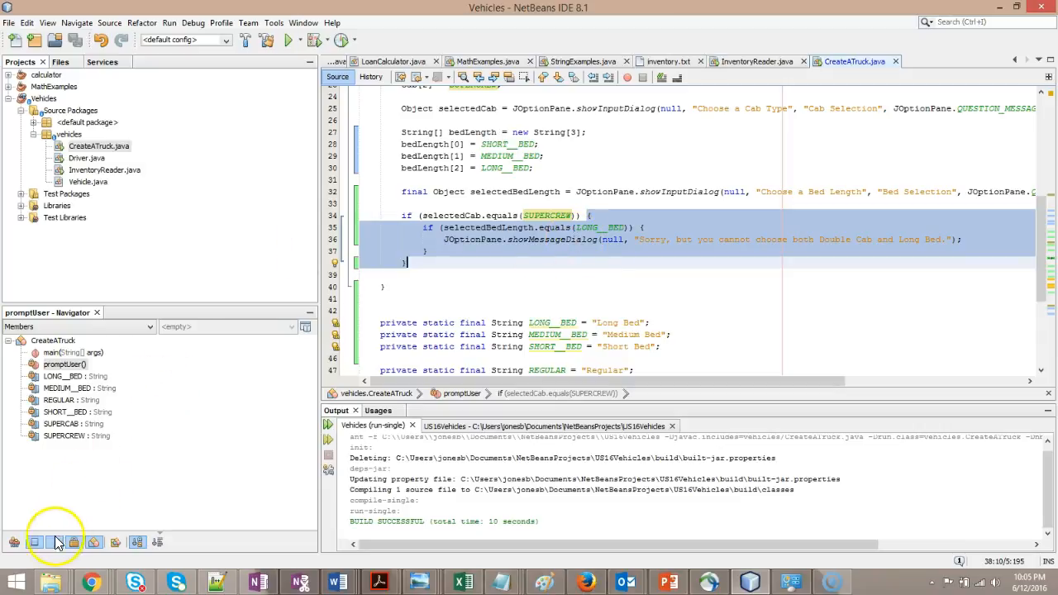